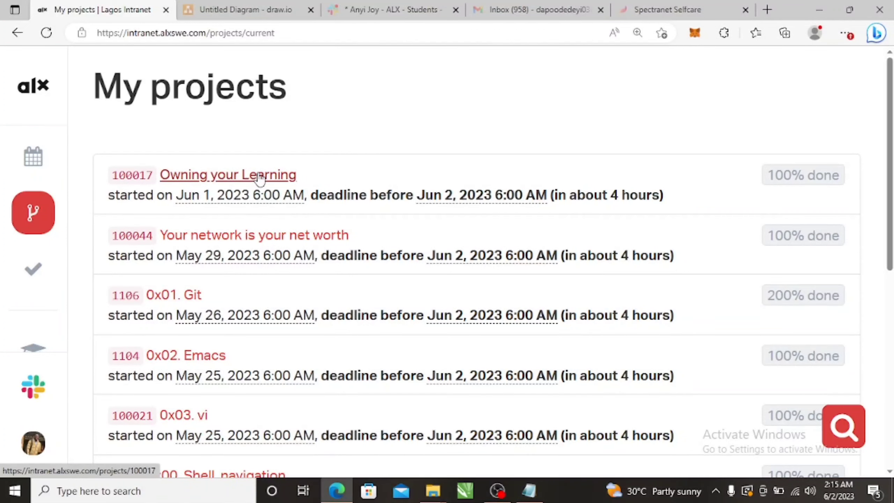
{"action": "mouse_move", "coordinate": [230, 185]}
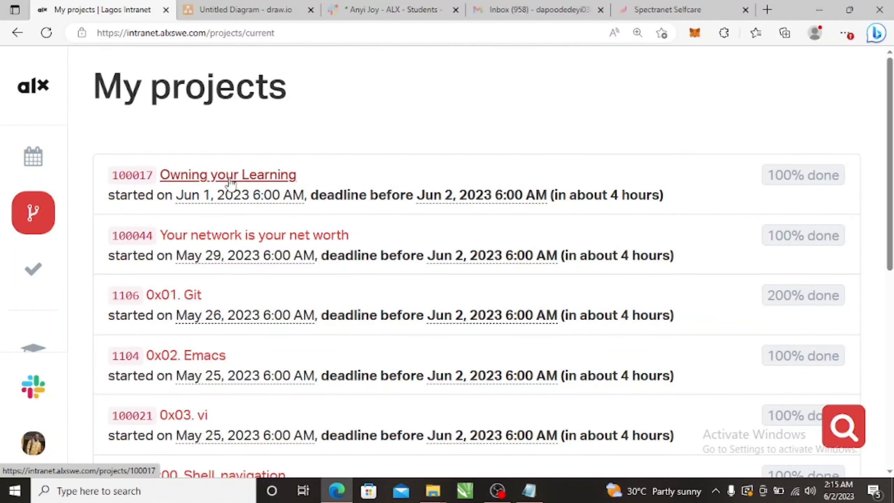
Step: Open 'Owning your Learning' from My projects, scroll through its Concepts section and return to the header
{"action": "left_click", "coordinate": [229, 175]}
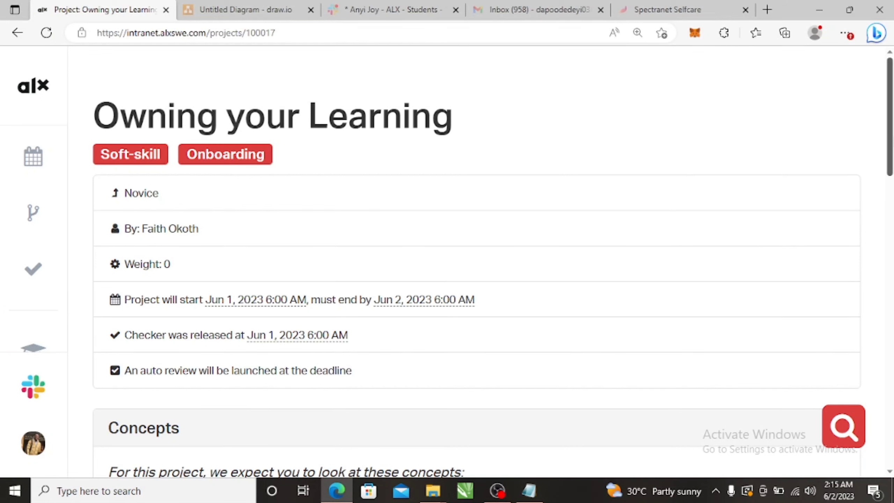
{"action": "scroll", "scroll_direction": "down", "scroll_amount": 3}
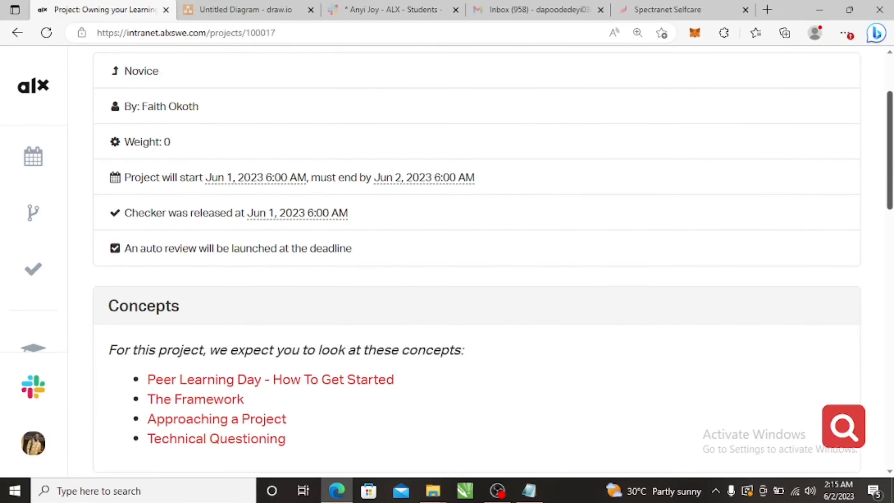
{"action": "scroll", "scroll_direction": "down", "scroll_amount": 3}
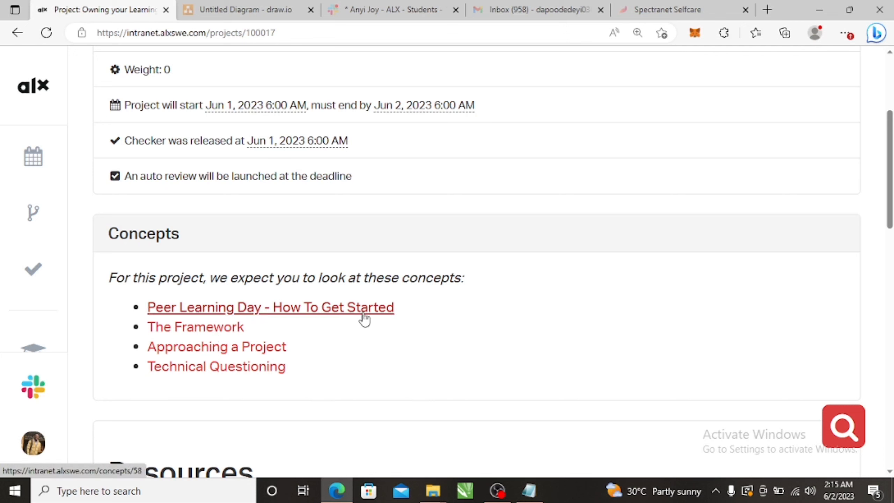
{"action": "mouse_move", "coordinate": [861, 204]}
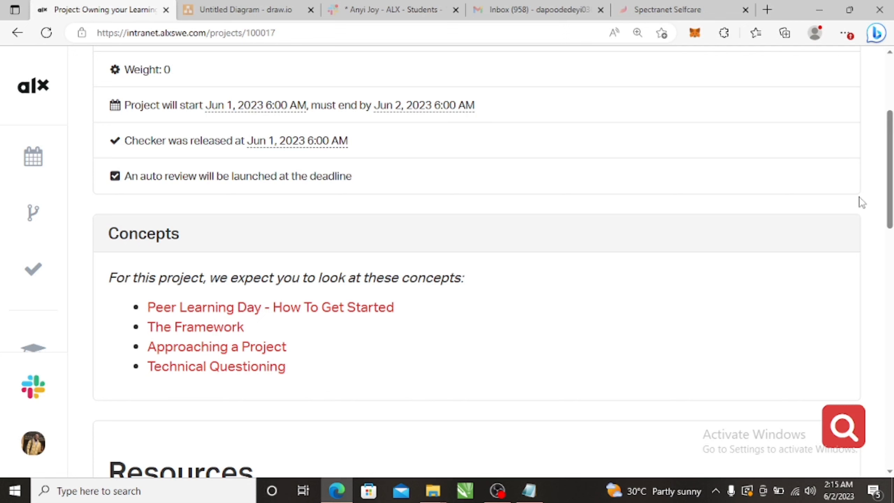
{"action": "mouse_move", "coordinate": [863, 159]}
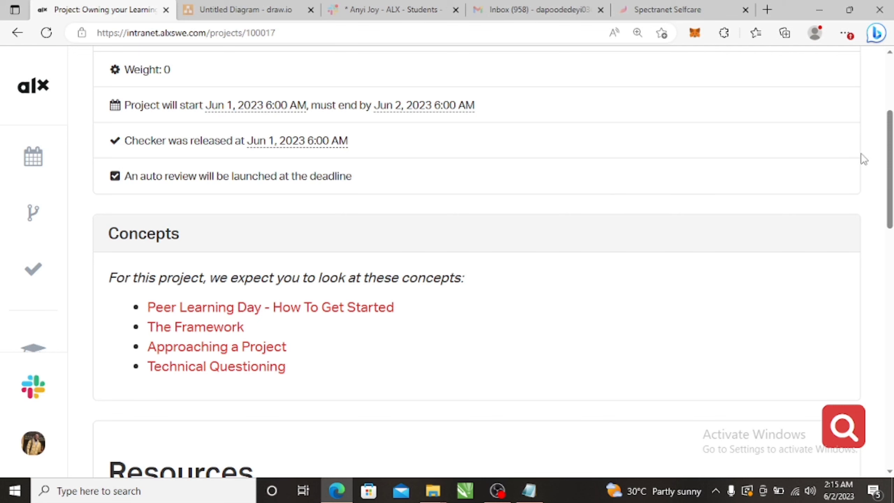
{"action": "scroll", "scroll_direction": "down", "scroll_amount": 3}
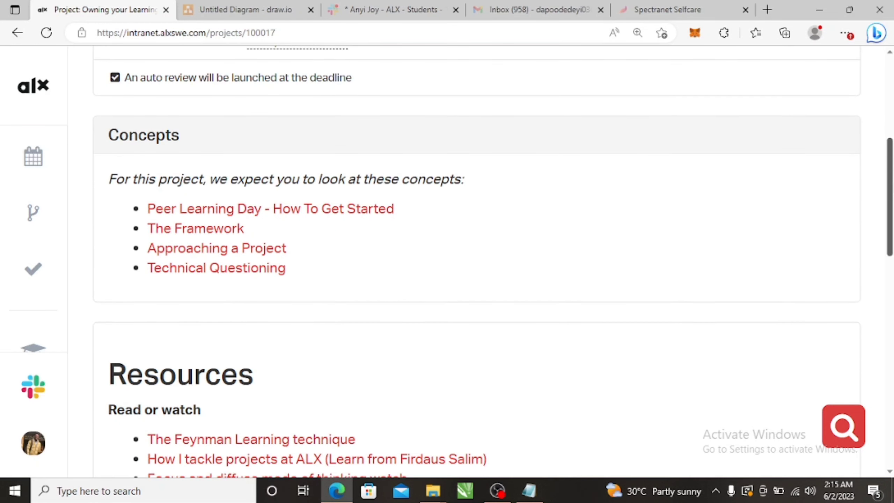
{"action": "mouse_move", "coordinate": [582, 160]}
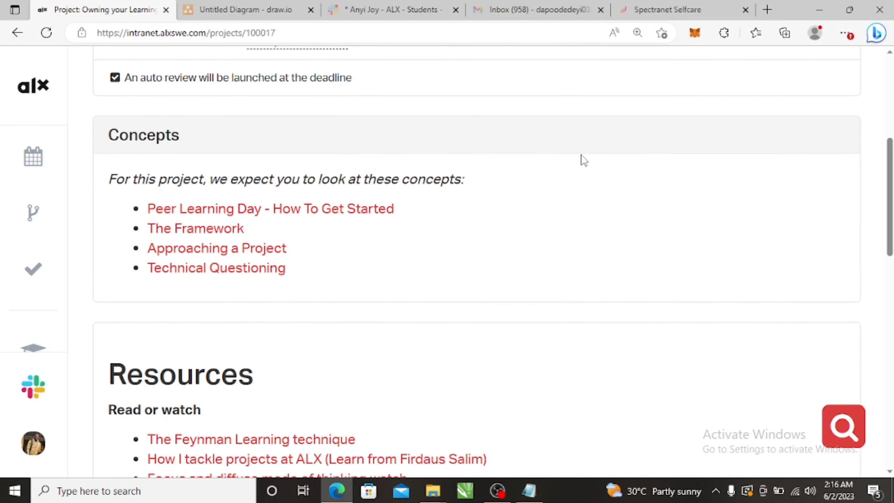
{"action": "mouse_move", "coordinate": [266, 213]}
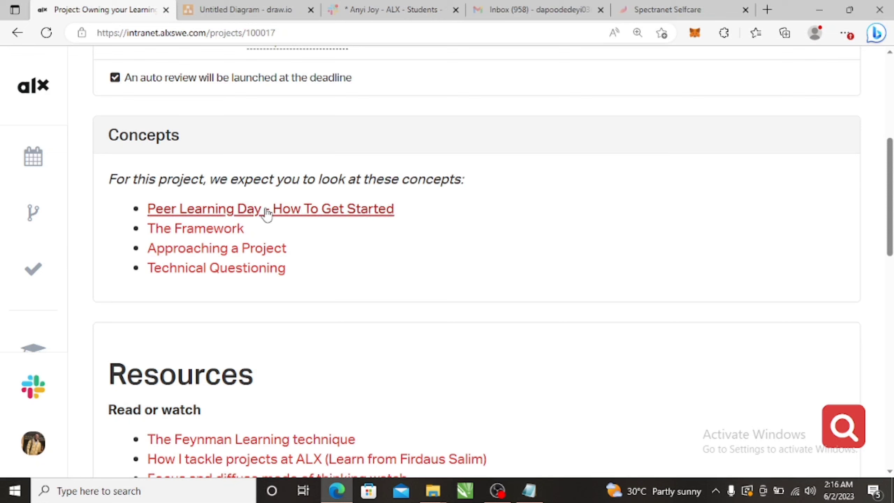
{"action": "mouse_move", "coordinate": [576, 259]}
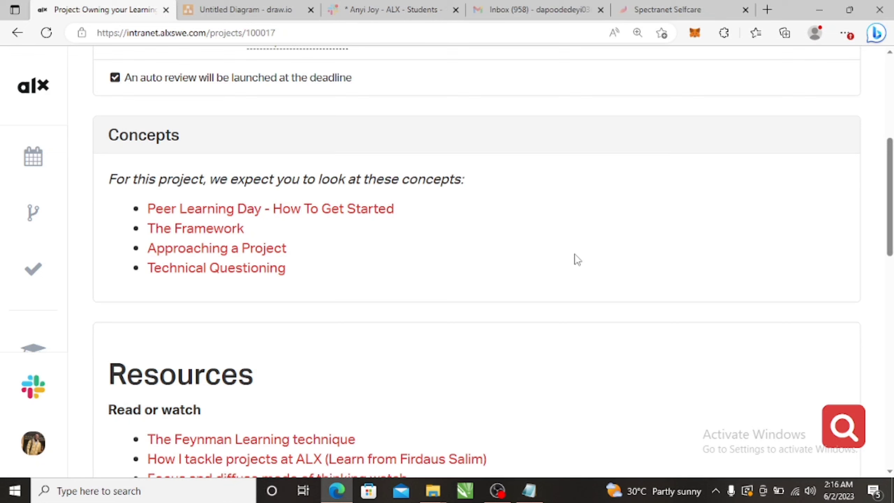
{"action": "mouse_move", "coordinate": [336, 242]}
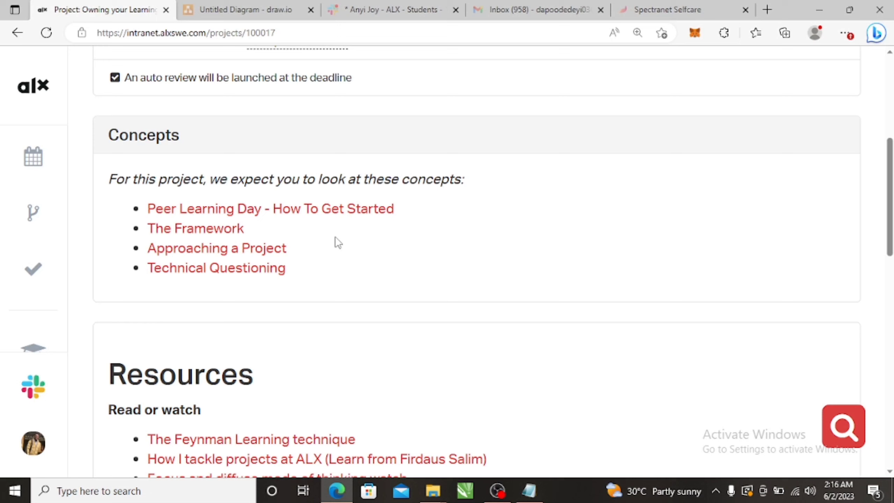
{"action": "mouse_move", "coordinate": [358, 197]}
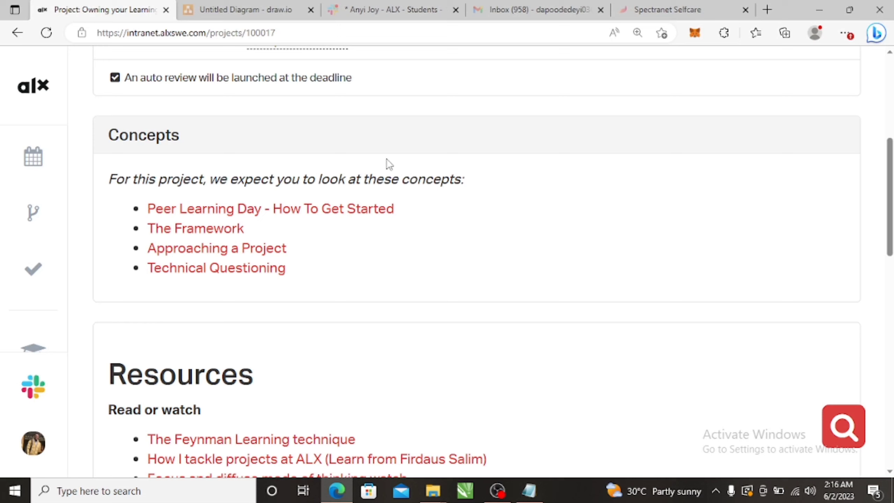
{"action": "mouse_move", "coordinate": [448, 151]}
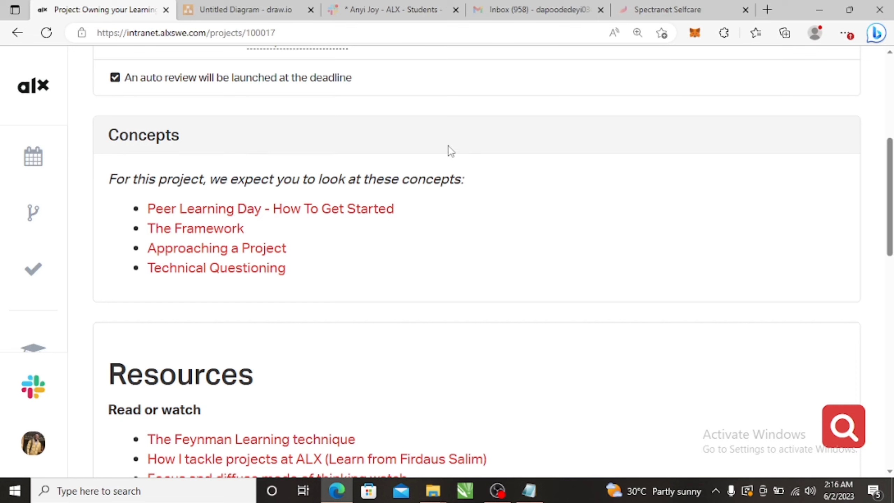
{"action": "mouse_move", "coordinate": [488, 221]}
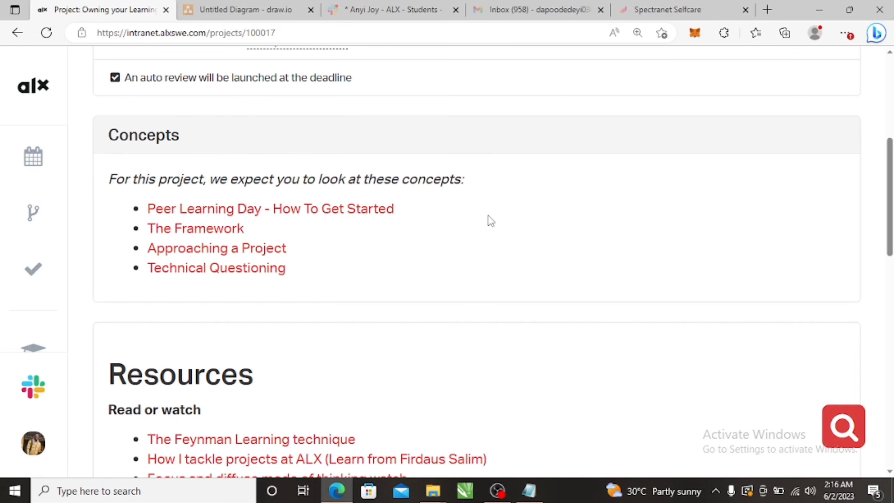
{"action": "mouse_move", "coordinate": [453, 269]}
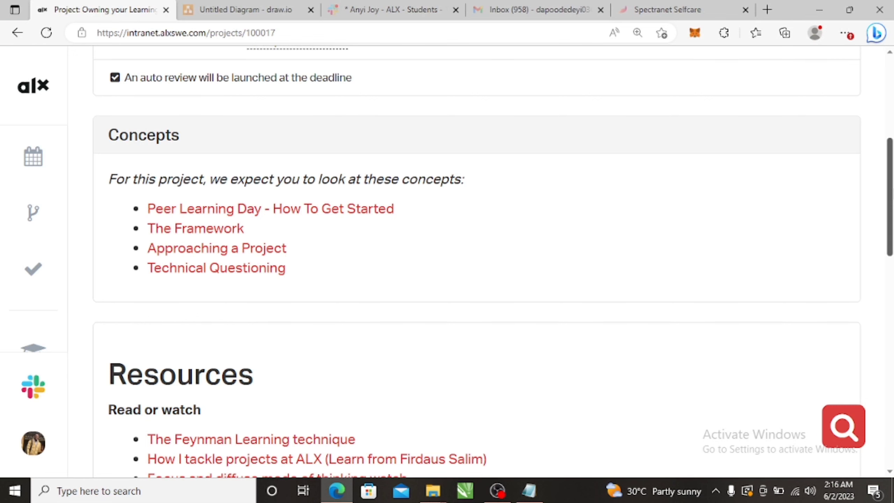
{"action": "scroll", "scroll_direction": "up", "scroll_amount": 3}
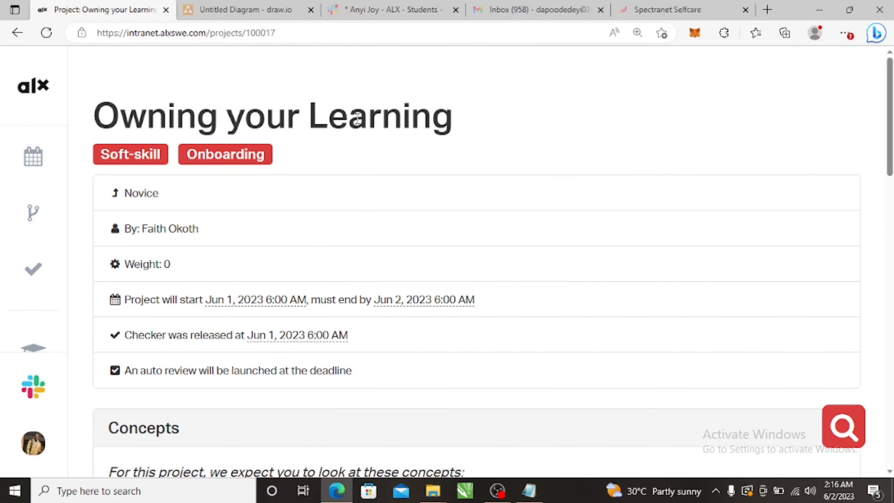
{"action": "mouse_move", "coordinate": [30, 91]}
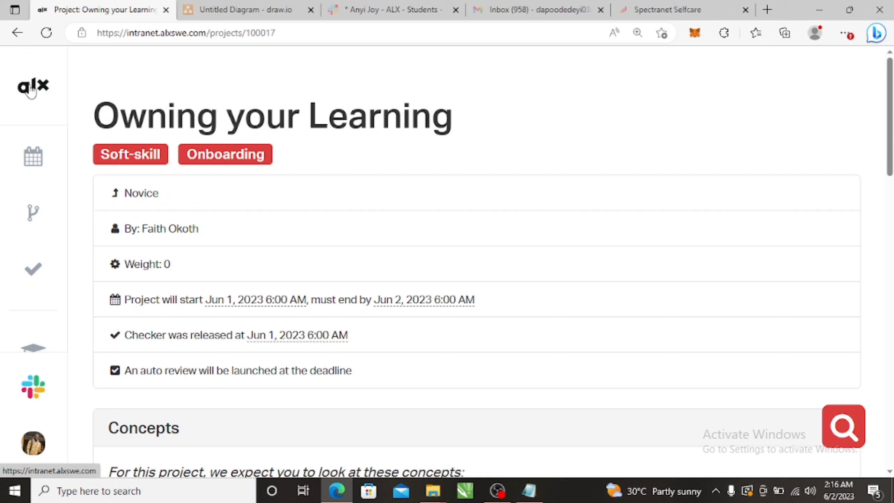
Step: Go to the dashboard via the alx logo and scroll to the 'Onboarding review' peer learning day
{"action": "left_click", "coordinate": [29, 85]}
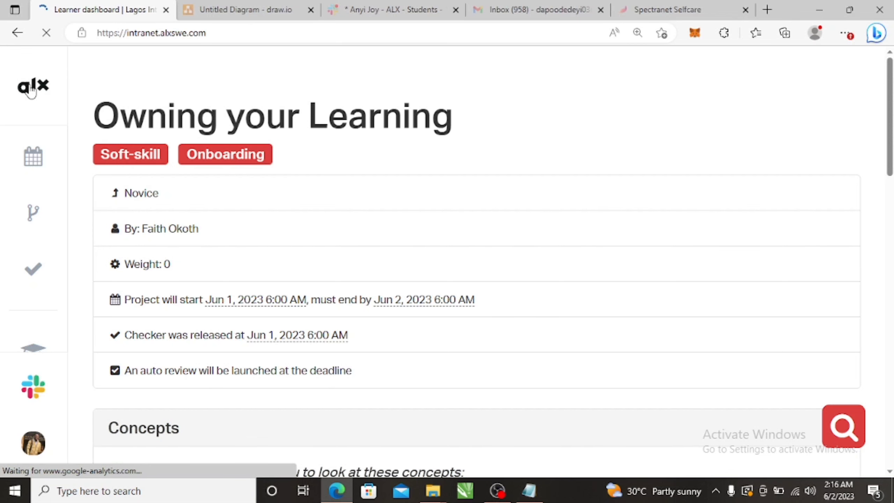
{"action": "left_click", "coordinate": [31, 85]}
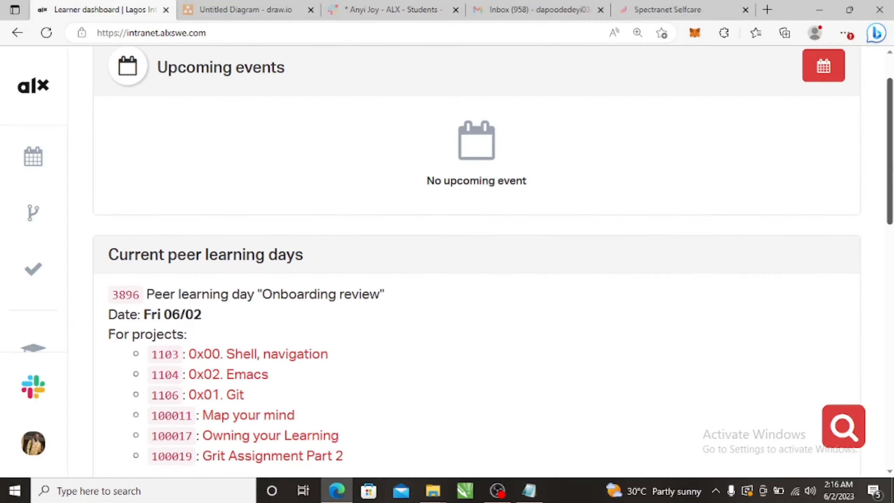
{"action": "scroll", "scroll_direction": "down", "scroll_amount": 3}
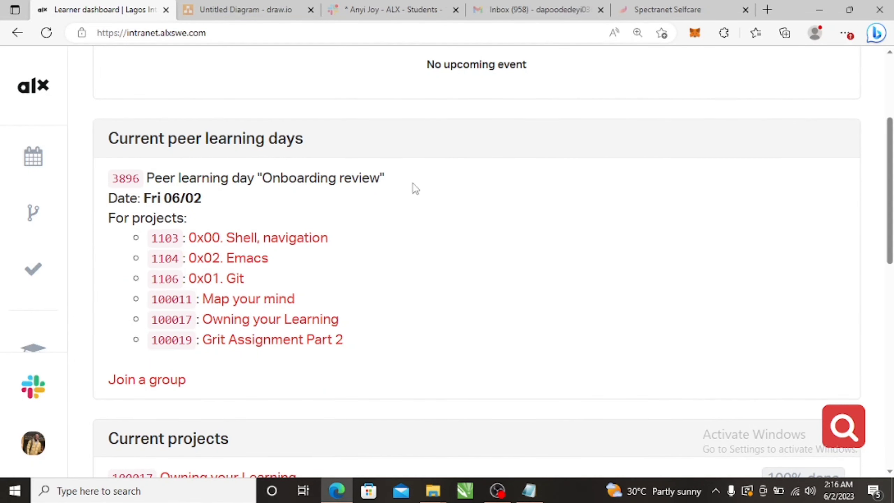
{"action": "mouse_move", "coordinate": [208, 201]}
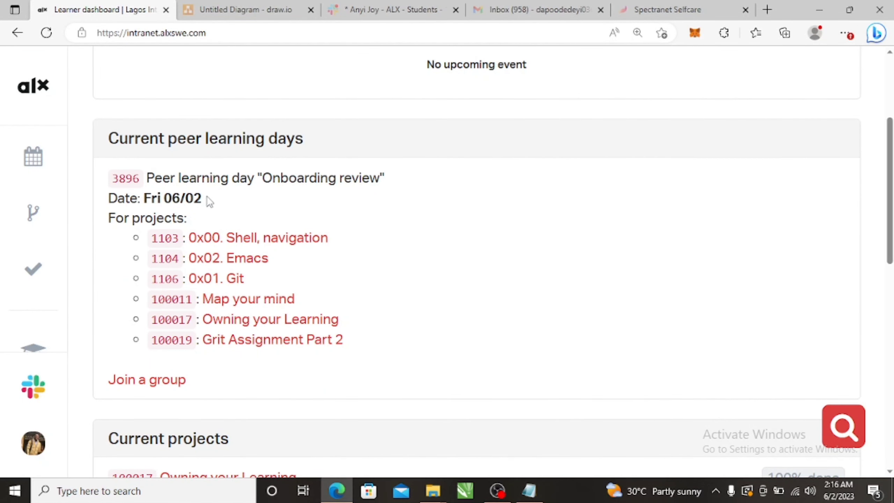
{"action": "mouse_move", "coordinate": [222, 299]}
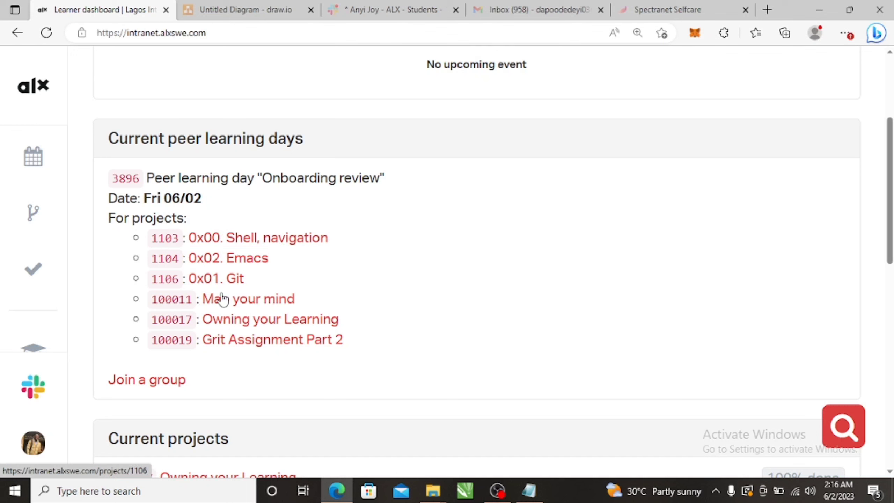
{"action": "mouse_move", "coordinate": [231, 354]}
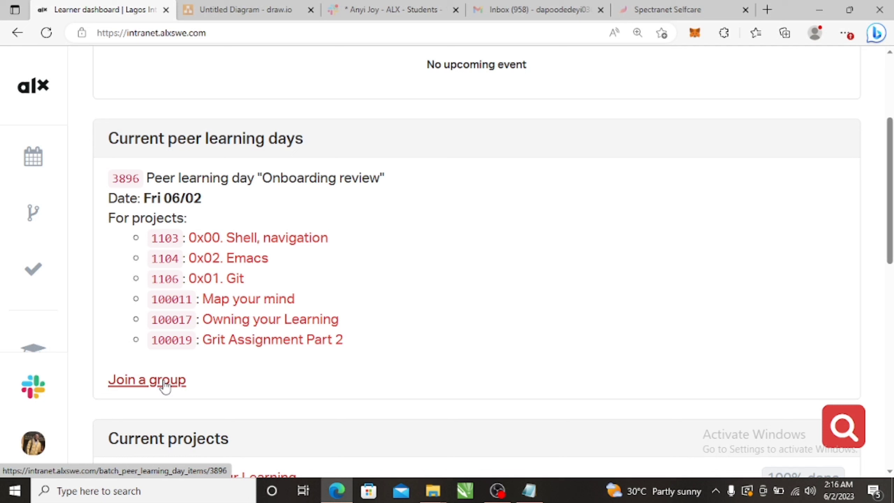
Step: Browse the peer learning day's 31 groups, then hide full groups to show the 12 open ones
{"action": "left_click", "coordinate": [162, 385]}
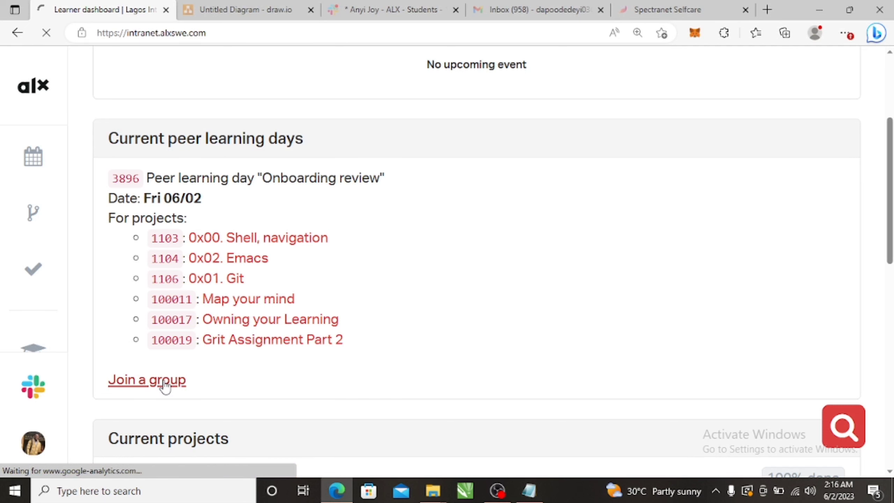
{"action": "left_click", "coordinate": [147, 380]}
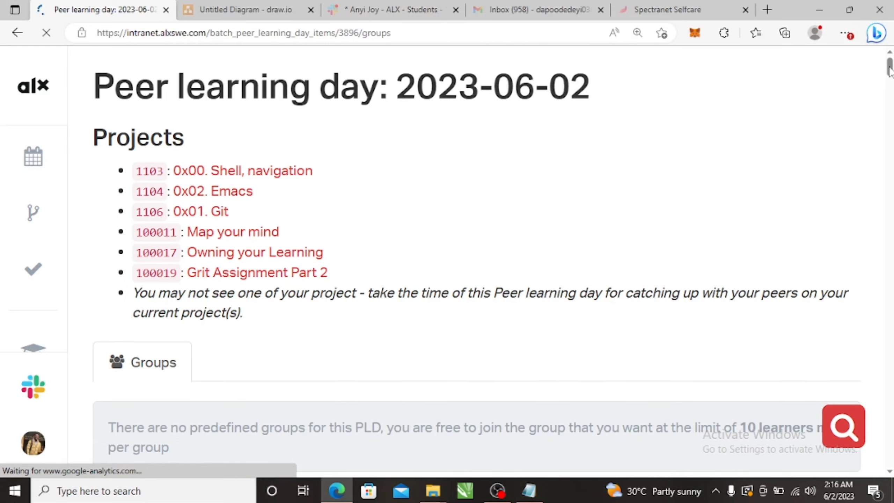
{"action": "scroll", "scroll_direction": "down", "scroll_amount": 3}
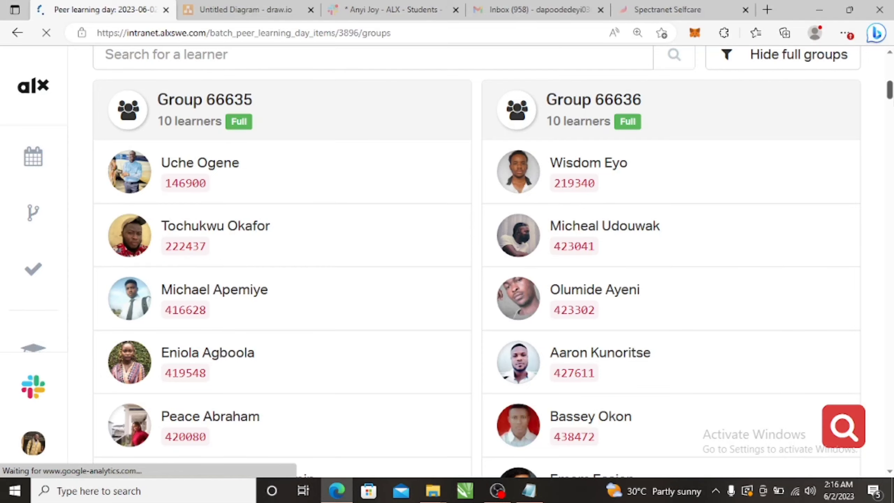
{"action": "scroll", "scroll_direction": "down", "scroll_amount": 3}
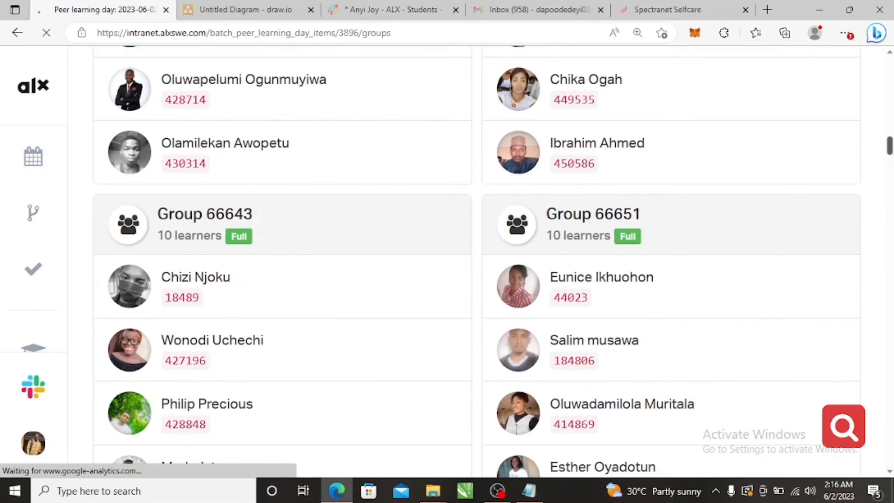
{"action": "scroll", "scroll_direction": "up", "scroll_amount": 3}
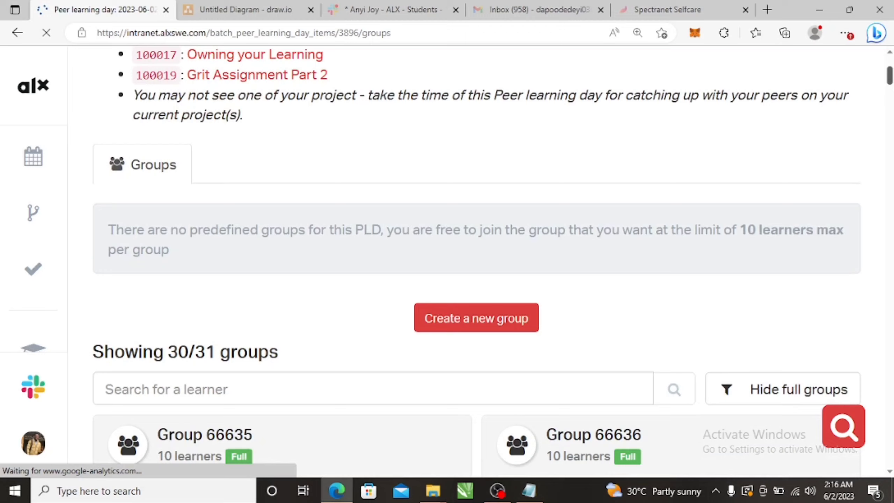
{"action": "scroll", "scroll_direction": "down", "scroll_amount": 3}
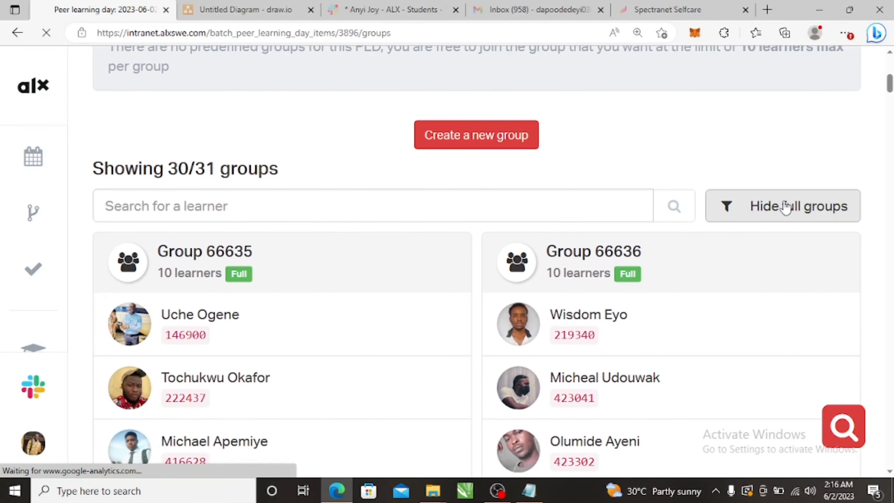
{"action": "left_click", "coordinate": [782, 205]}
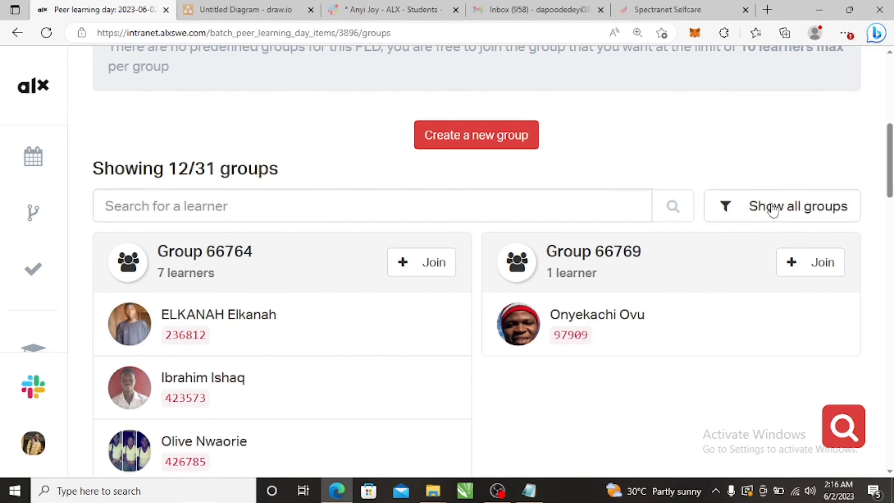
{"action": "mouse_move", "coordinate": [749, 285]}
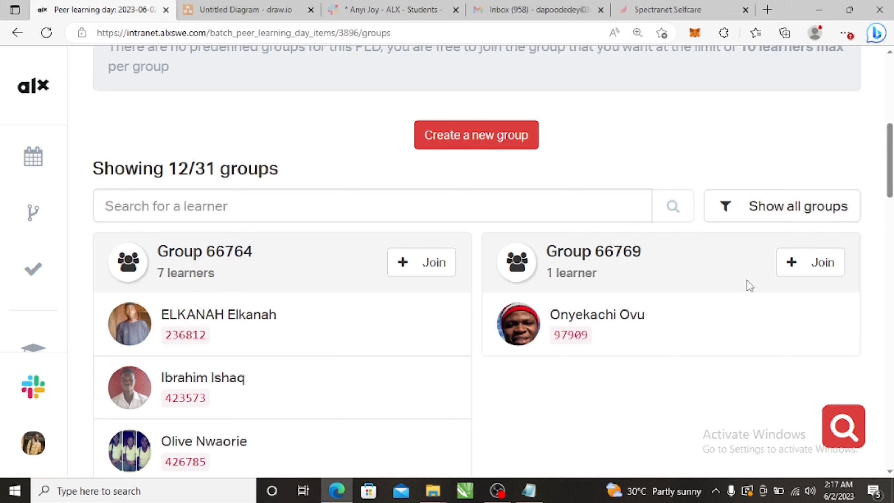
{"action": "mouse_move", "coordinate": [572, 350]}
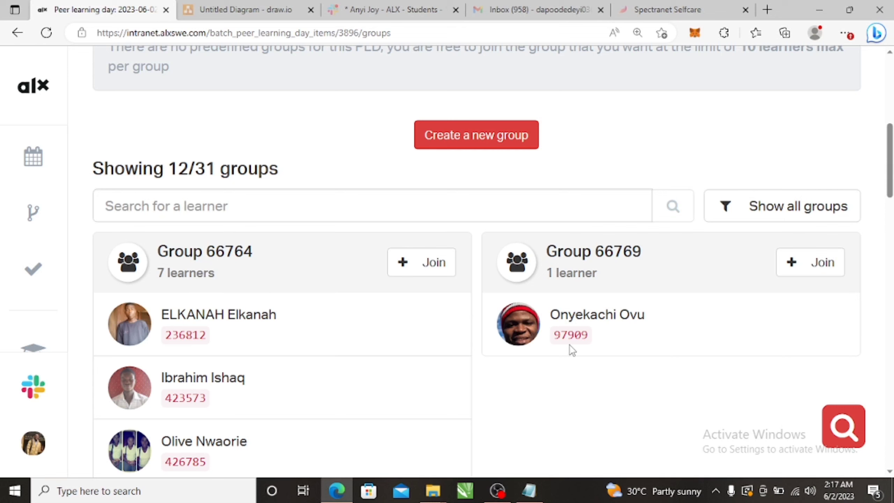
{"action": "mouse_move", "coordinate": [468, 158]}
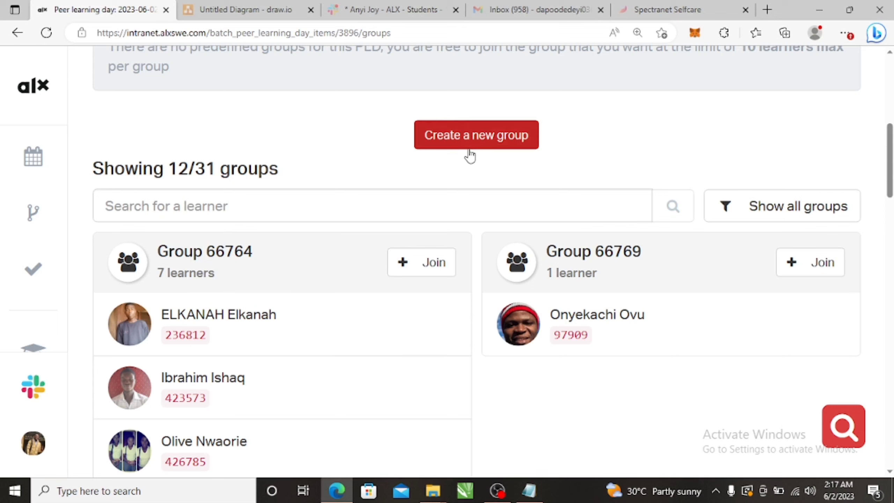
{"action": "mouse_move", "coordinate": [587, 134]}
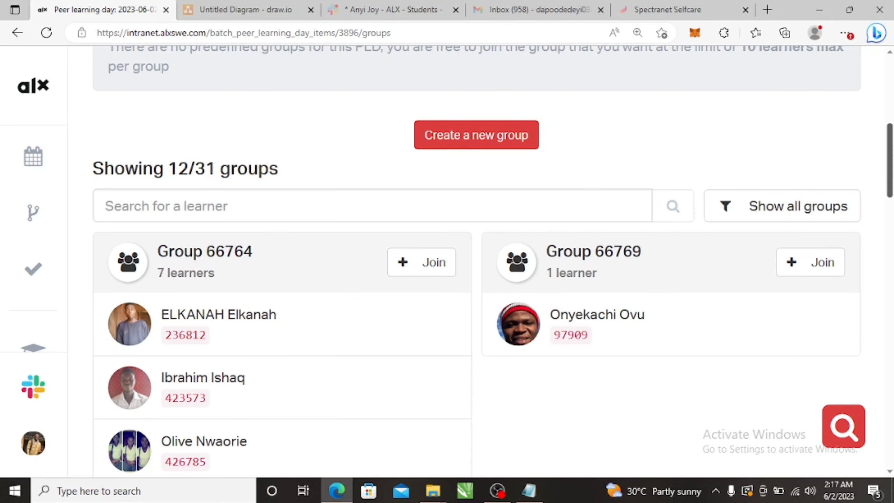
{"action": "mouse_move", "coordinate": [31, 159]}
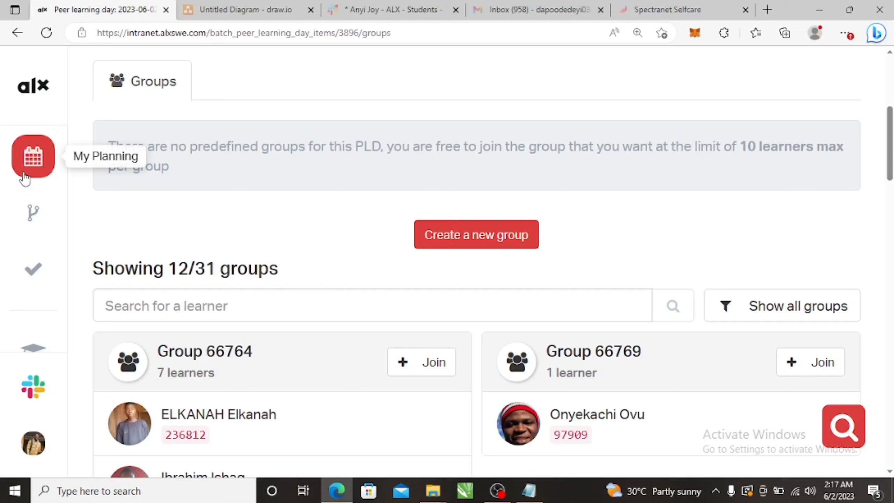
Step: Return to 'Owning your Learning' from the Projects list in the sidebar
{"action": "left_click", "coordinate": [33, 213]}
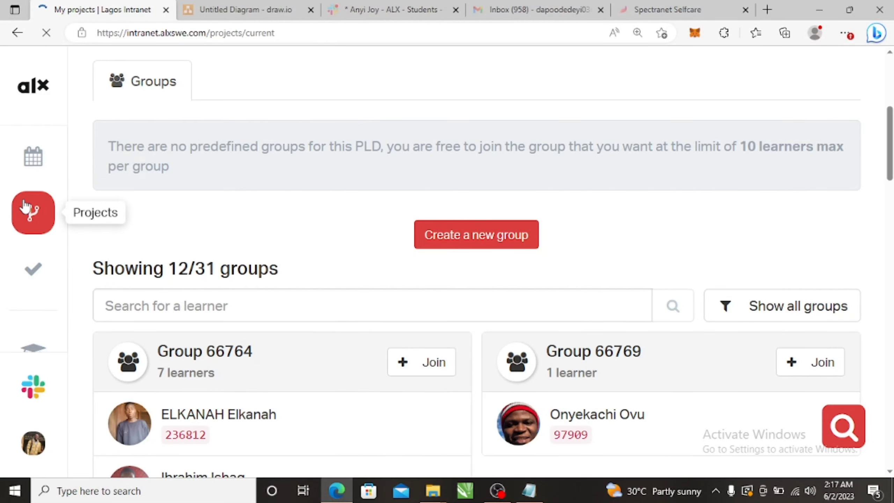
{"action": "left_click", "coordinate": [32, 214]}
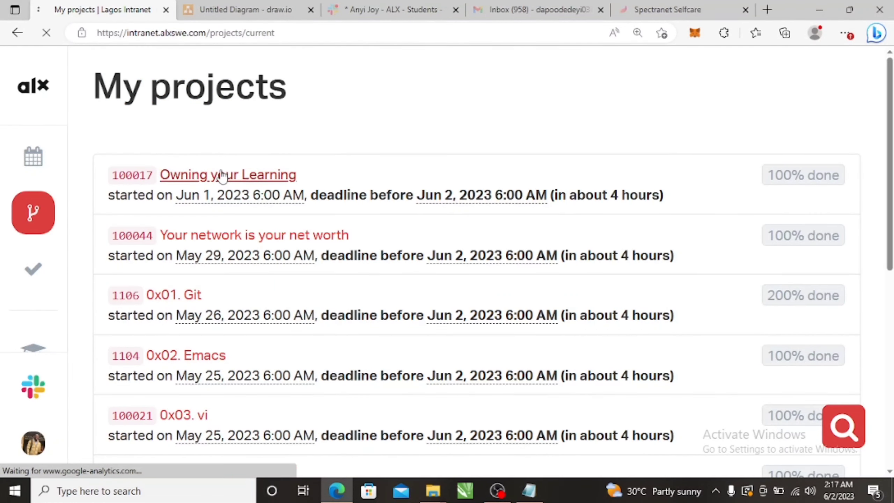
{"action": "left_click", "coordinate": [228, 174]}
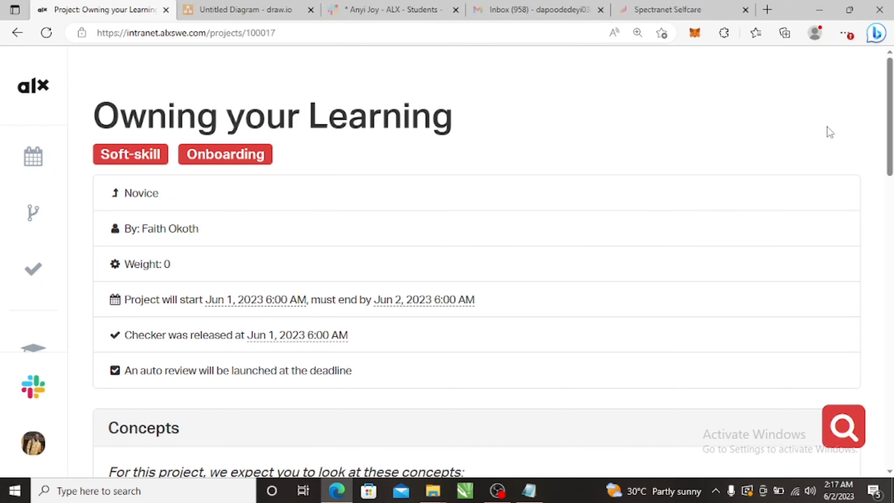
Step: Scroll through Concepts, Resources and Learning Objectives down to the Tasks section
{"action": "scroll", "scroll_direction": "down", "scroll_amount": 3}
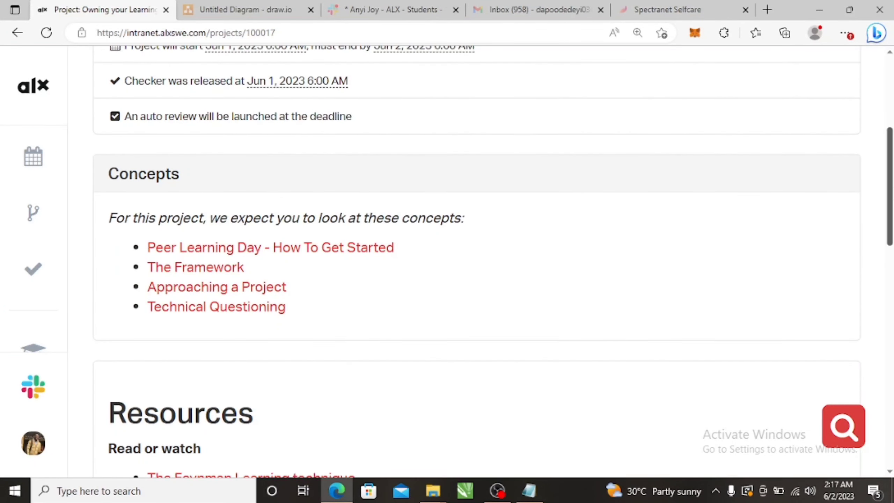
{"action": "mouse_move", "coordinate": [192, 238]}
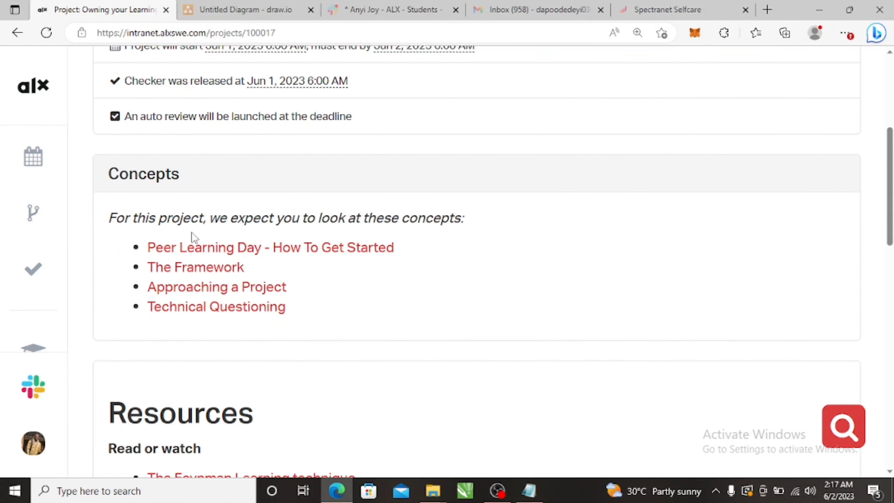
{"action": "mouse_move", "coordinate": [516, 267]}
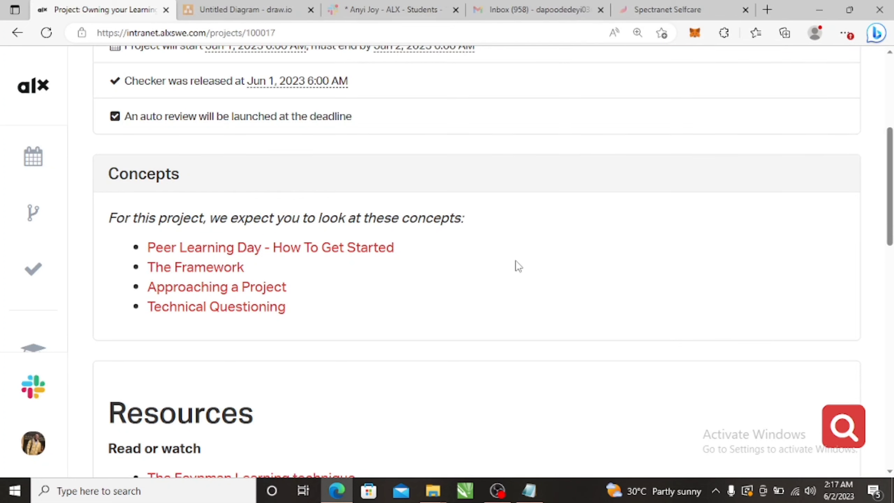
{"action": "scroll", "scroll_direction": "down", "scroll_amount": 3}
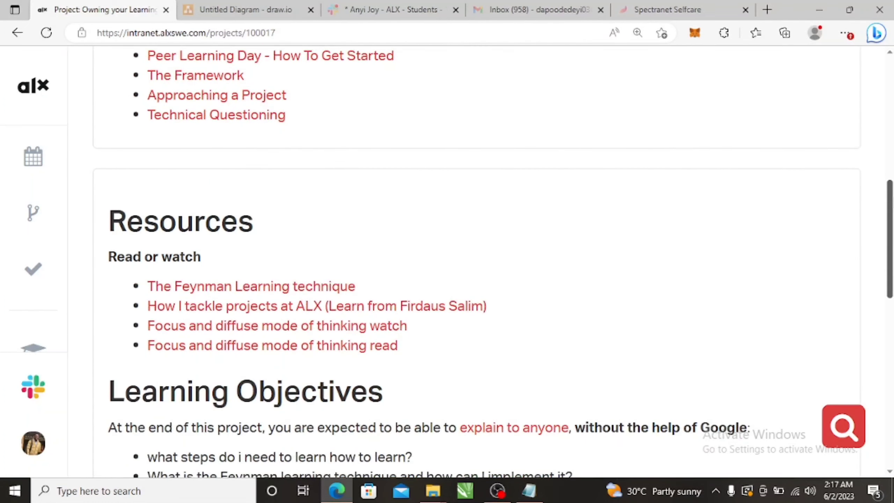
{"action": "scroll", "scroll_direction": "down", "scroll_amount": 3}
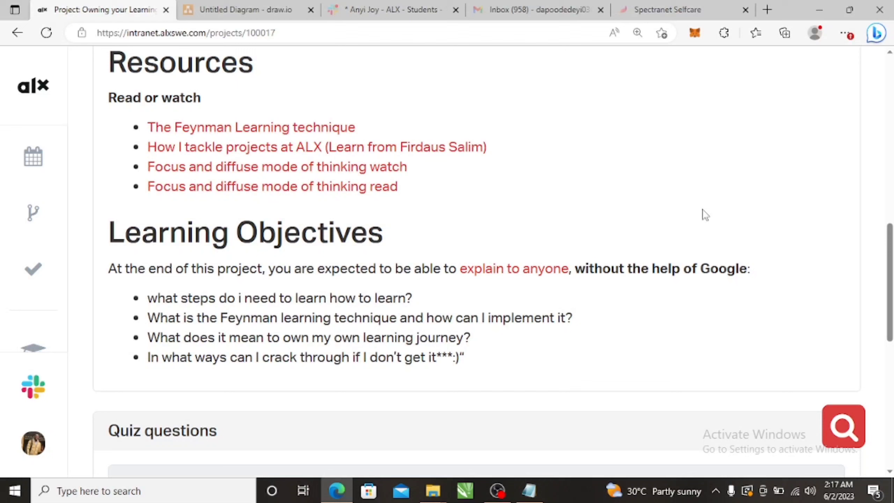
{"action": "mouse_move", "coordinate": [254, 241]}
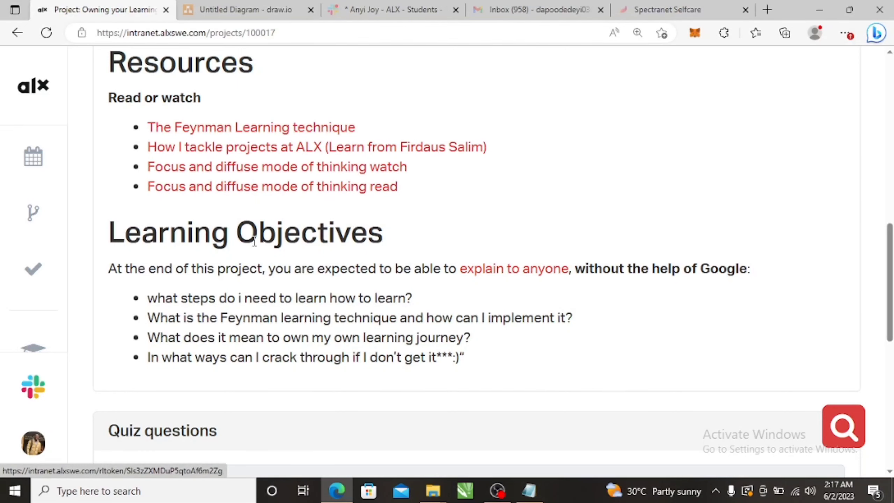
{"action": "scroll", "scroll_direction": "down", "scroll_amount": 3}
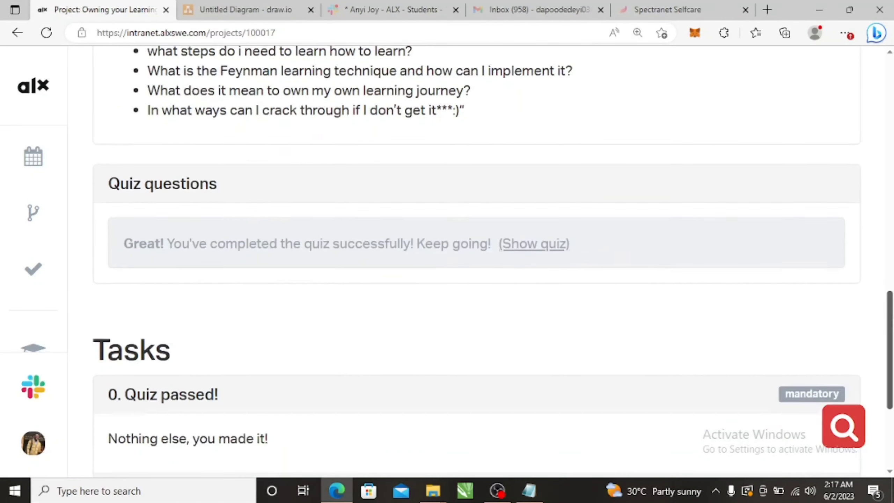
{"action": "scroll", "scroll_direction": "down", "scroll_amount": 3}
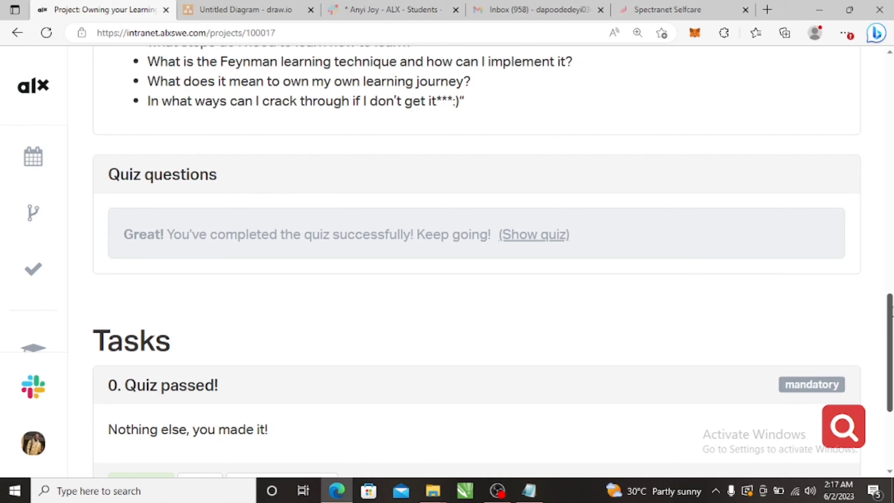
{"action": "scroll", "scroll_direction": "down", "scroll_amount": 3}
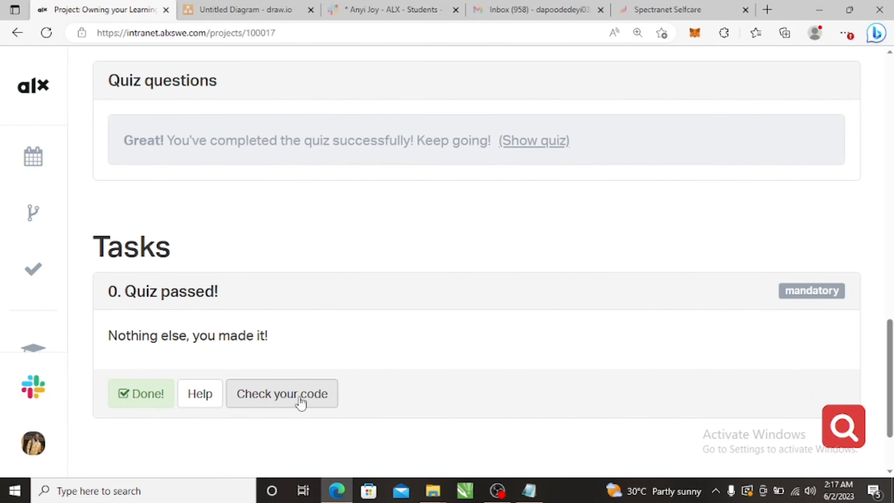
{"action": "mouse_move", "coordinate": [350, 190]}
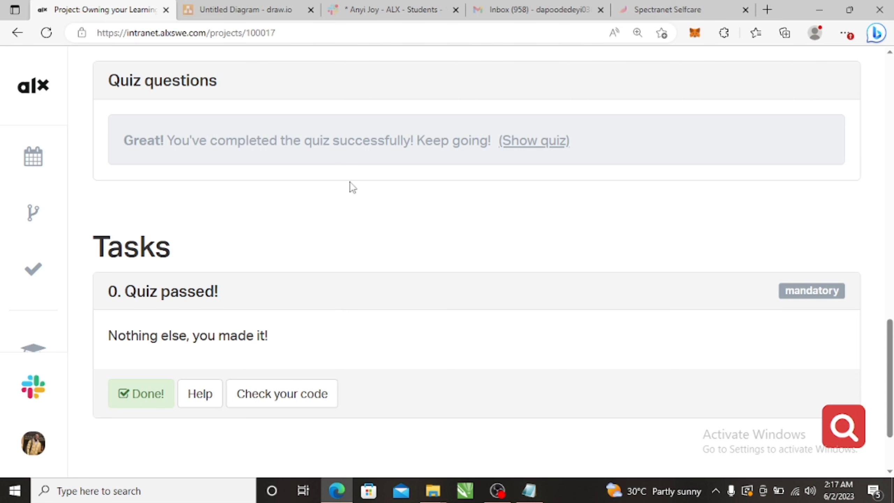
Step: Show the completed quiz and highlight 'focused' and 'diffuse' in Question #0, then deselect
{"action": "left_click", "coordinate": [534, 141]}
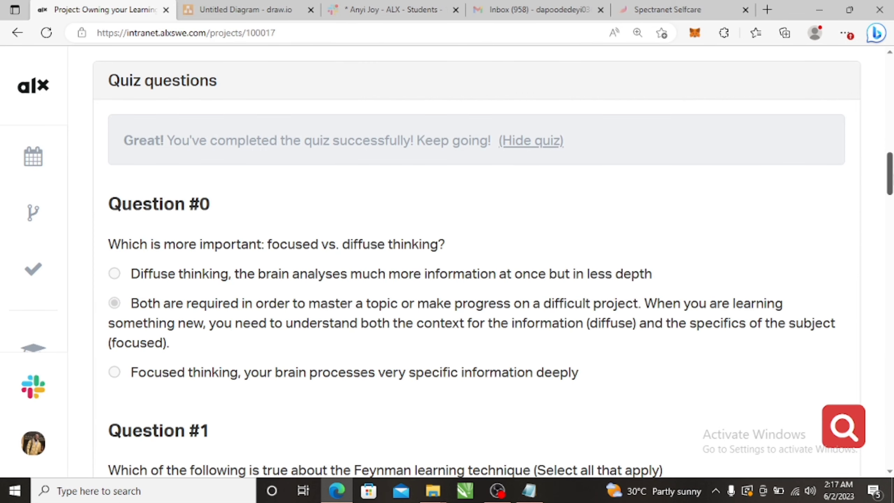
{"action": "scroll", "scroll_direction": "down", "scroll_amount": 3}
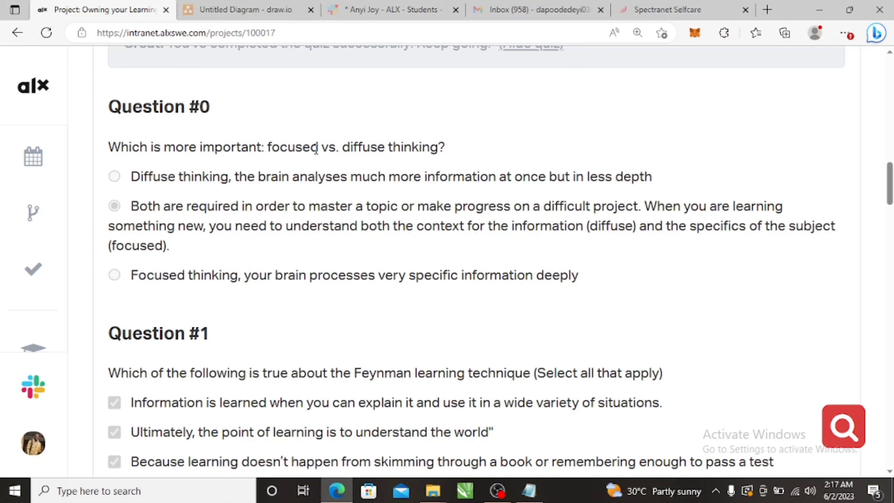
{"action": "double_click", "coordinate": [305, 147]}
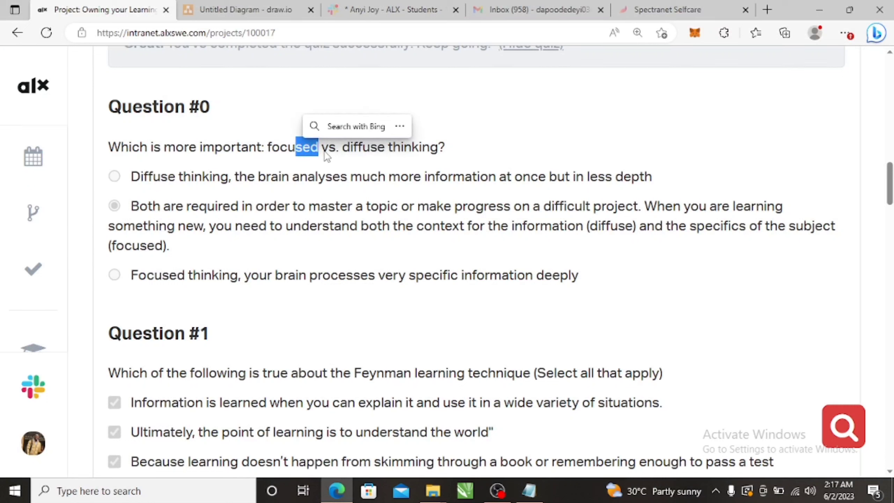
{"action": "double_click", "coordinate": [359, 147]}
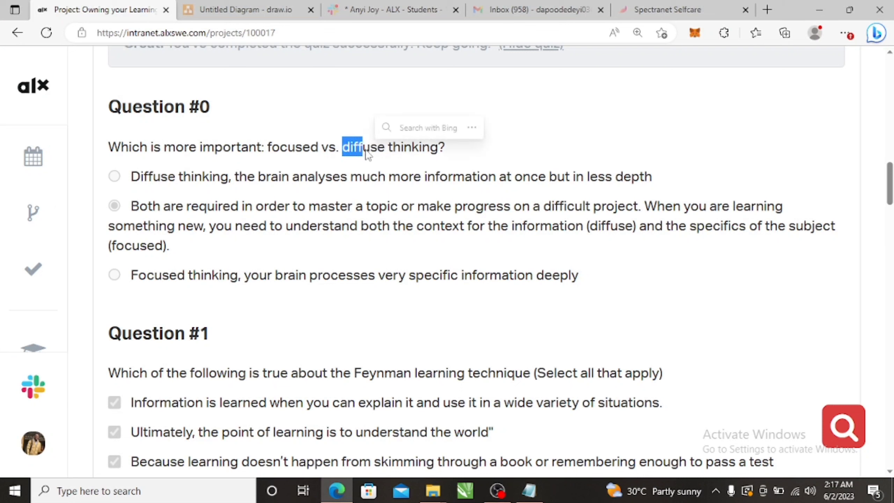
{"action": "left_click", "coordinate": [405, 161]}
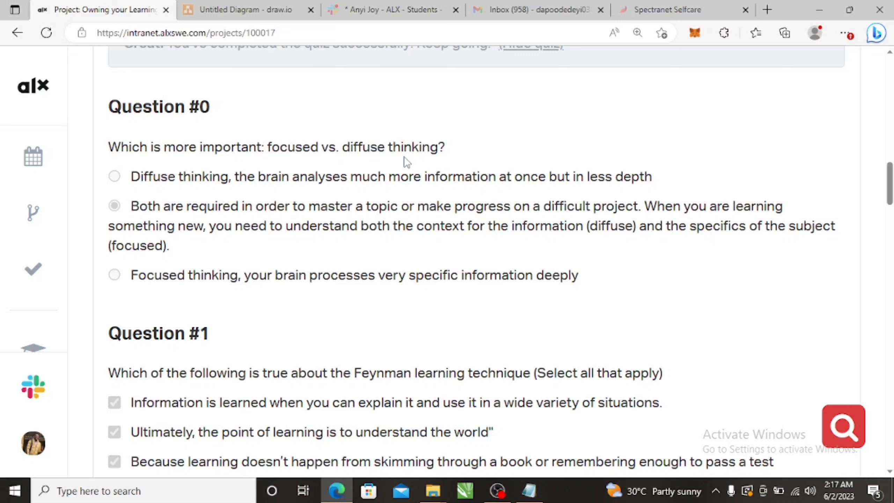
{"action": "mouse_move", "coordinate": [456, 156]}
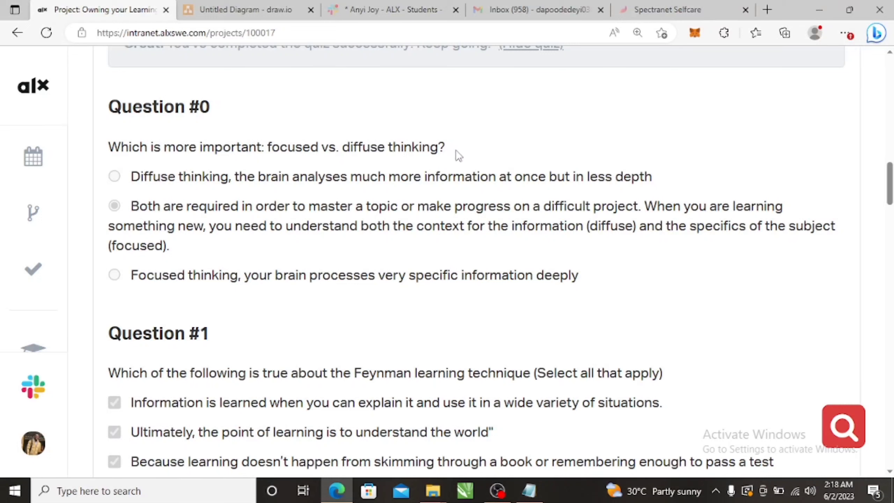
{"action": "mouse_move", "coordinate": [398, 145]}
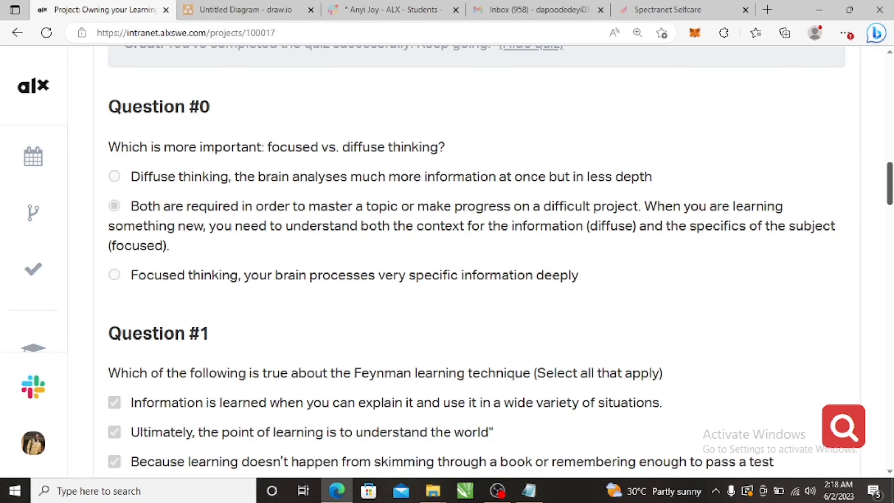
{"action": "scroll", "scroll_direction": "down", "scroll_amount": 3}
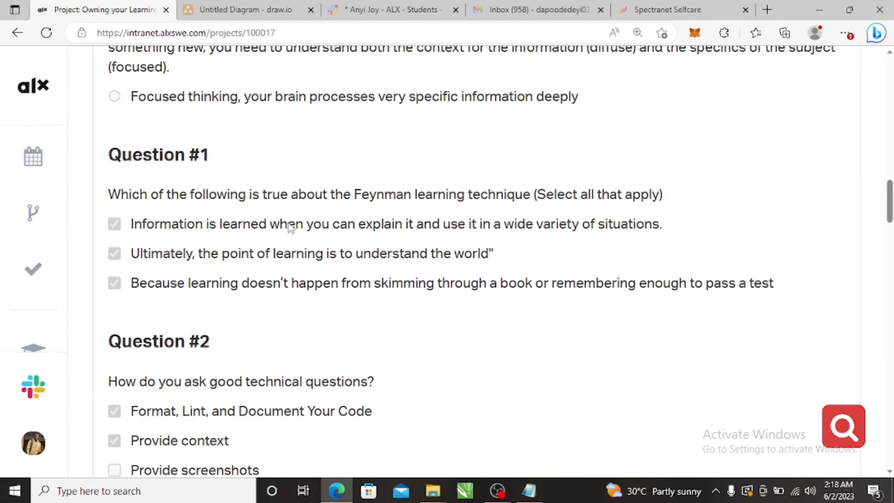
{"action": "mouse_move", "coordinate": [297, 201]}
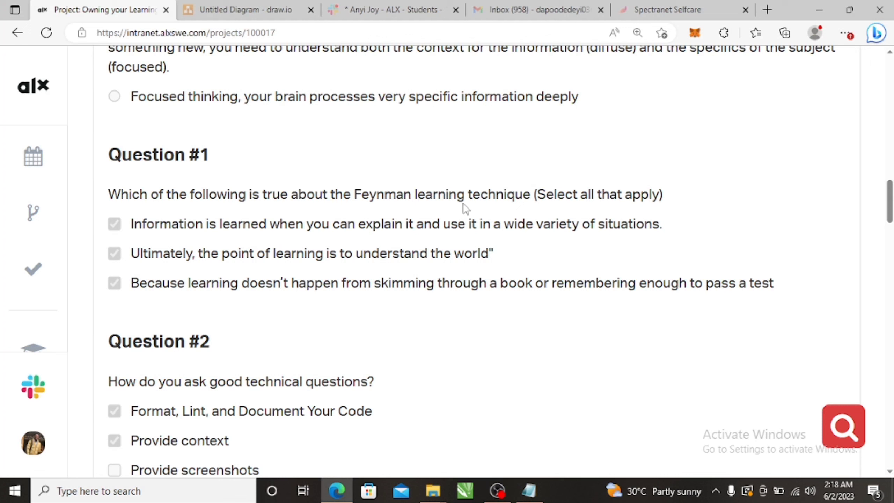
{"action": "mouse_move", "coordinate": [149, 259]}
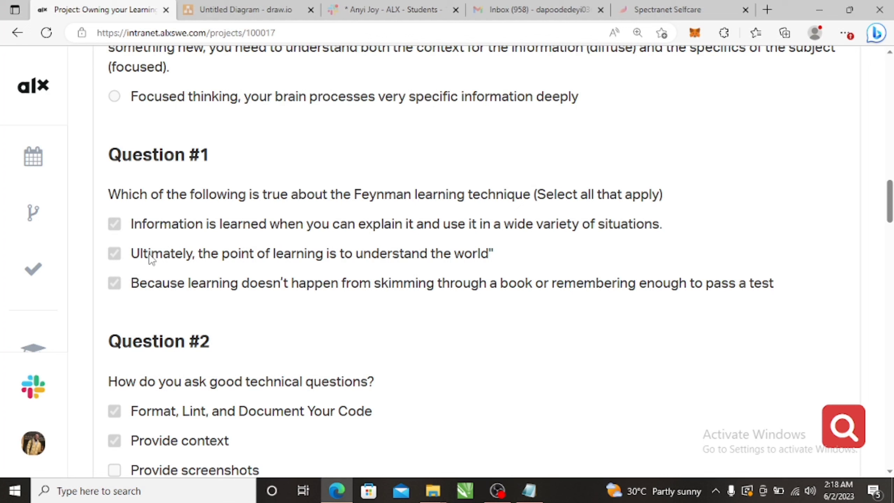
{"action": "mouse_move", "coordinate": [358, 237]}
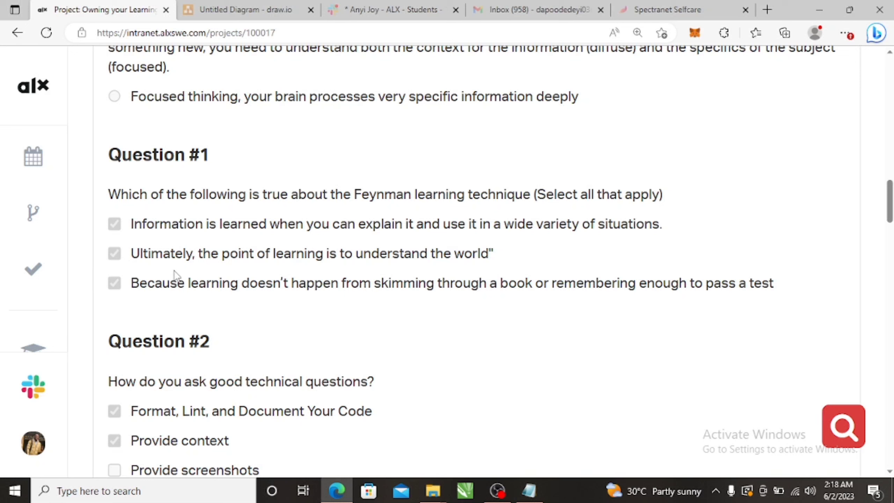
{"action": "mouse_move", "coordinate": [398, 266]}
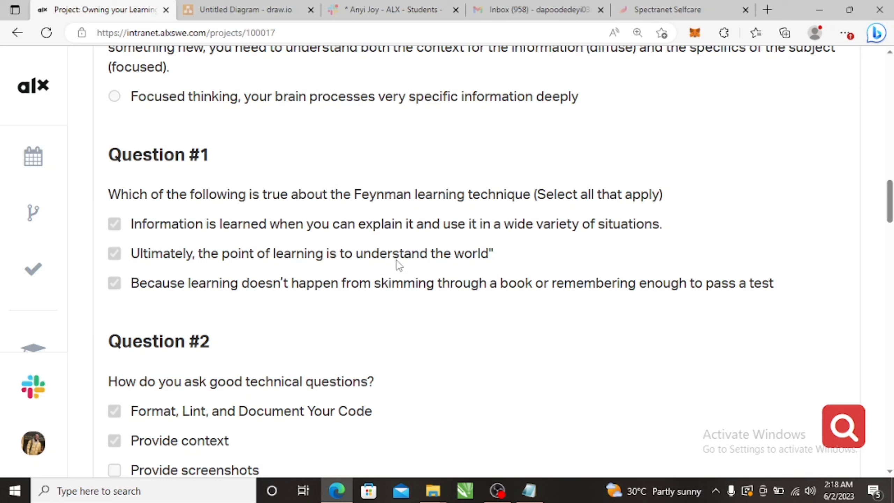
{"action": "mouse_move", "coordinate": [247, 306]}
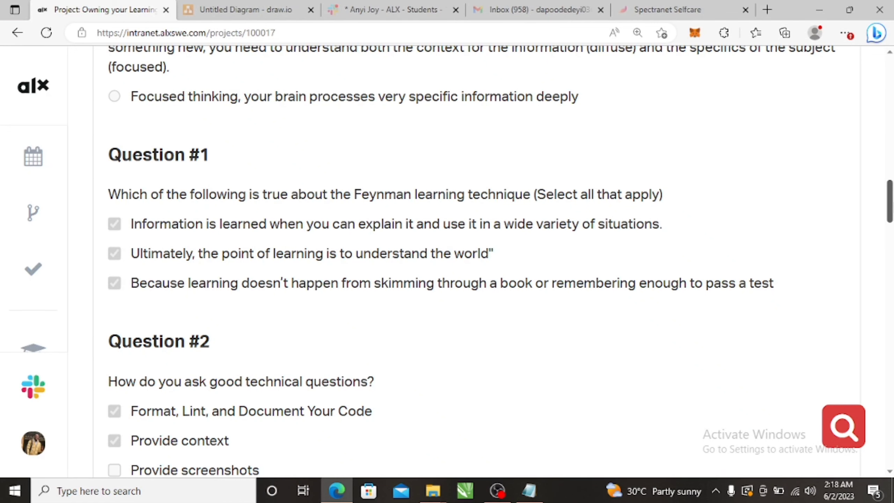
{"action": "scroll", "scroll_direction": "down", "scroll_amount": 3}
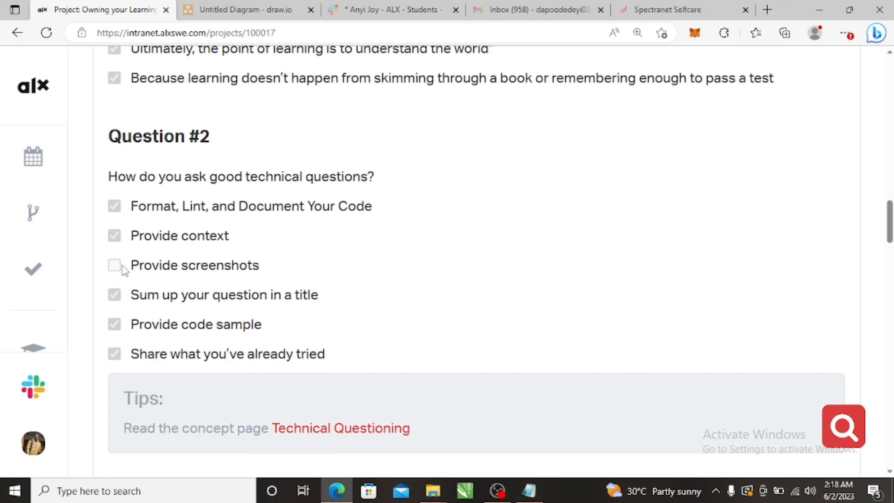
{"action": "mouse_move", "coordinate": [260, 282]}
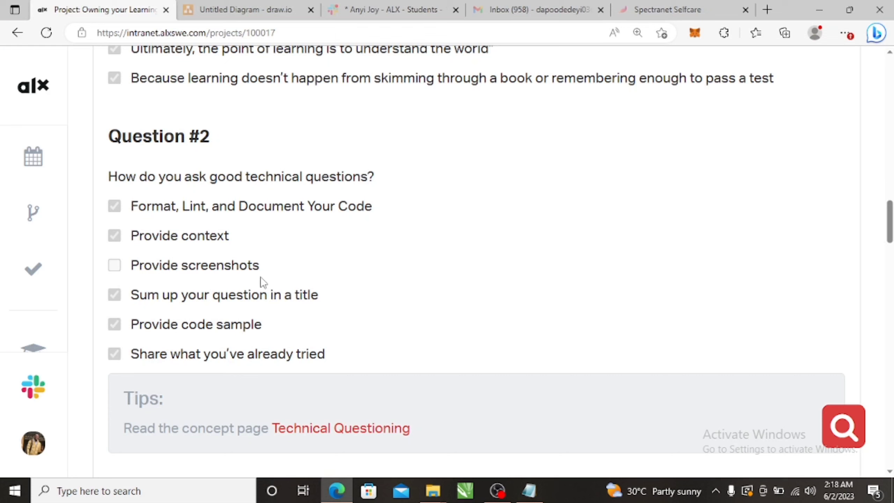
{"action": "mouse_move", "coordinate": [401, 255]}
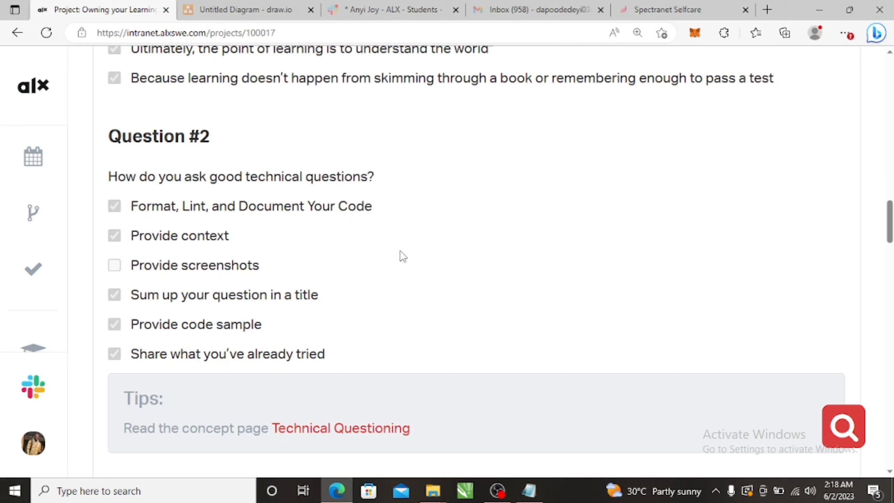
{"action": "mouse_move", "coordinate": [126, 299]}
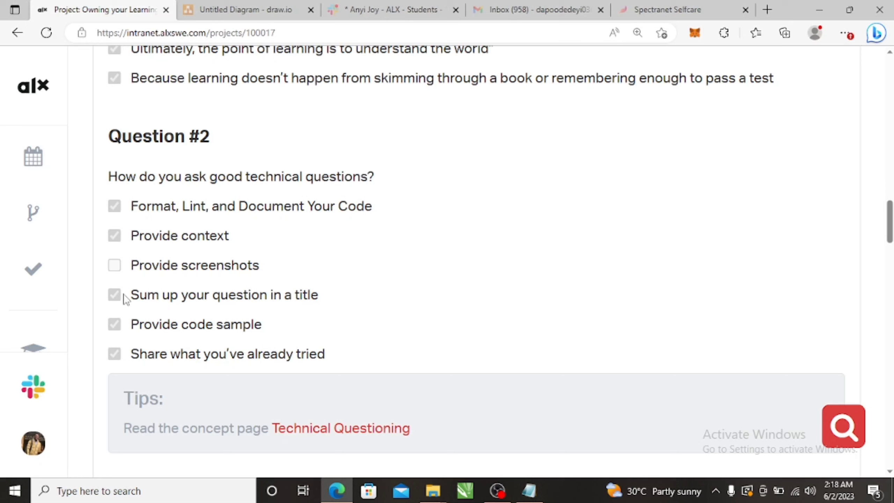
{"action": "mouse_move", "coordinate": [148, 303]}
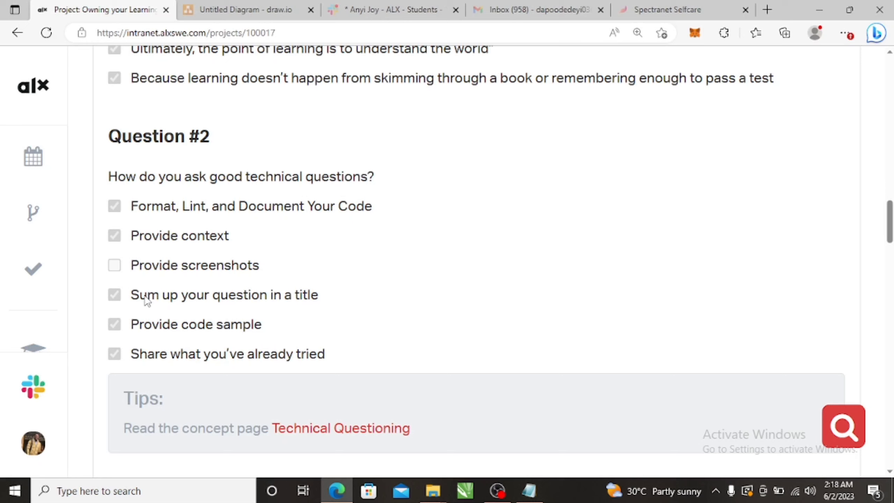
{"action": "mouse_move", "coordinate": [182, 339]}
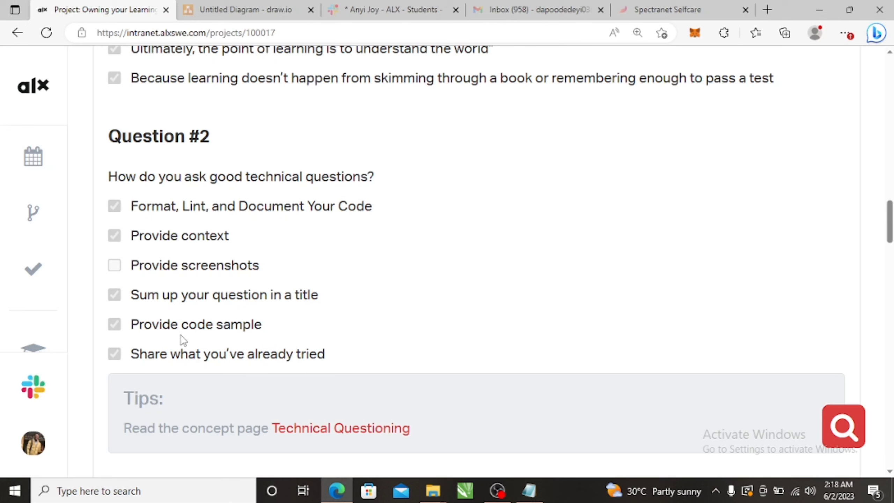
{"action": "mouse_move", "coordinate": [159, 331]}
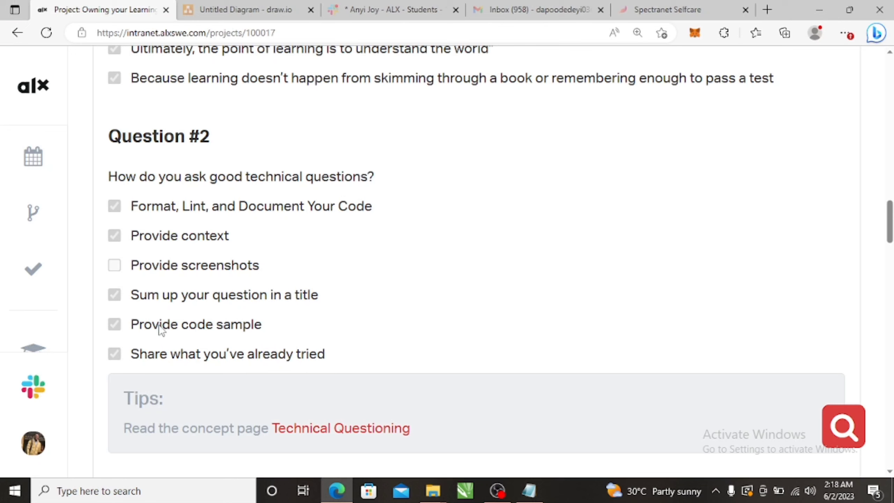
{"action": "mouse_move", "coordinate": [134, 307]}
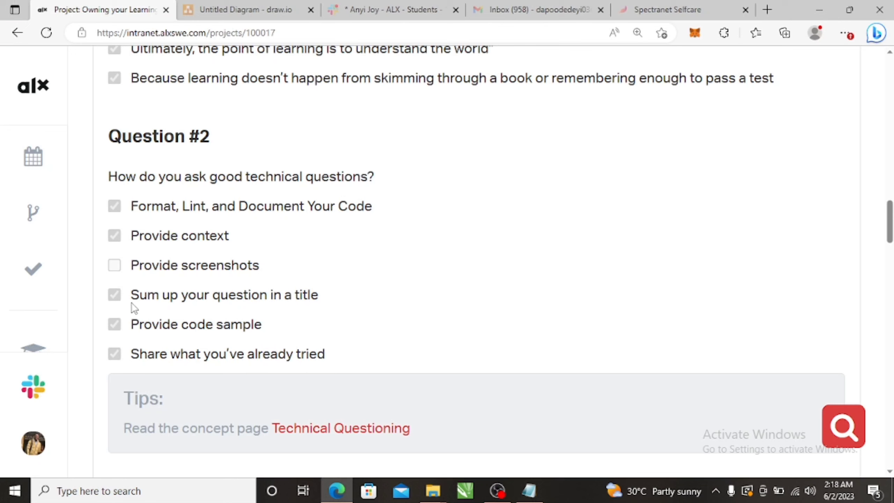
{"action": "mouse_move", "coordinate": [284, 306]}
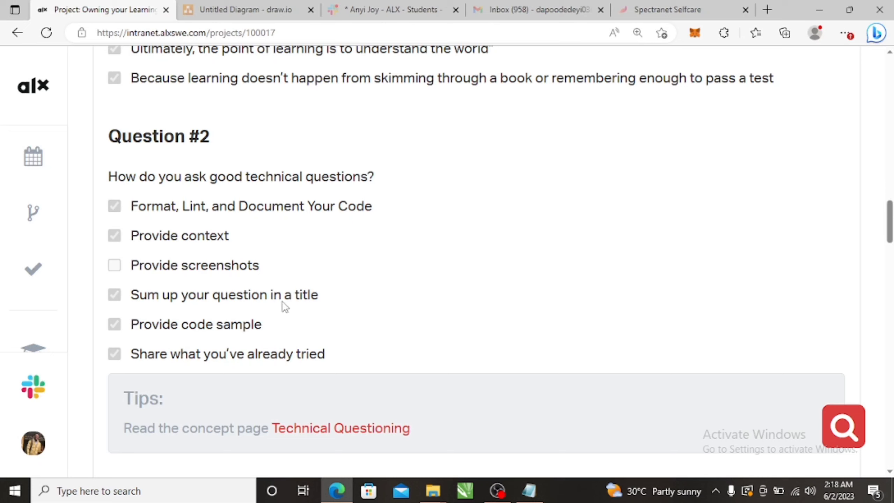
{"action": "mouse_move", "coordinate": [230, 243]}
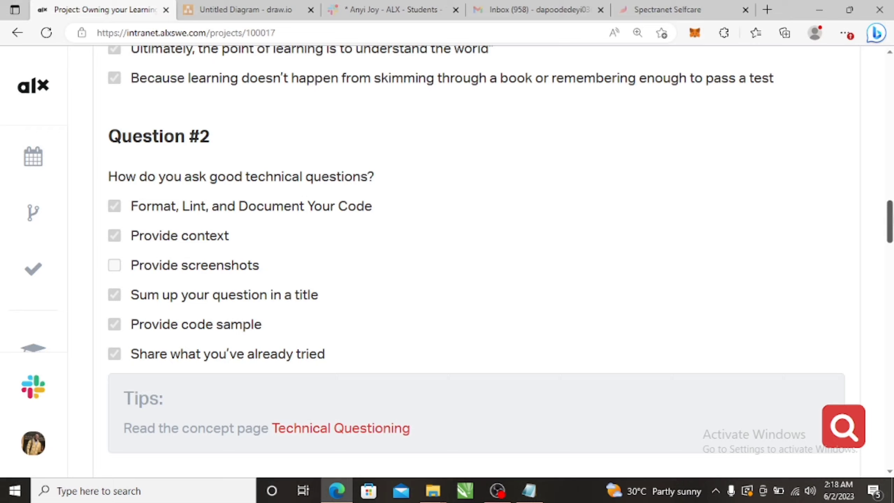
Step: Scroll past the Tips box to Question #3 and briefly highlight 'Intranet' in an unchecked answer
{"action": "scroll", "scroll_direction": "down", "scroll_amount": 3}
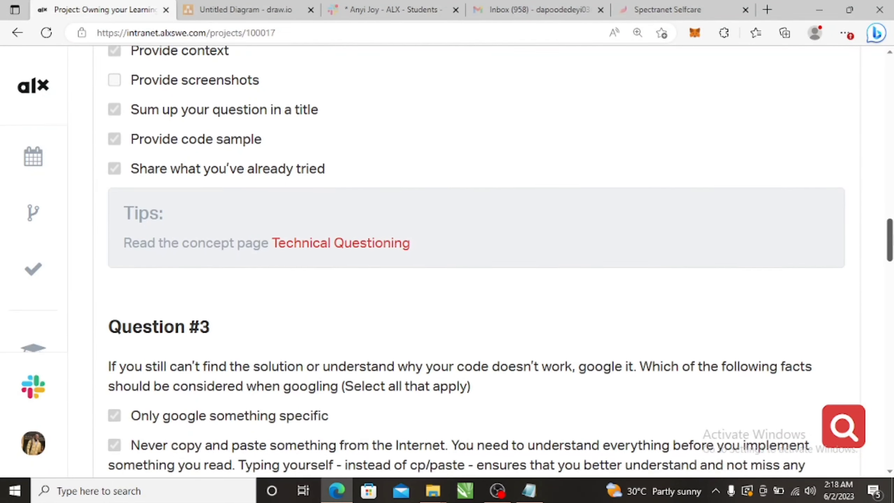
{"action": "scroll", "scroll_direction": "down", "scroll_amount": 3}
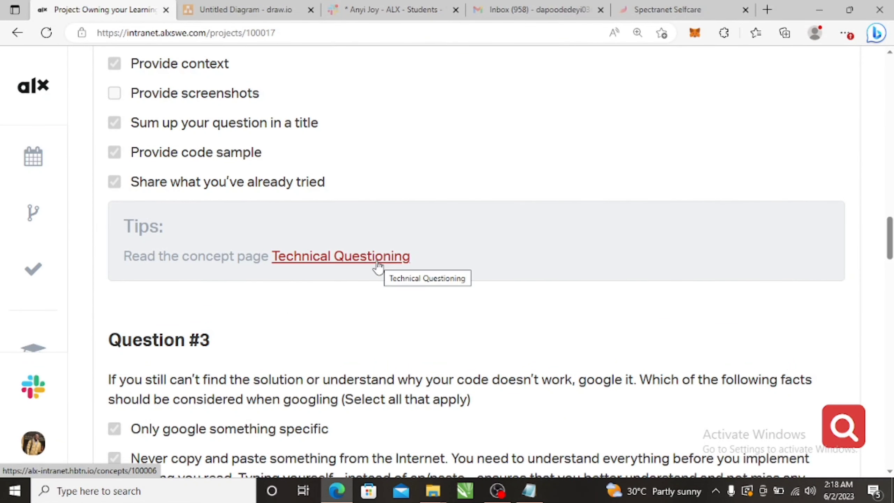
{"action": "mouse_move", "coordinate": [346, 266]}
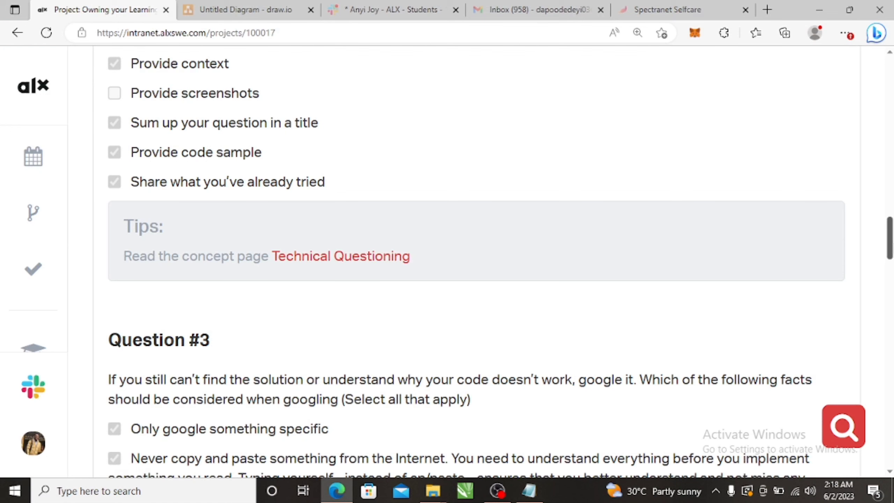
{"action": "scroll", "scroll_direction": "down", "scroll_amount": 3}
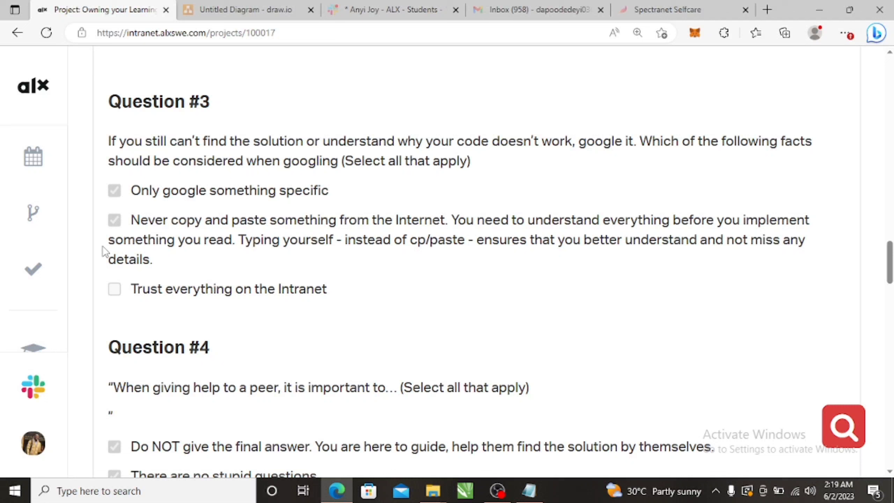
{"action": "mouse_move", "coordinate": [191, 104]}
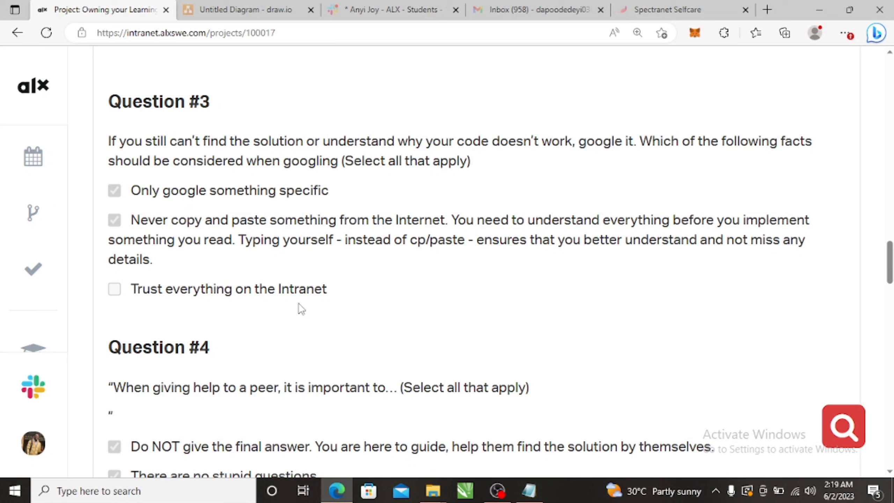
{"action": "mouse_move", "coordinate": [329, 297]}
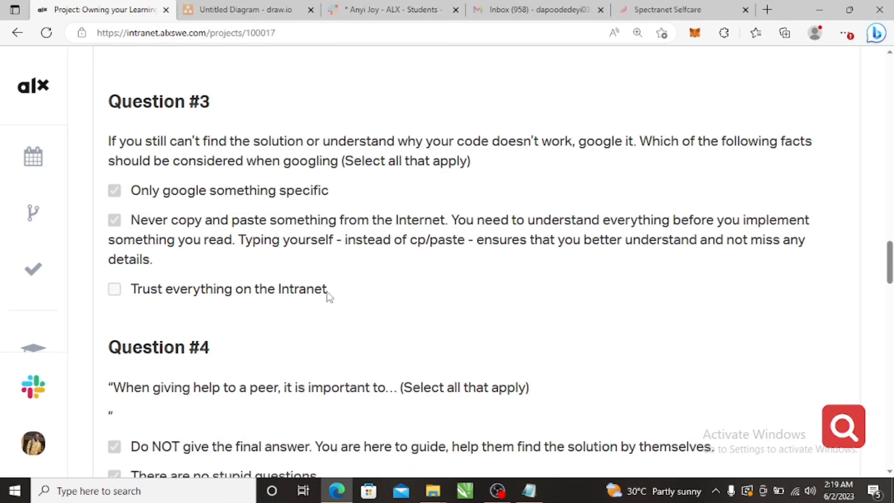
{"action": "double_click", "coordinate": [305, 289]}
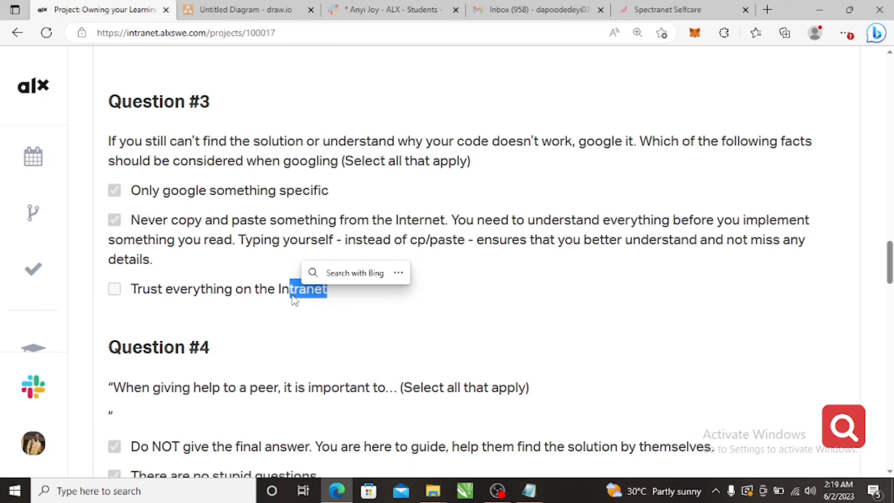
{"action": "left_click", "coordinate": [387, 308]}
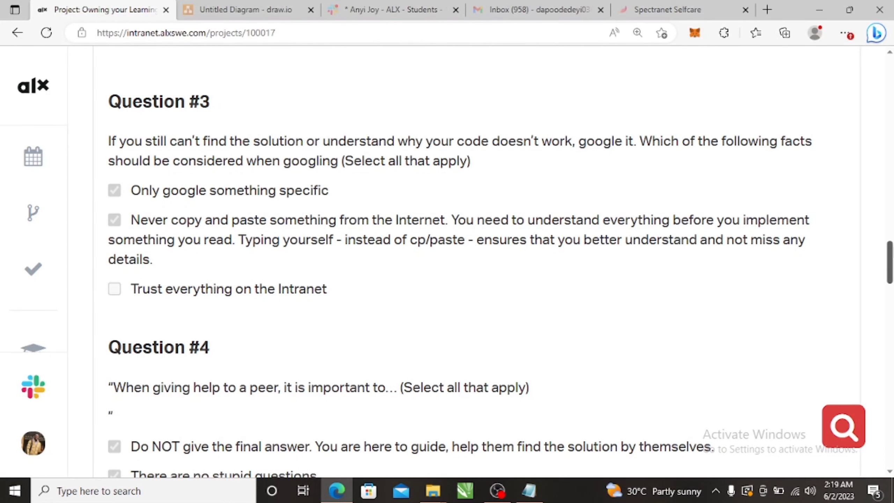
Step: Scroll on so Question #4's answers and the start of Question #5 come into view
{"action": "scroll", "scroll_direction": "down", "scroll_amount": 3}
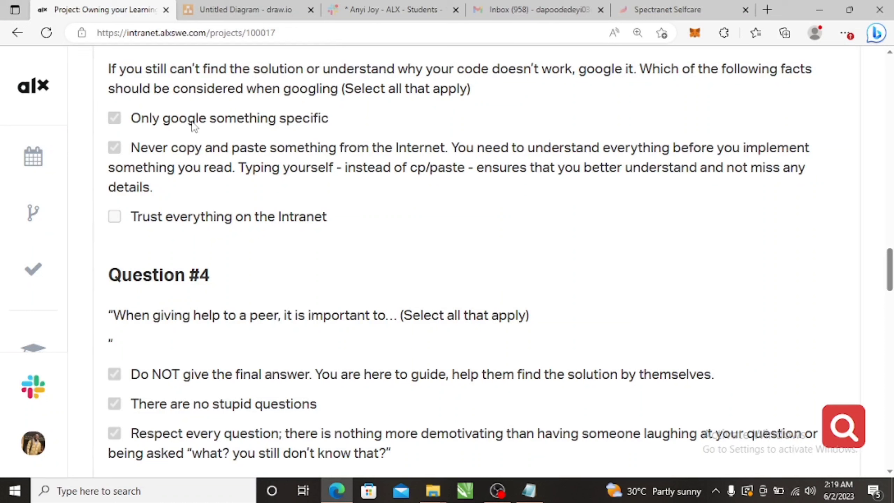
{"action": "mouse_move", "coordinate": [329, 126]}
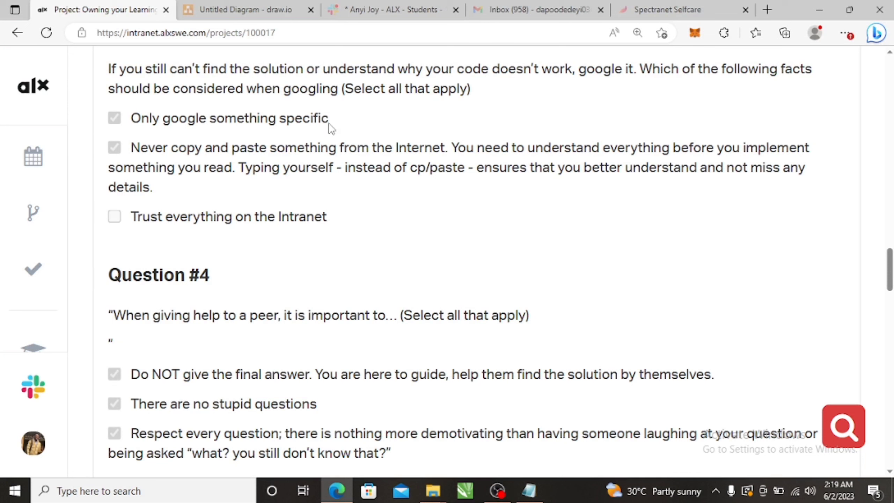
{"action": "mouse_move", "coordinate": [383, 125]}
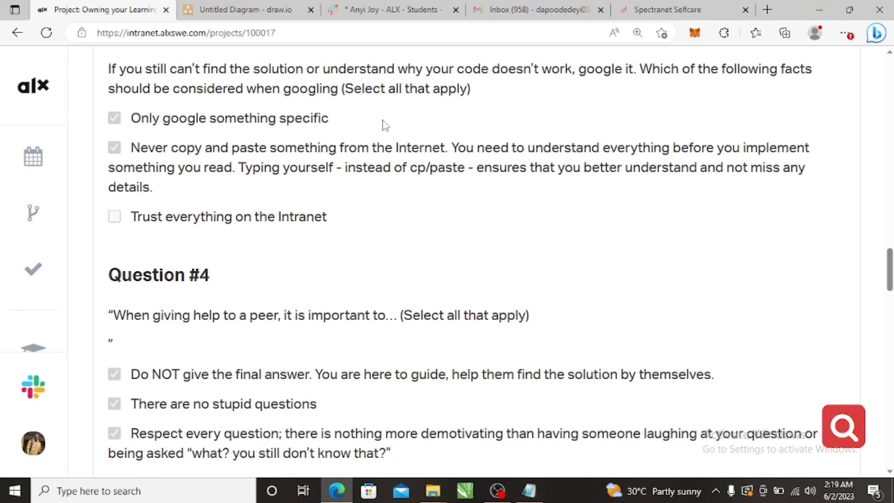
{"action": "mouse_move", "coordinate": [325, 141]}
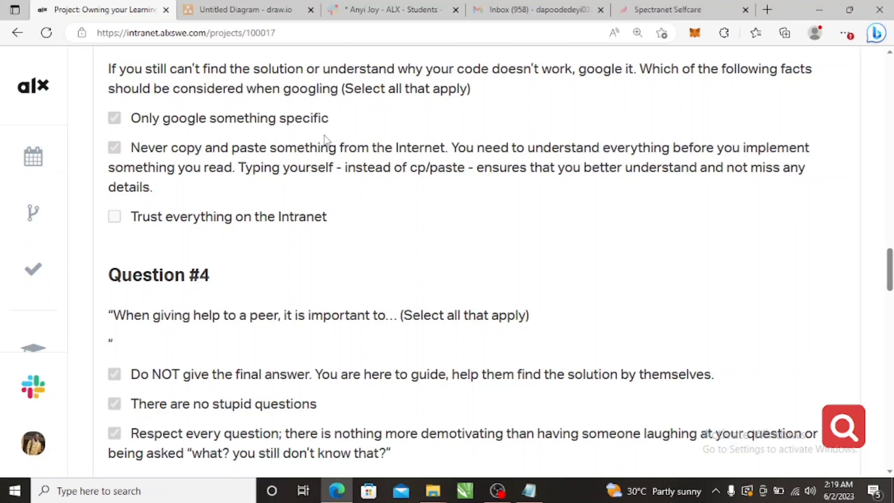
{"action": "mouse_move", "coordinate": [242, 132]}
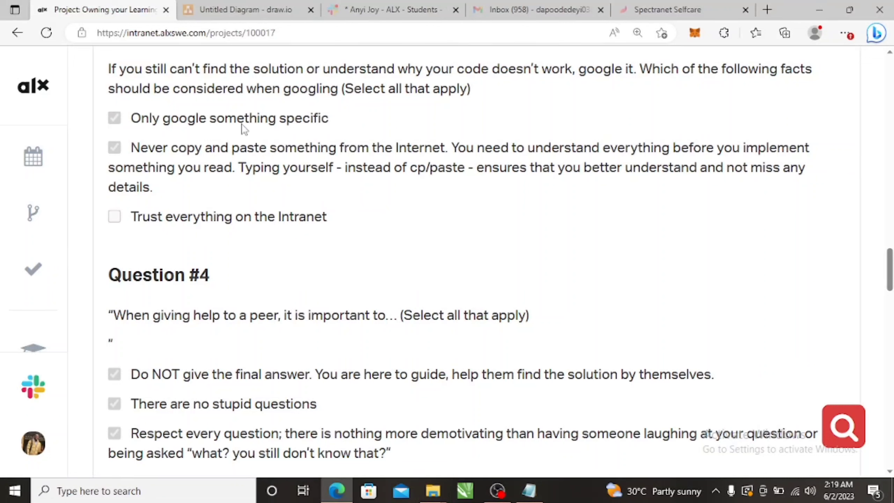
{"action": "mouse_move", "coordinate": [250, 134]}
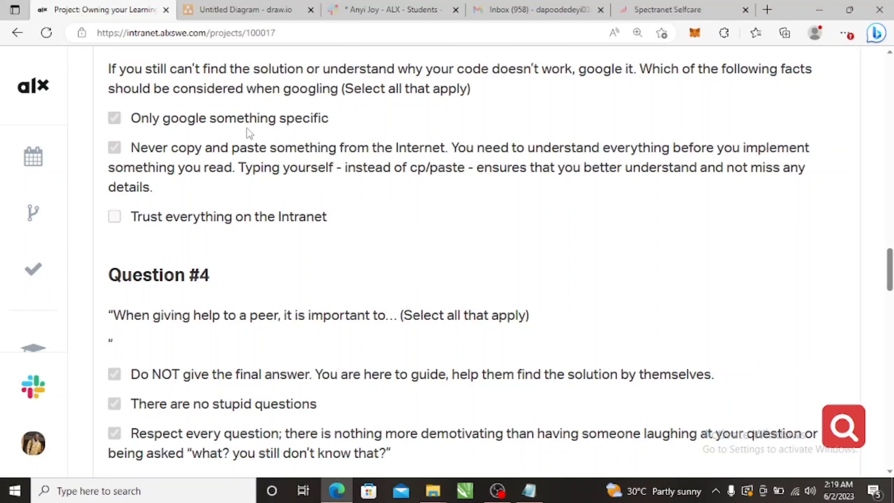
{"action": "mouse_move", "coordinate": [722, 323]}
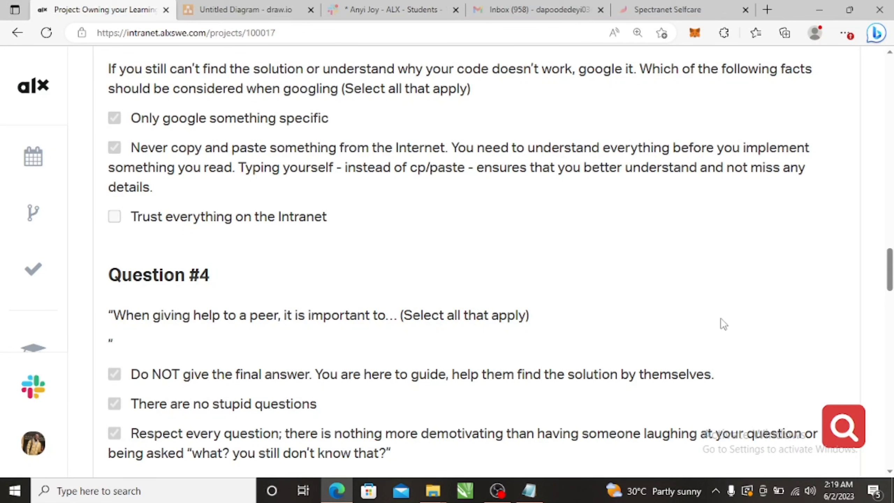
{"action": "scroll", "scroll_direction": "down", "scroll_amount": 3}
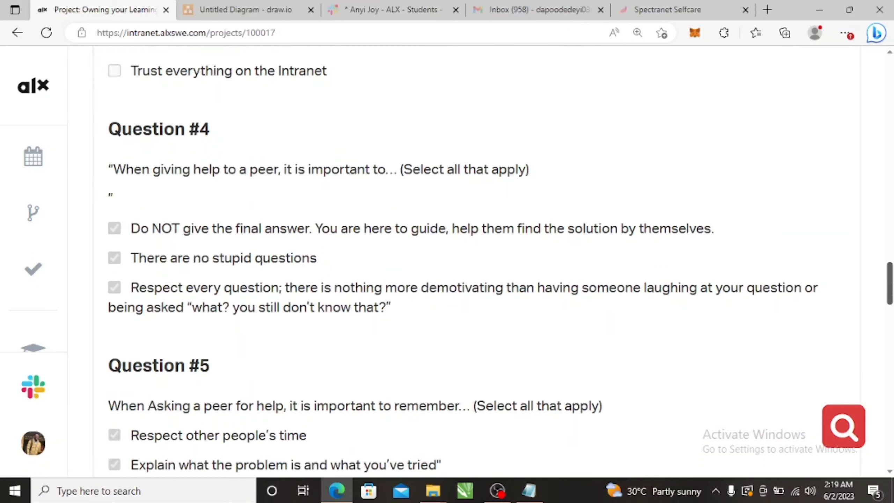
Step: Scroll to show Question #5's three checked answers with Question #6 appearing below
{"action": "scroll", "scroll_direction": "down", "scroll_amount": 3}
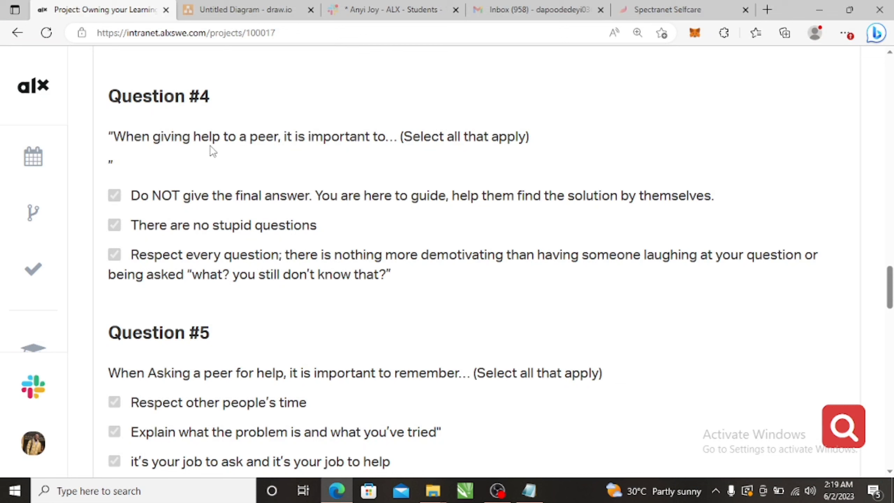
{"action": "mouse_move", "coordinate": [204, 188]}
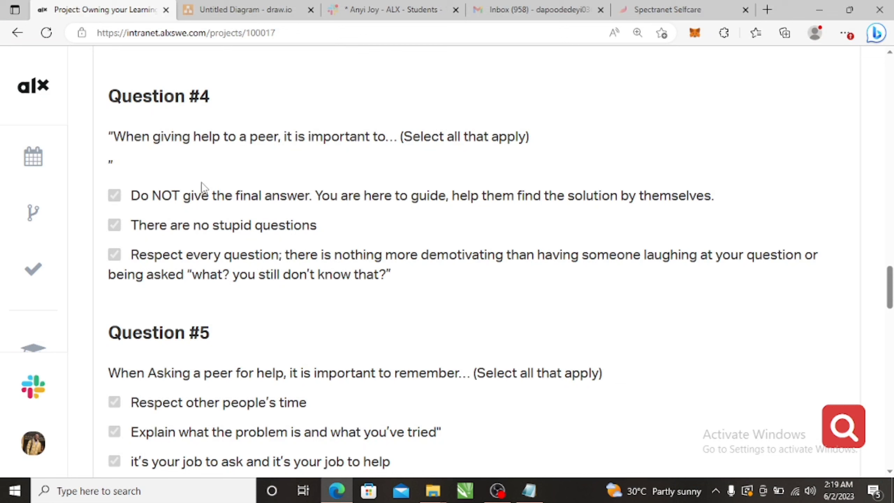
{"action": "mouse_move", "coordinate": [147, 205]}
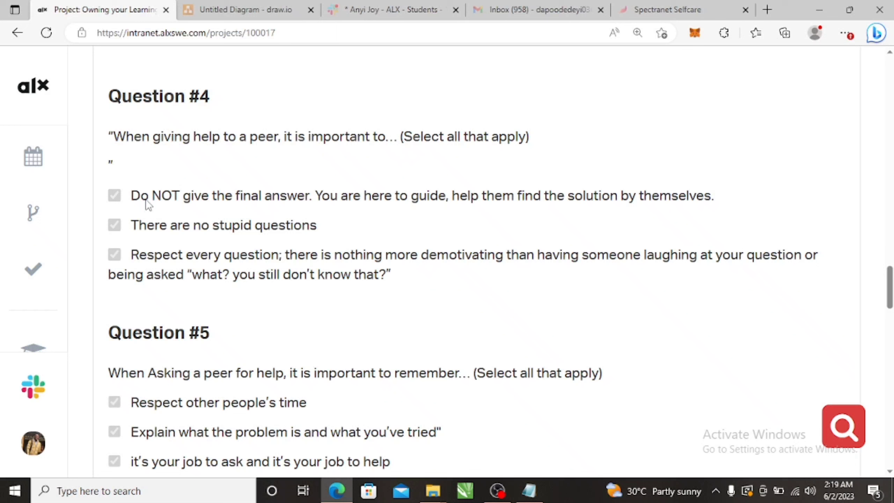
{"action": "mouse_move", "coordinate": [194, 241]}
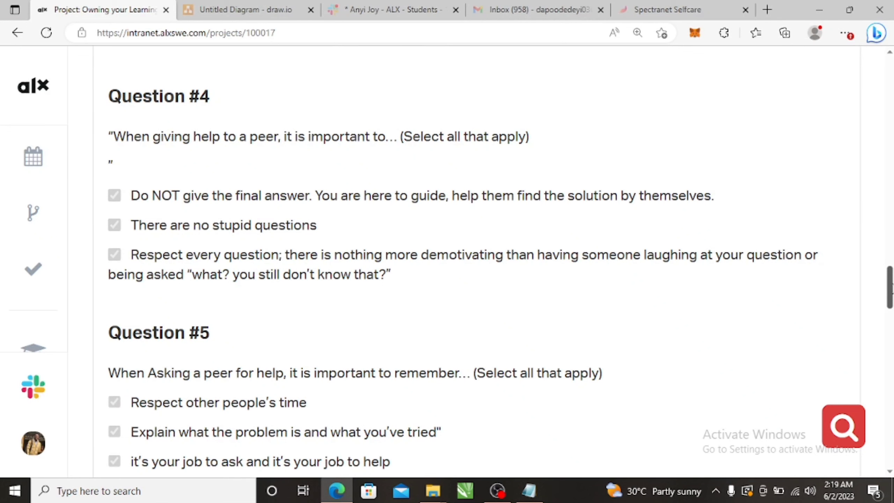
{"action": "scroll", "scroll_direction": "down", "scroll_amount": 3}
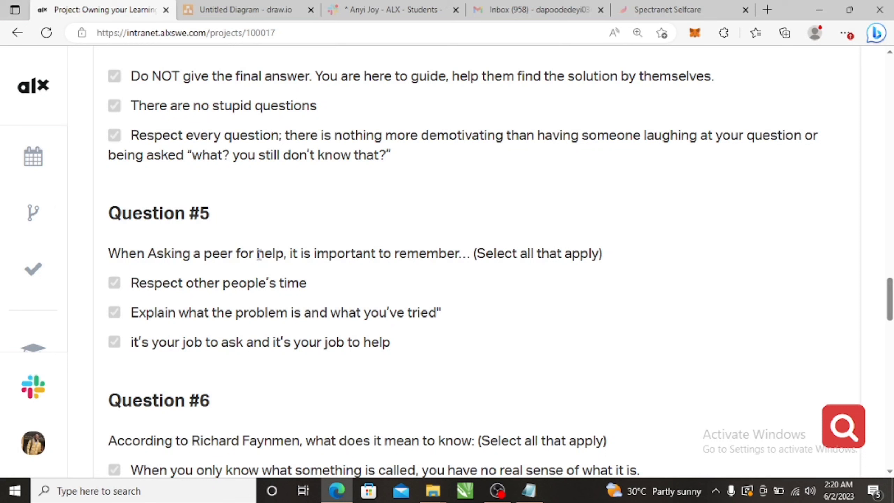
{"action": "mouse_move", "coordinate": [291, 287]}
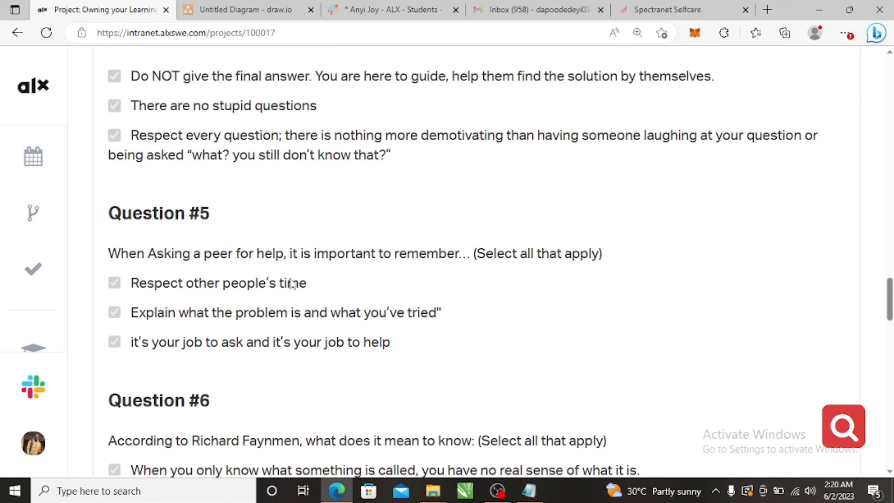
{"action": "mouse_move", "coordinate": [142, 360]}
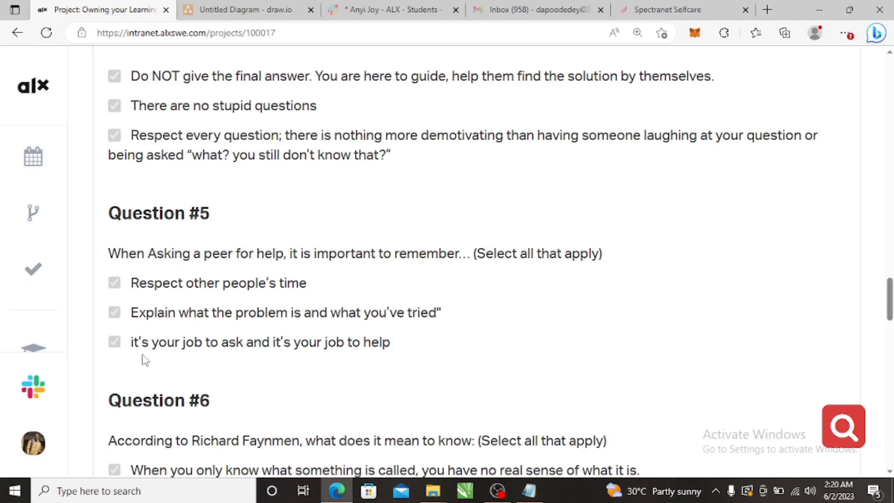
{"action": "mouse_move", "coordinate": [321, 351]}
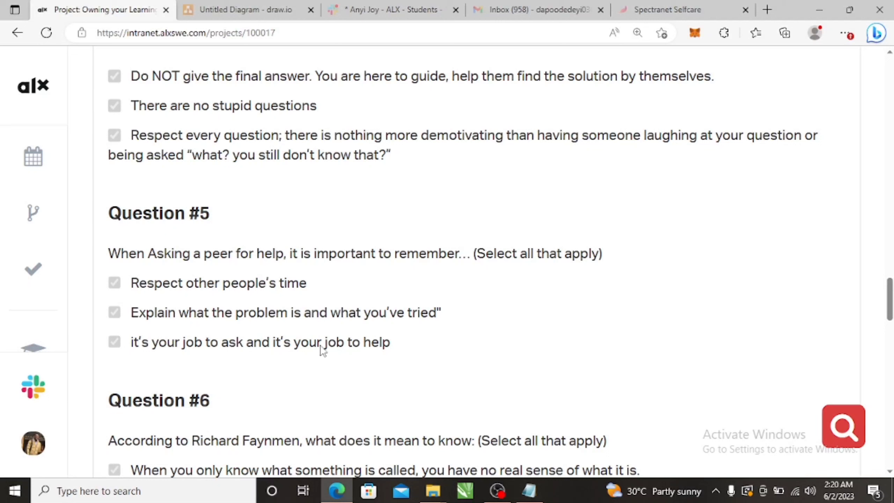
{"action": "mouse_move", "coordinate": [796, 300]}
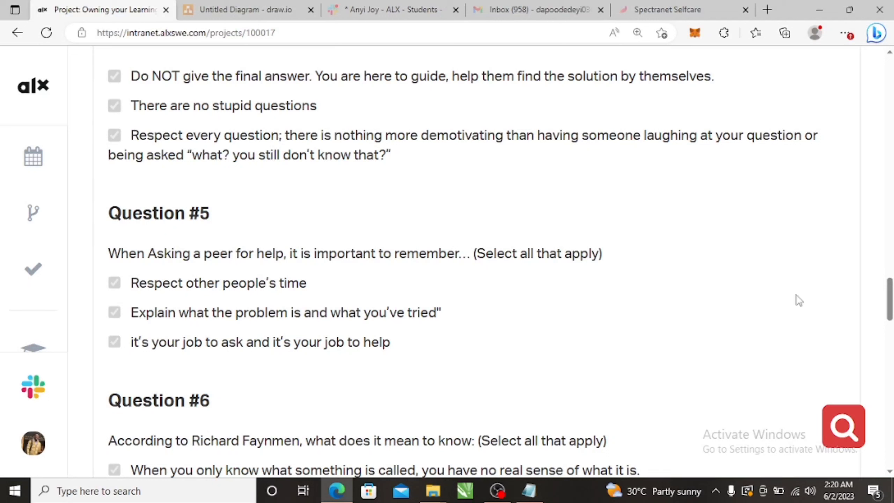
Step: Scroll until Question #6's three checked answers on knowing are fully visible
{"action": "scroll", "scroll_direction": "down", "scroll_amount": 3}
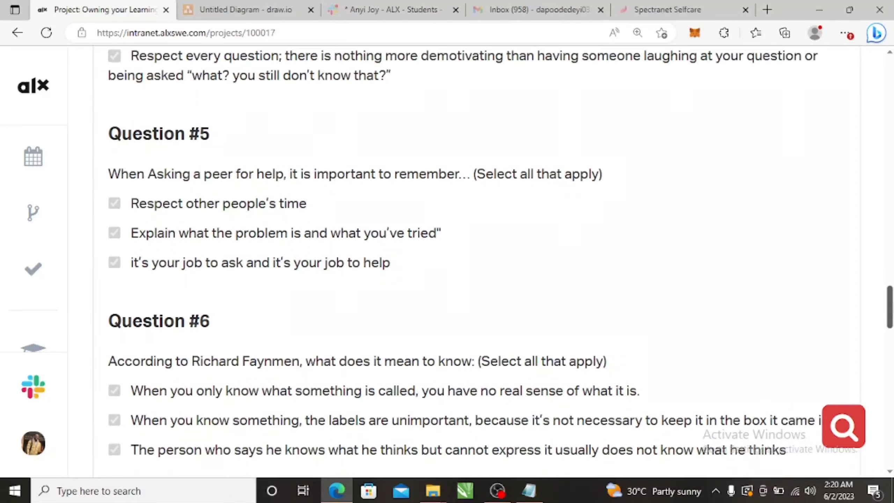
{"action": "scroll", "scroll_direction": "down", "scroll_amount": 3}
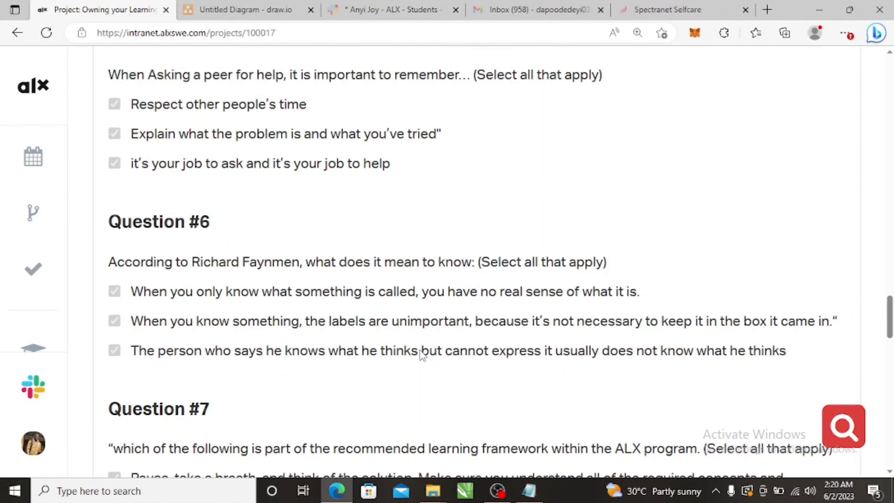
{"action": "mouse_move", "coordinate": [301, 270]}
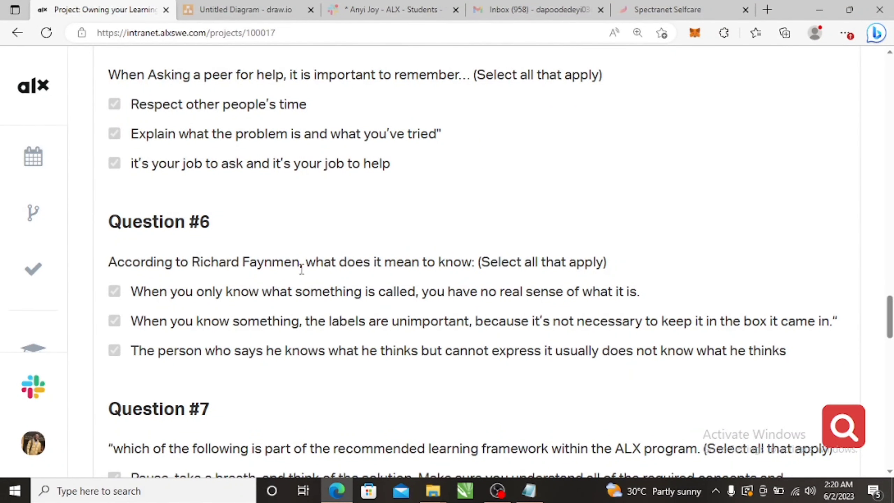
{"action": "mouse_move", "coordinate": [434, 265]}
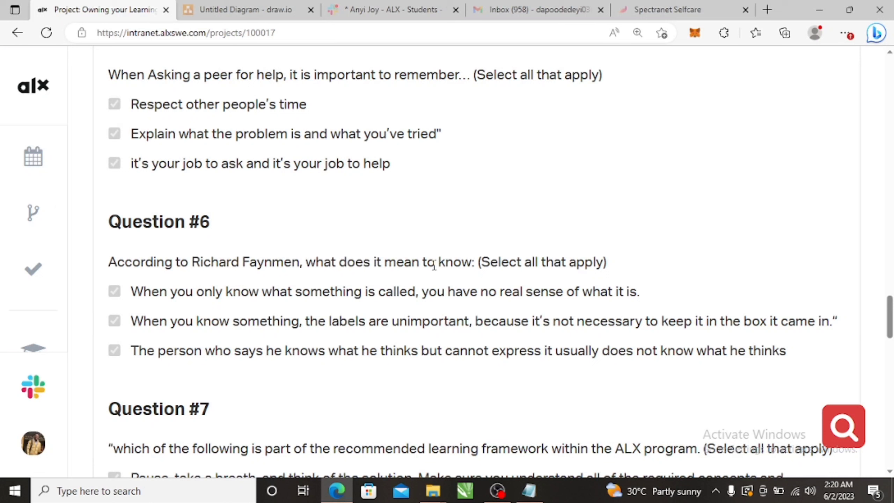
{"action": "mouse_move", "coordinate": [450, 269]}
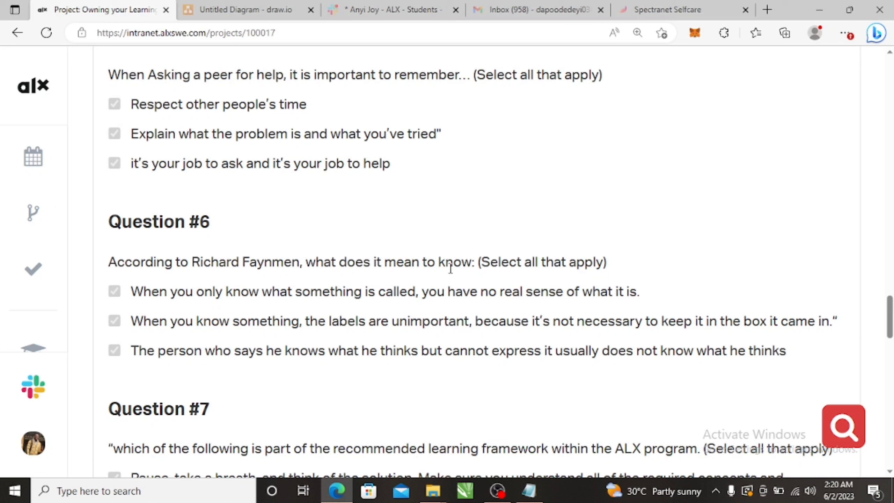
{"action": "left_click", "coordinate": [114, 321]}
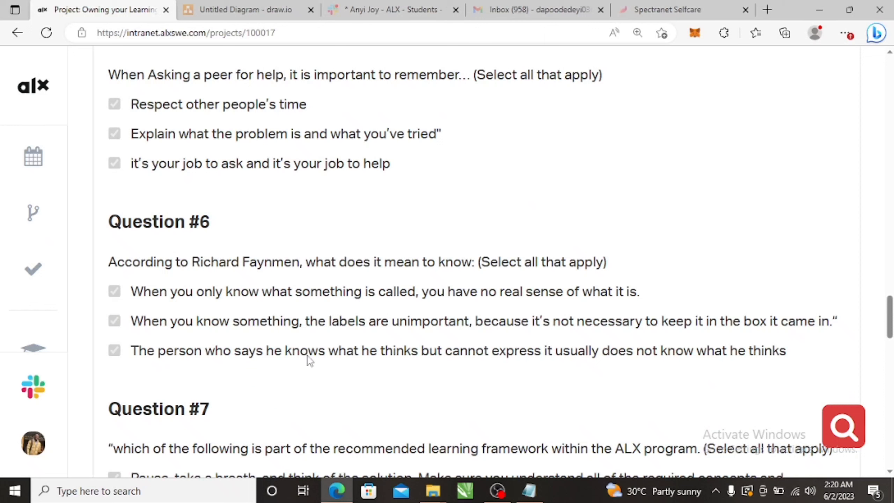
{"action": "mouse_move", "coordinate": [396, 363]}
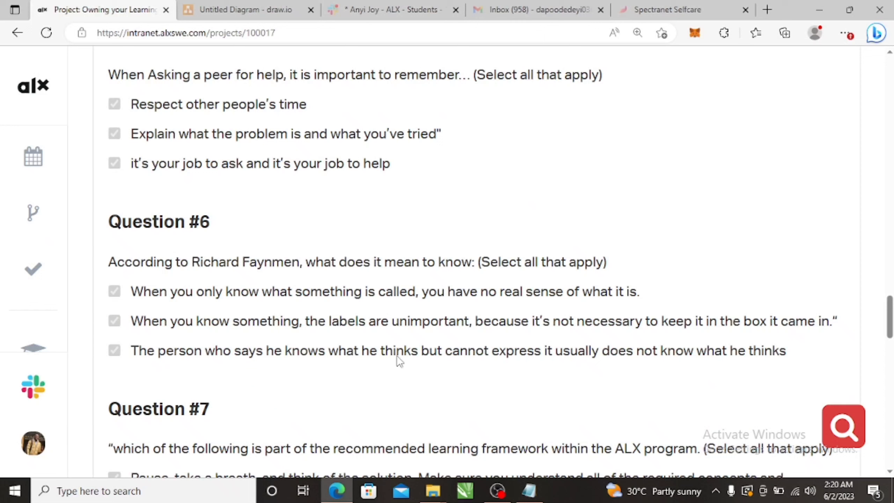
{"action": "mouse_move", "coordinate": [579, 368]}
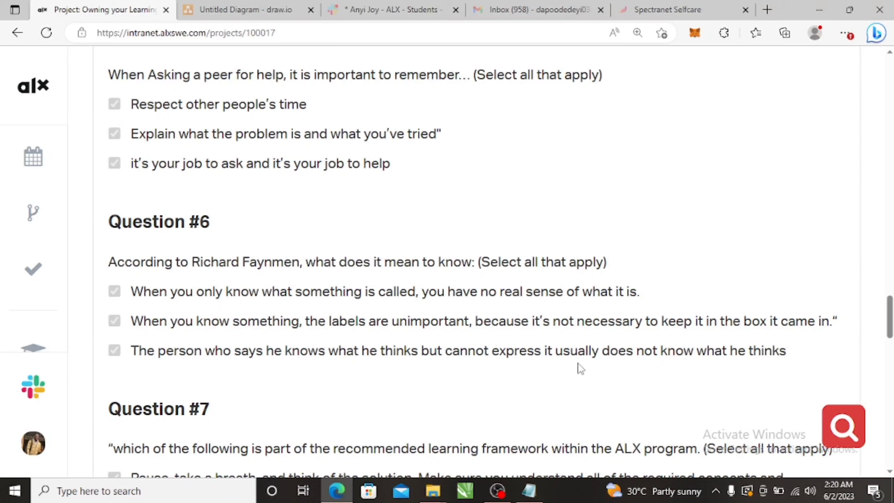
{"action": "mouse_move", "coordinate": [476, 367]}
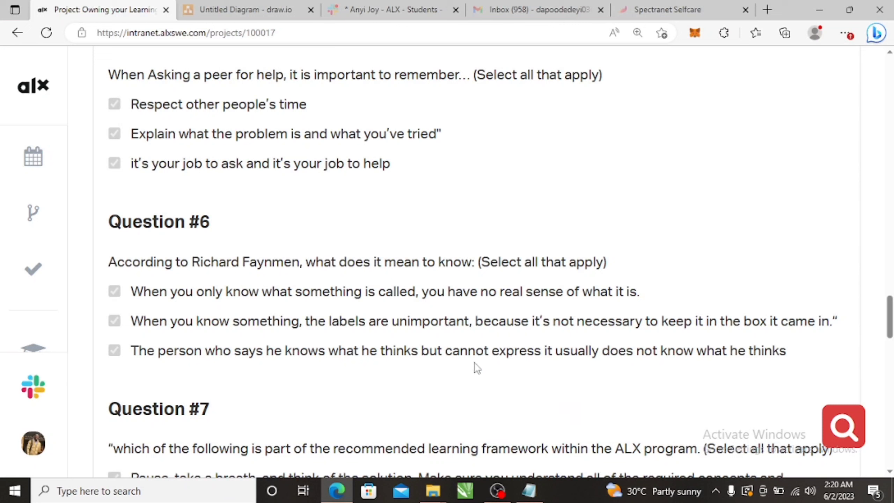
{"action": "mouse_move", "coordinate": [219, 312]}
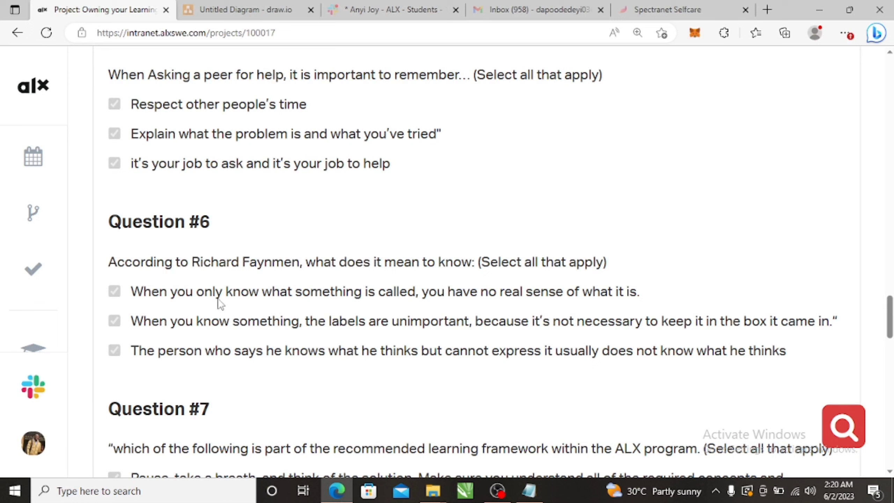
{"action": "mouse_move", "coordinate": [304, 304]}
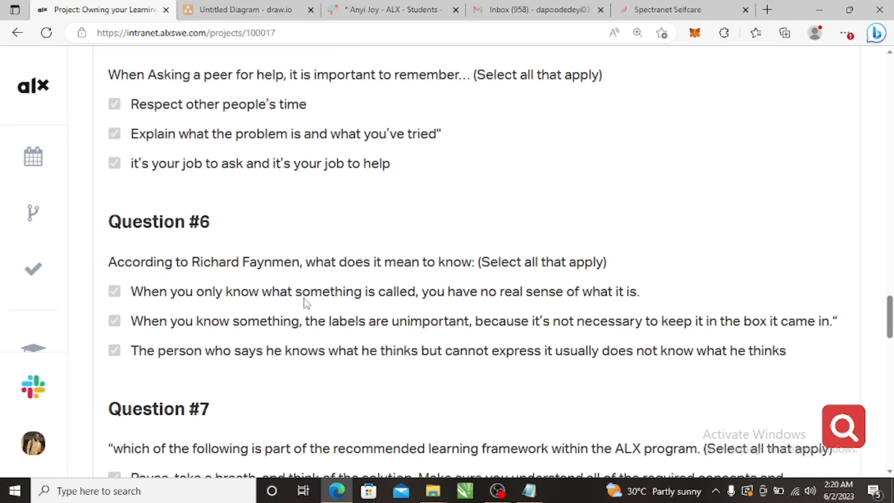
{"action": "mouse_move", "coordinate": [453, 298]}
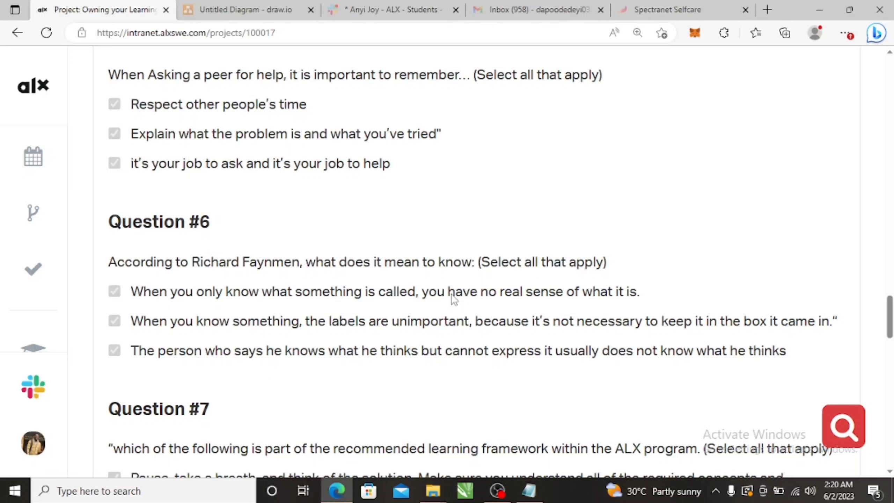
{"action": "mouse_move", "coordinate": [422, 313]}
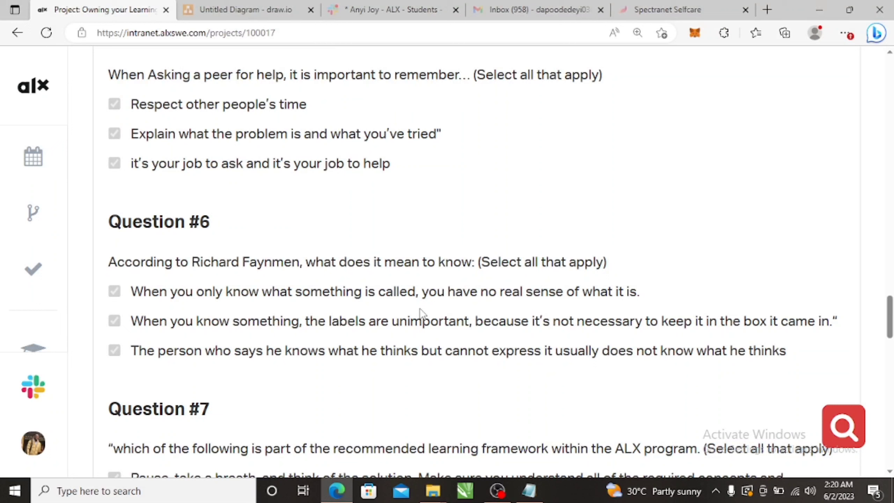
{"action": "mouse_move", "coordinate": [472, 304]}
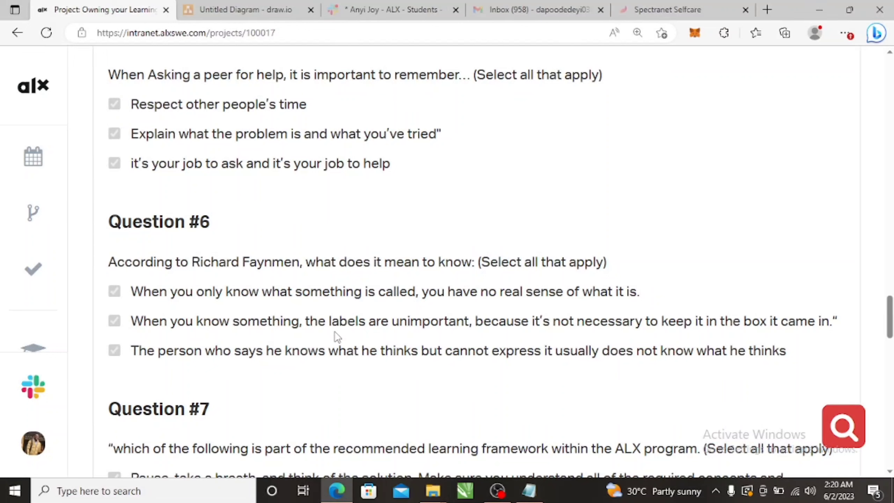
{"action": "mouse_move", "coordinate": [504, 333]}
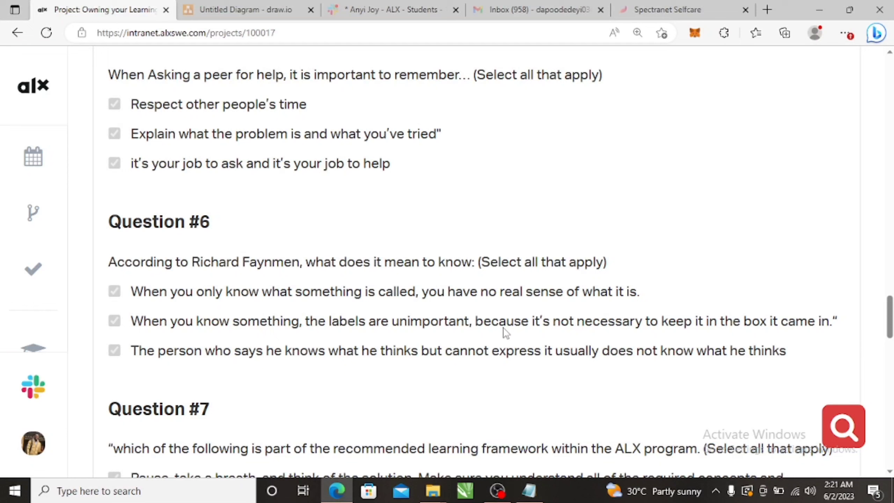
{"action": "mouse_move", "coordinate": [657, 334]}
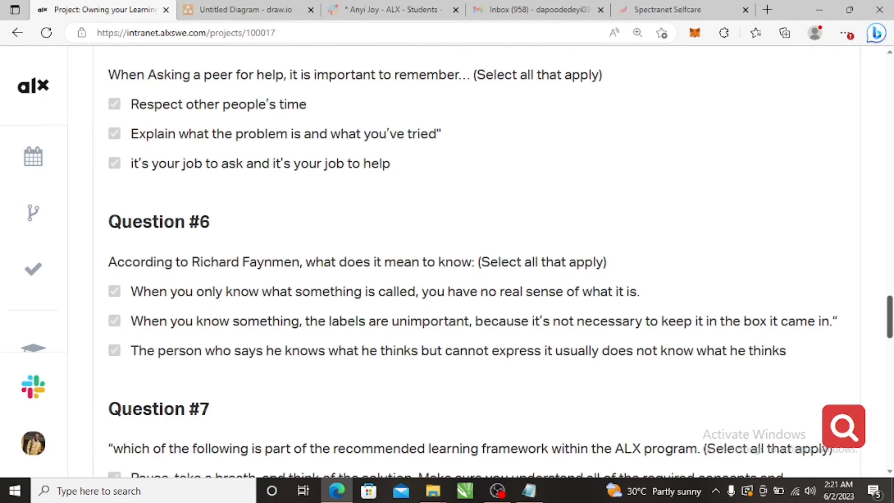
Step: Scroll past Question #7's four answers to Question #8 and its Technical Questioning tip
{"action": "scroll", "scroll_direction": "down", "scroll_amount": 3}
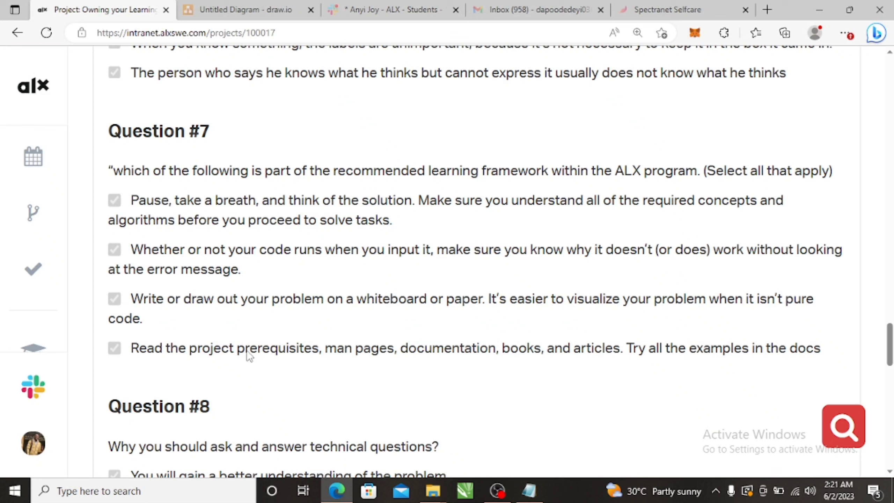
{"action": "mouse_move", "coordinate": [360, 303]}
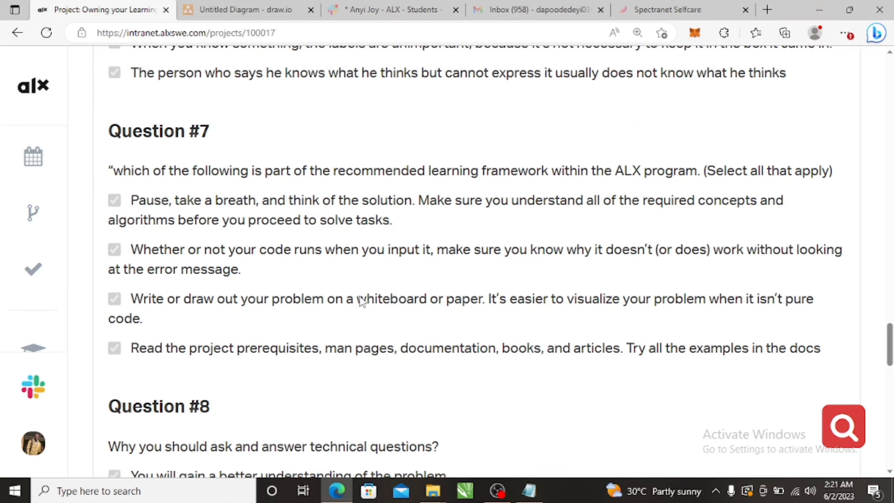
{"action": "mouse_move", "coordinate": [283, 271]}
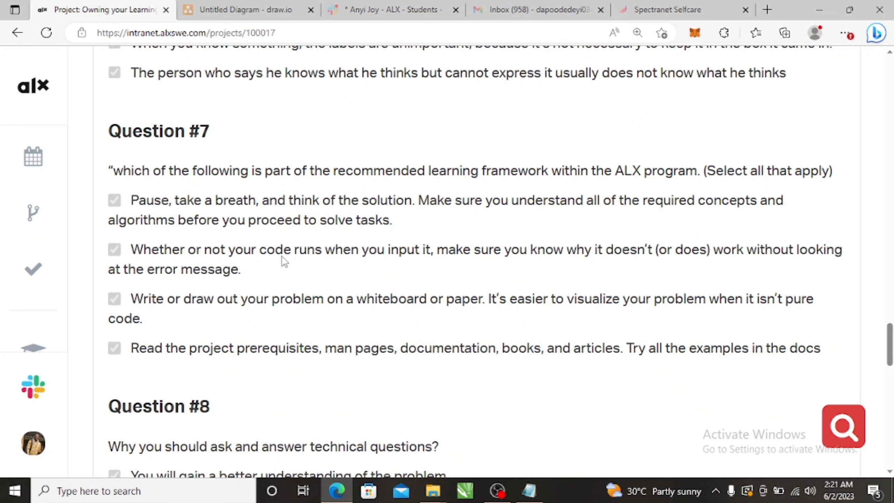
{"action": "mouse_move", "coordinate": [330, 271]}
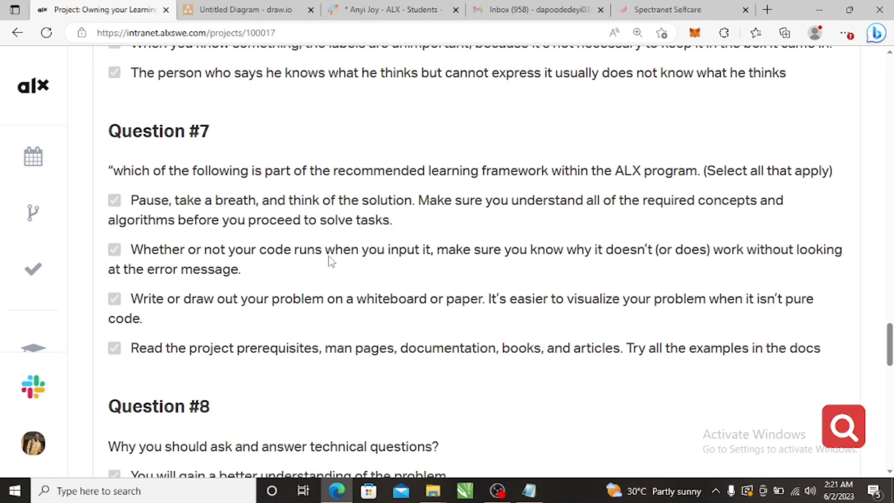
{"action": "mouse_move", "coordinate": [194, 214]}
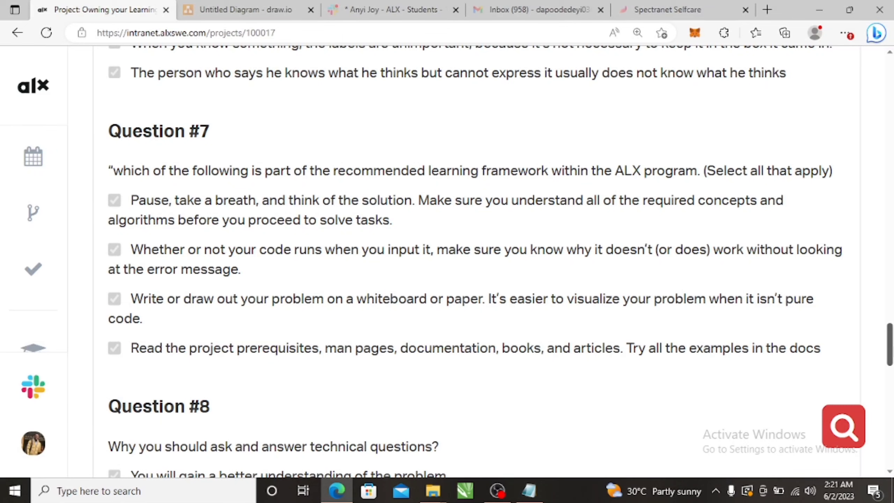
{"action": "scroll", "scroll_direction": "down", "scroll_amount": 3}
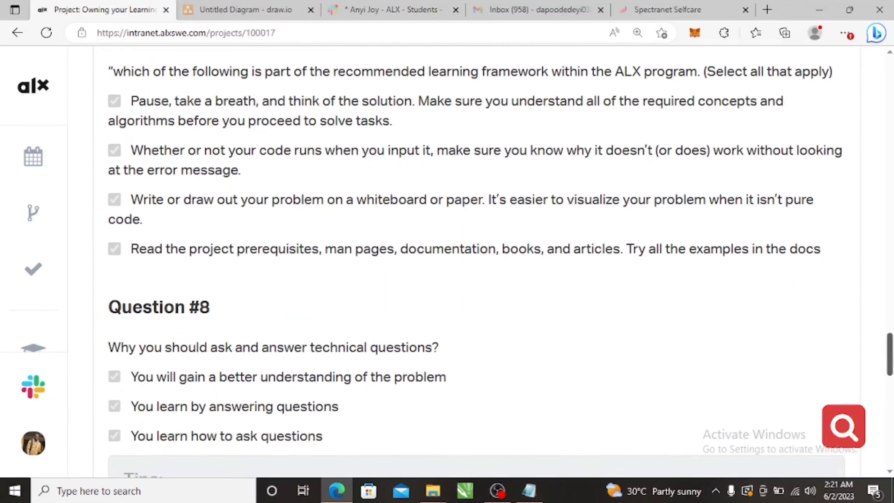
{"action": "scroll", "scroll_direction": "down", "scroll_amount": 3}
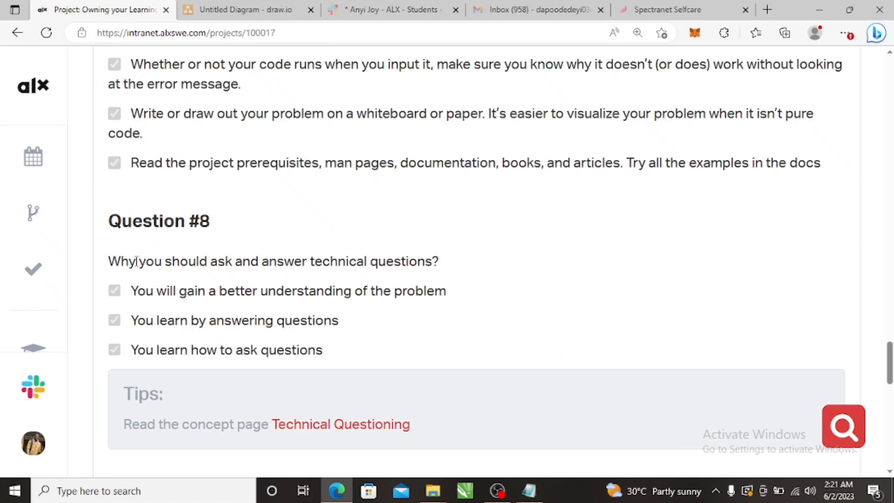
{"action": "mouse_move", "coordinate": [190, 278]}
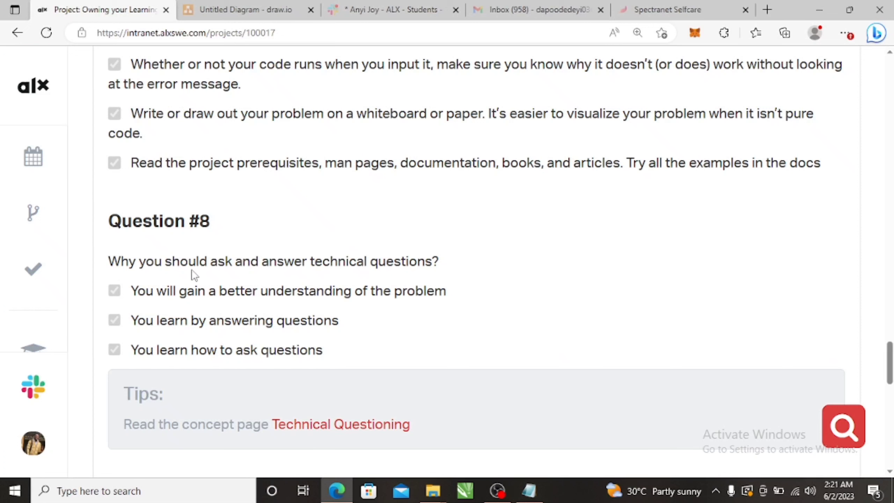
{"action": "mouse_move", "coordinate": [429, 271]}
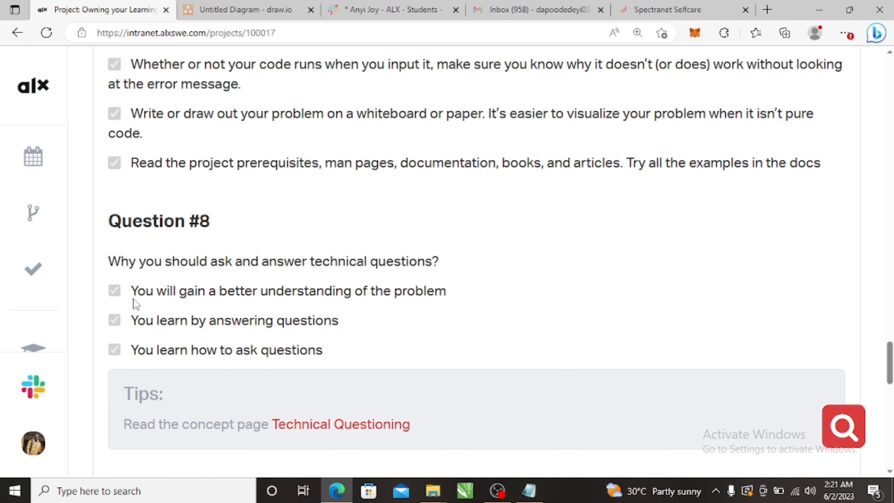
{"action": "mouse_move", "coordinate": [164, 344]}
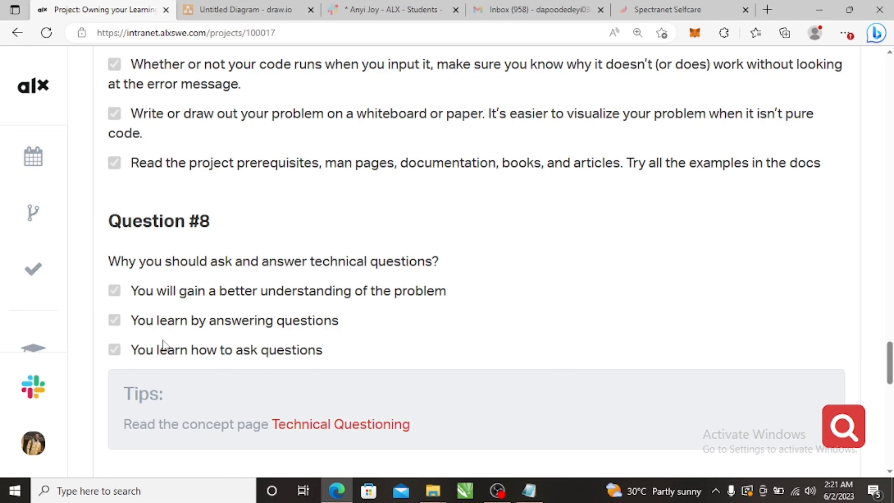
{"action": "mouse_move", "coordinate": [151, 303]}
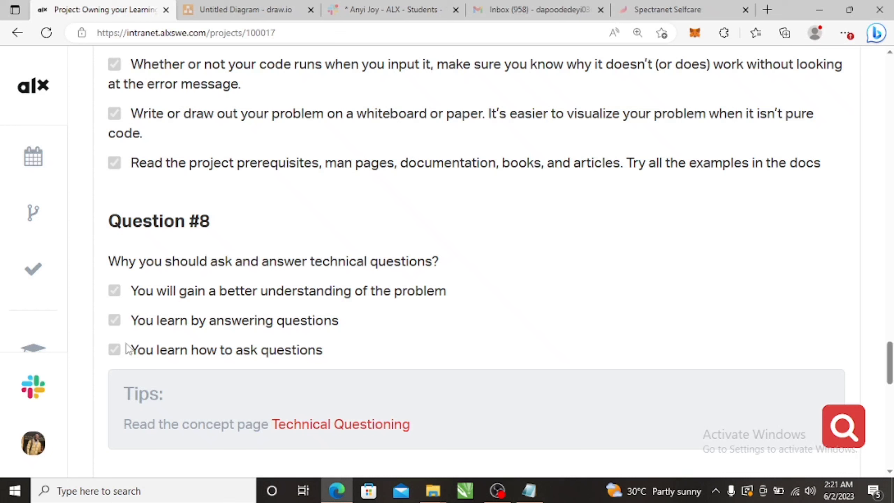
{"action": "mouse_move", "coordinate": [201, 346]}
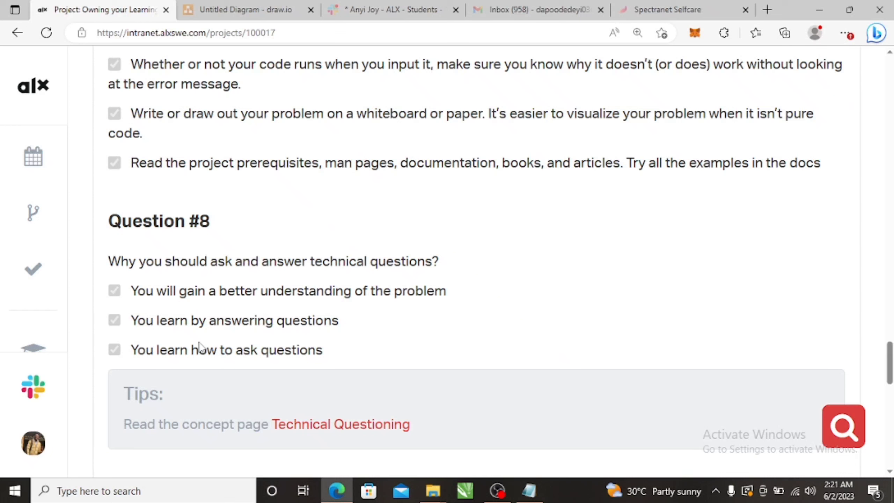
{"action": "mouse_move", "coordinate": [254, 355]}
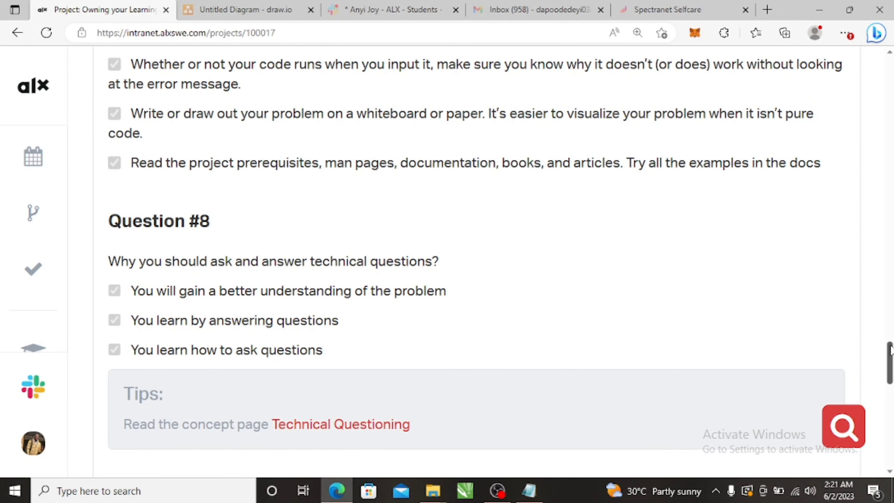
Step: Scroll to the answers for Question #9 on Feynman and Question #10 on focused versus diffused thinking
{"action": "scroll", "scroll_direction": "down", "scroll_amount": 3}
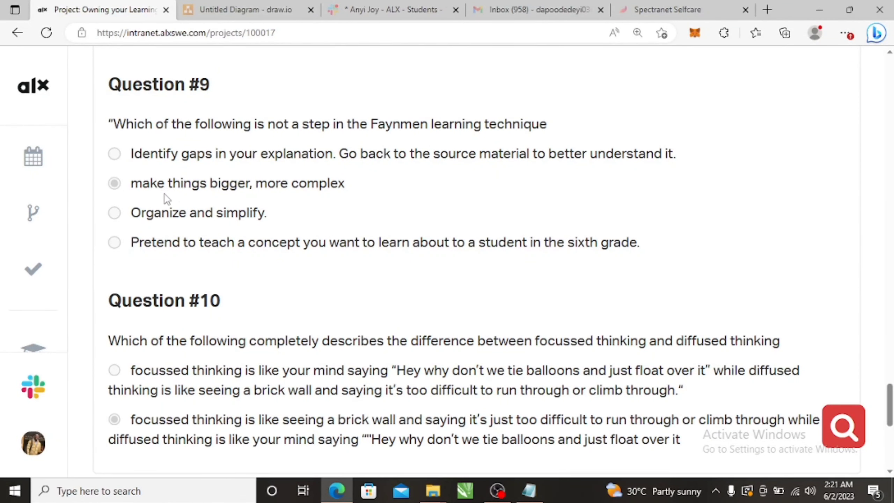
{"action": "mouse_move", "coordinate": [251, 193]}
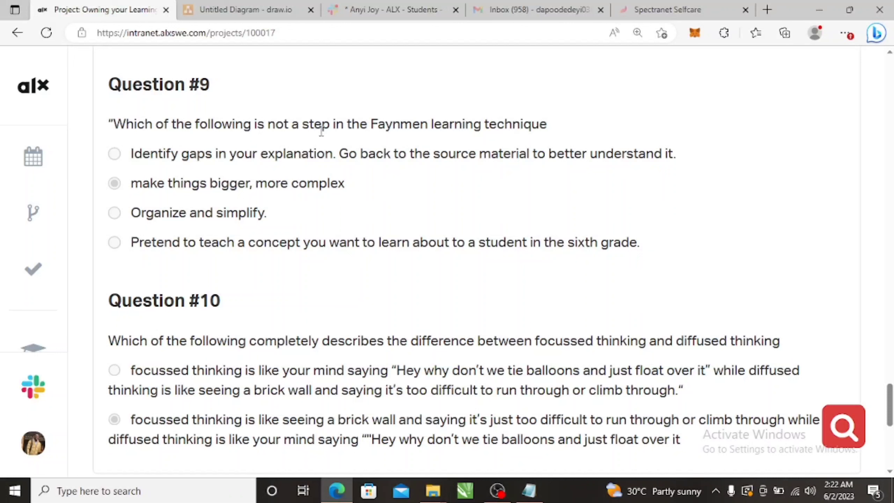
{"action": "mouse_move", "coordinate": [132, 200]}
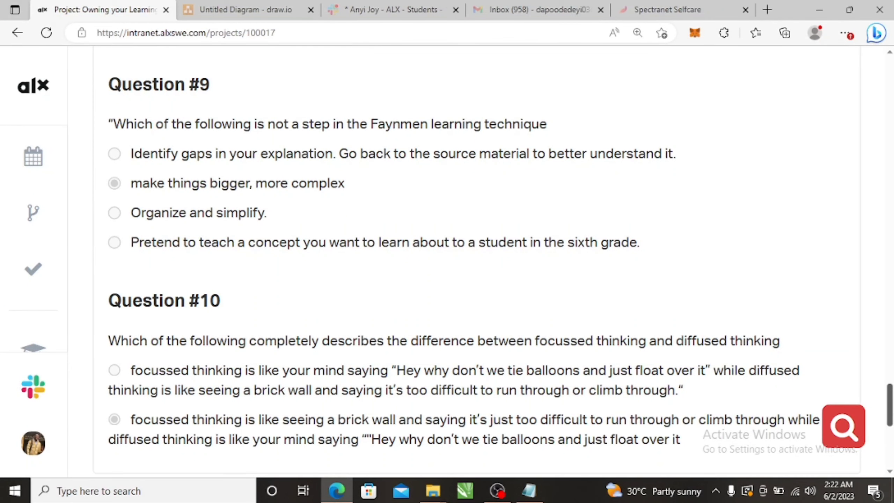
Step: Highlight the 'focussed thinking' words and the balloons quote in Question #10's answer, then clear the highlight
{"action": "scroll", "scroll_direction": "down", "scroll_amount": 3}
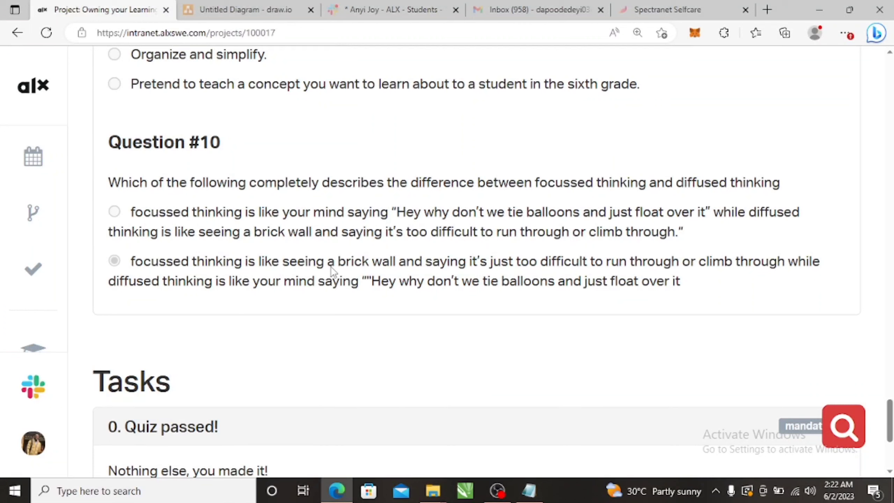
{"action": "mouse_move", "coordinate": [449, 272]}
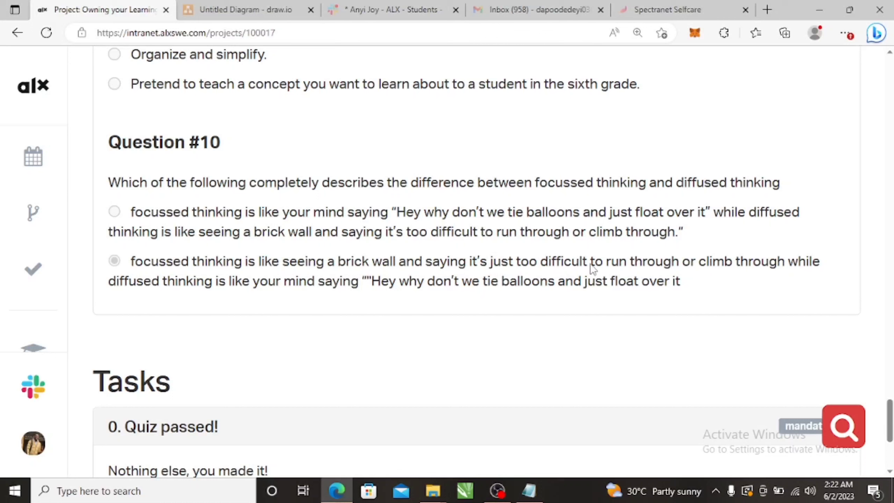
{"action": "mouse_move", "coordinate": [700, 274]}
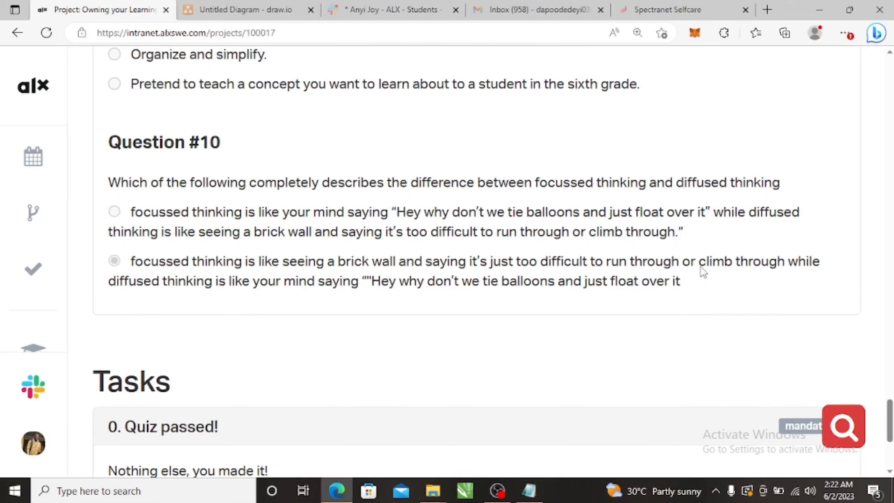
{"action": "mouse_move", "coordinate": [372, 320]}
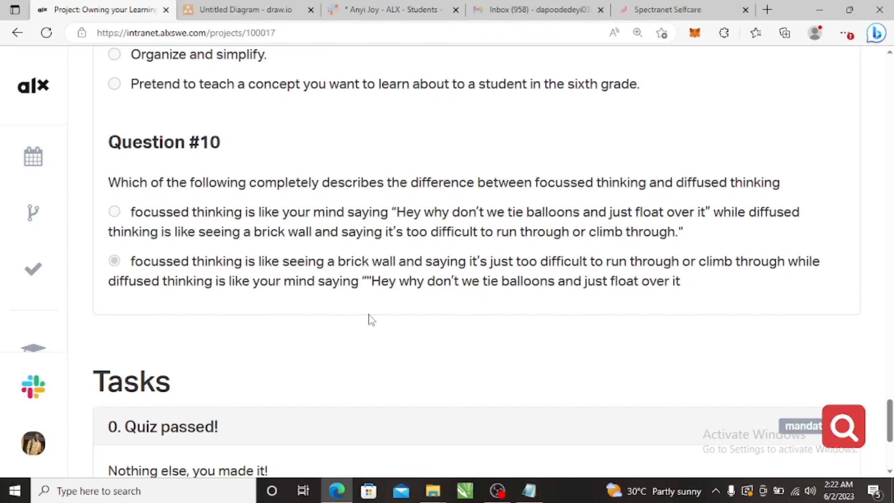
{"action": "mouse_move", "coordinate": [265, 295]}
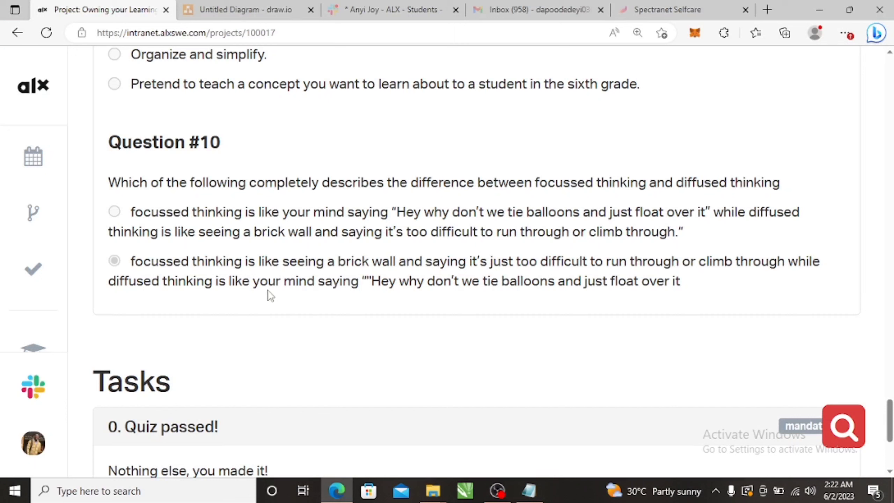
{"action": "mouse_move", "coordinate": [255, 293]}
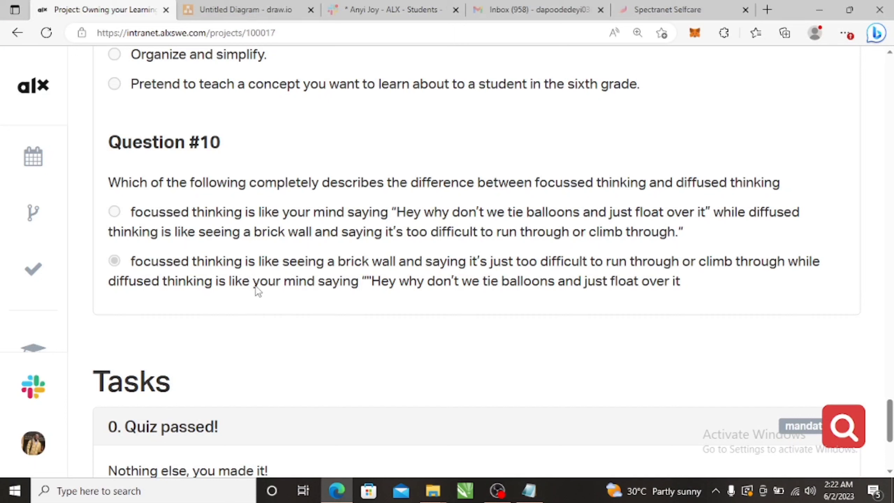
{"action": "mouse_move", "coordinate": [430, 289]}
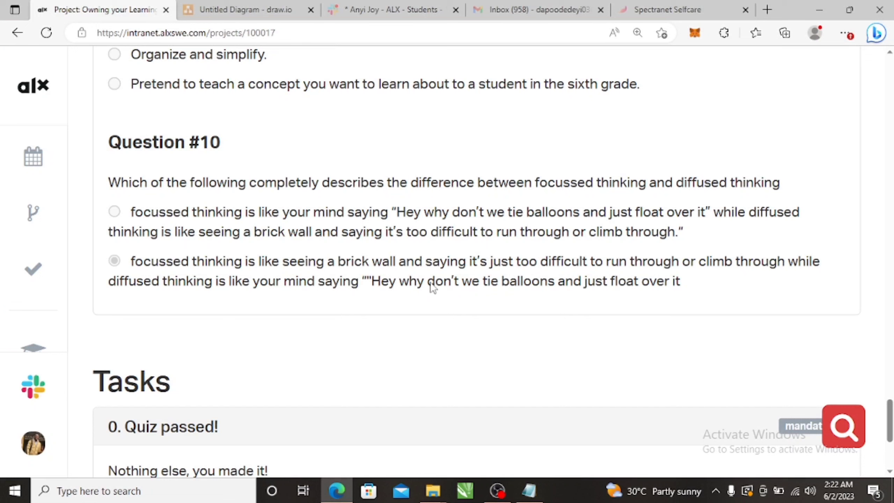
{"action": "mouse_move", "coordinate": [593, 288]}
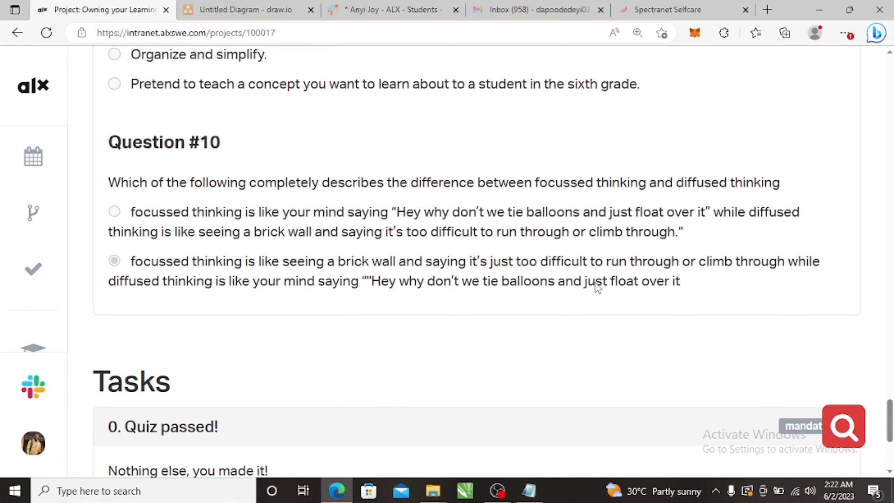
{"action": "mouse_move", "coordinate": [533, 293]}
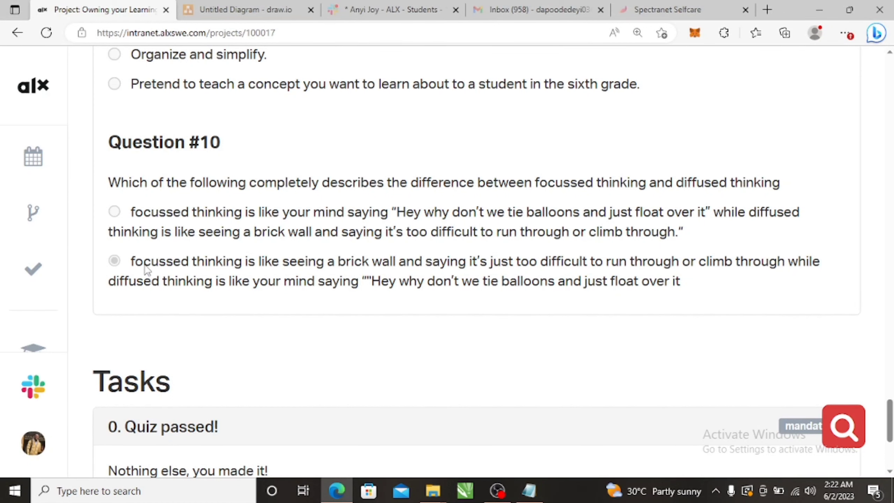
{"action": "left_click_drag", "start_coordinate": [143, 261], "coordinate": [259, 261]}
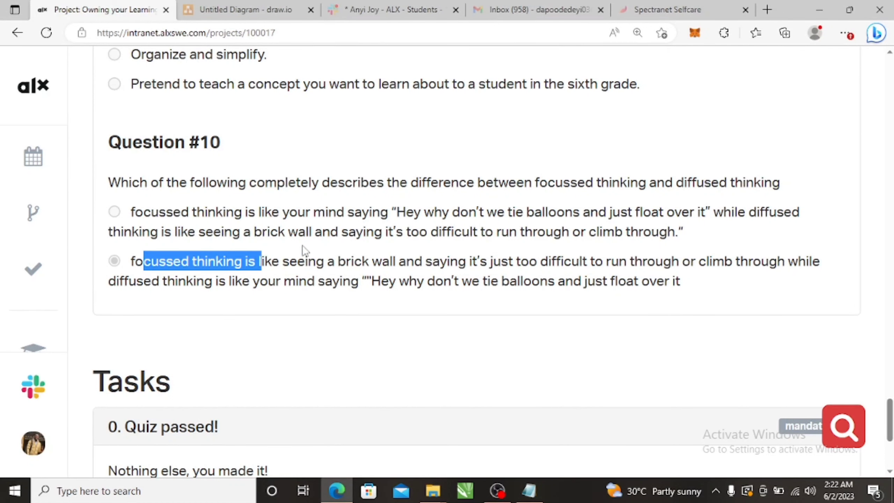
{"action": "left_click_drag", "start_coordinate": [259, 261], "coordinate": [369, 261]}
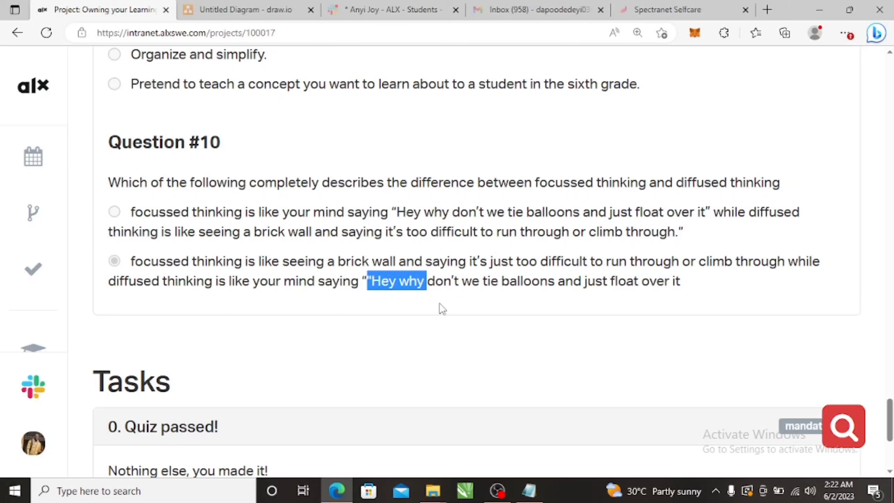
{"action": "left_click_drag", "start_coordinate": [424, 281], "coordinate": [640, 281]}
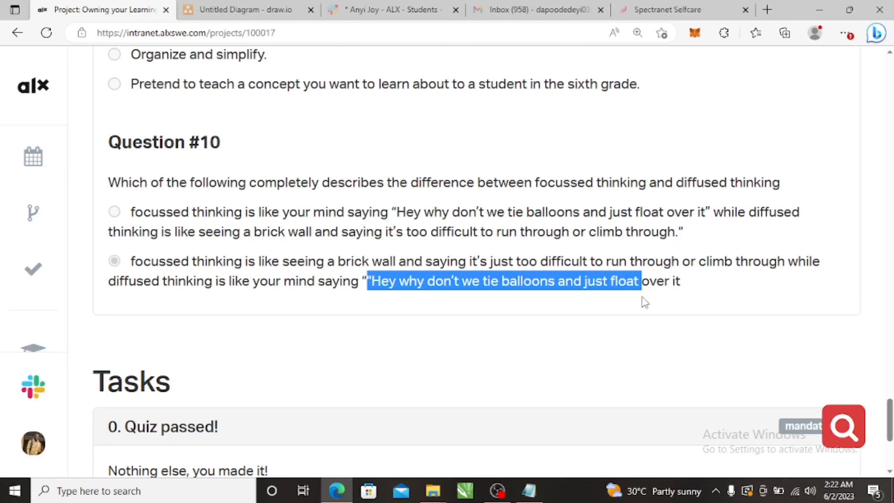
{"action": "mouse_move", "coordinate": [396, 304]}
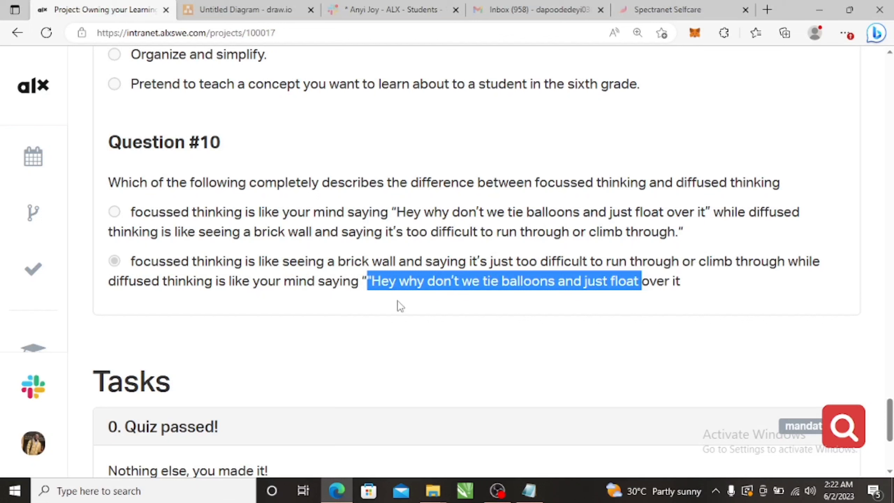
{"action": "left_click", "coordinate": [433, 295]}
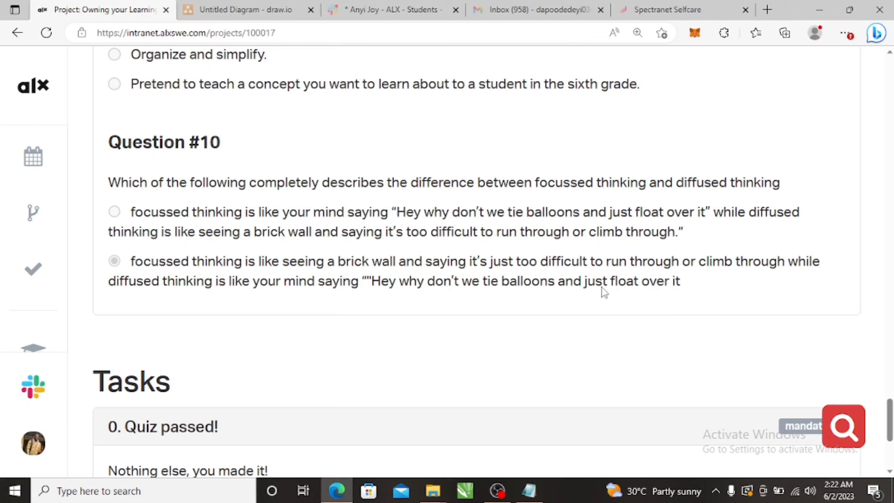
{"action": "mouse_move", "coordinate": [405, 291]}
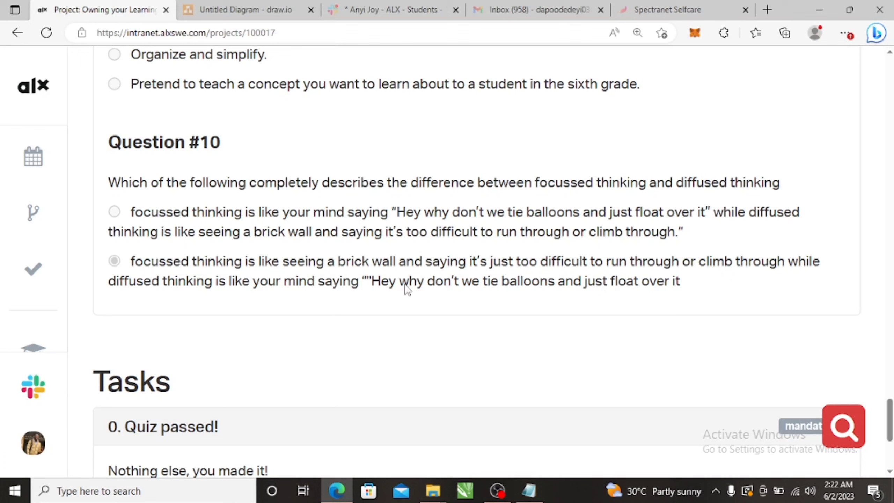
{"action": "mouse_move", "coordinate": [486, 305]}
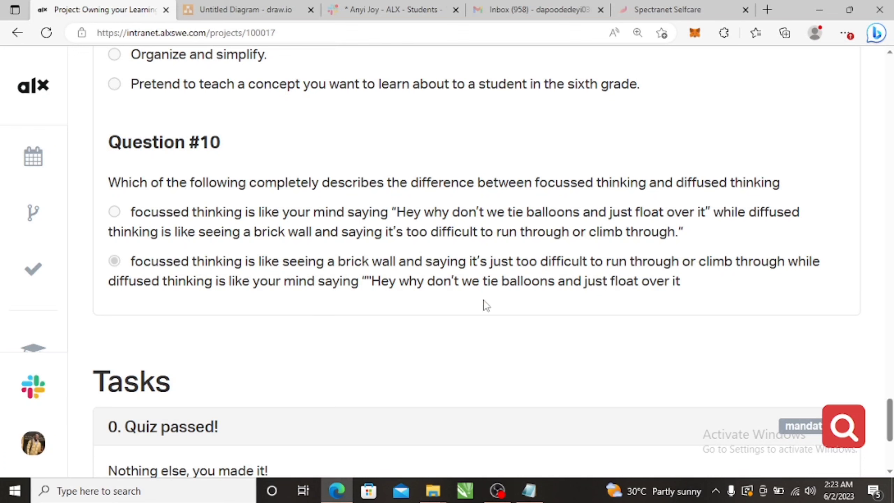
{"action": "mouse_move", "coordinate": [442, 307]}
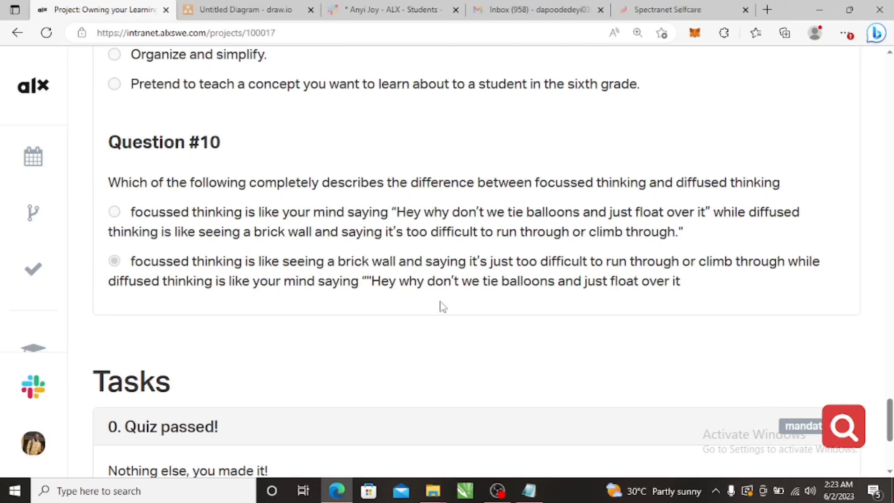
{"action": "mouse_move", "coordinate": [249, 288]}
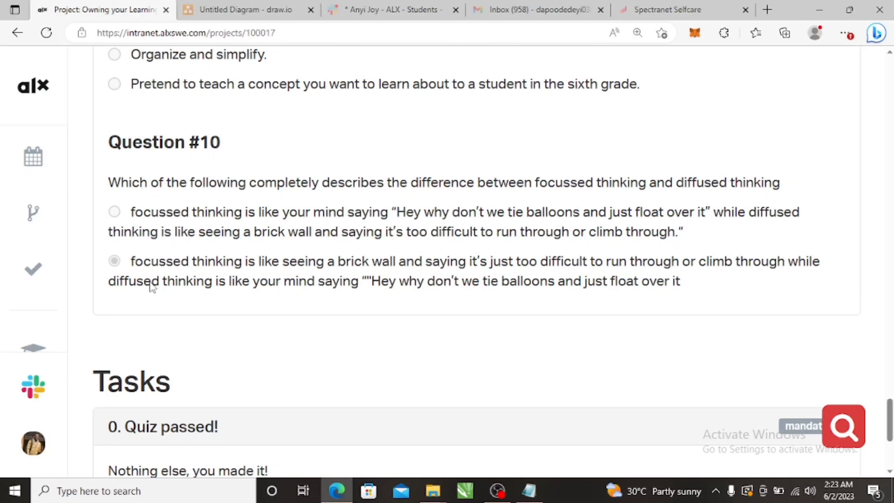
{"action": "mouse_move", "coordinate": [233, 309]}
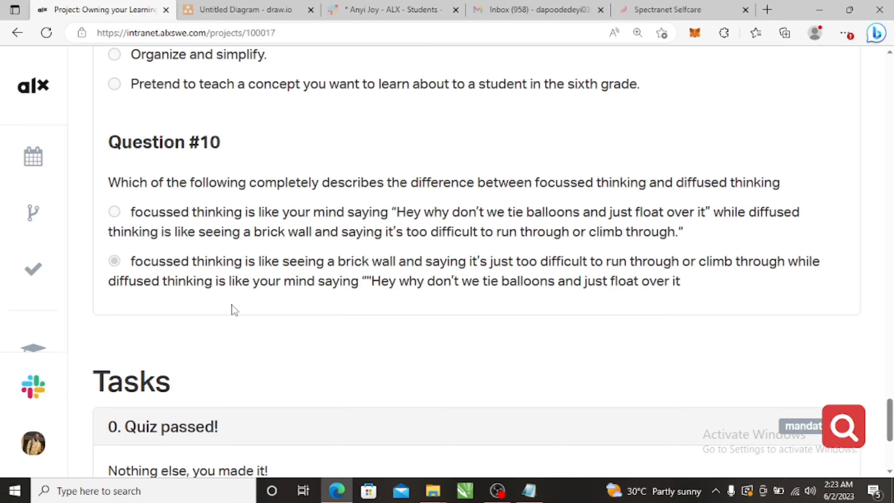
{"action": "mouse_move", "coordinate": [398, 264]}
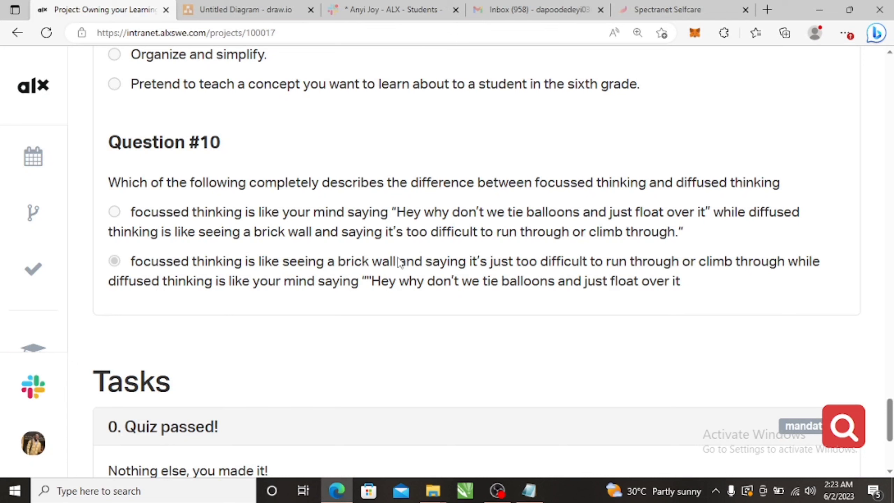
{"action": "mouse_move", "coordinate": [228, 271]}
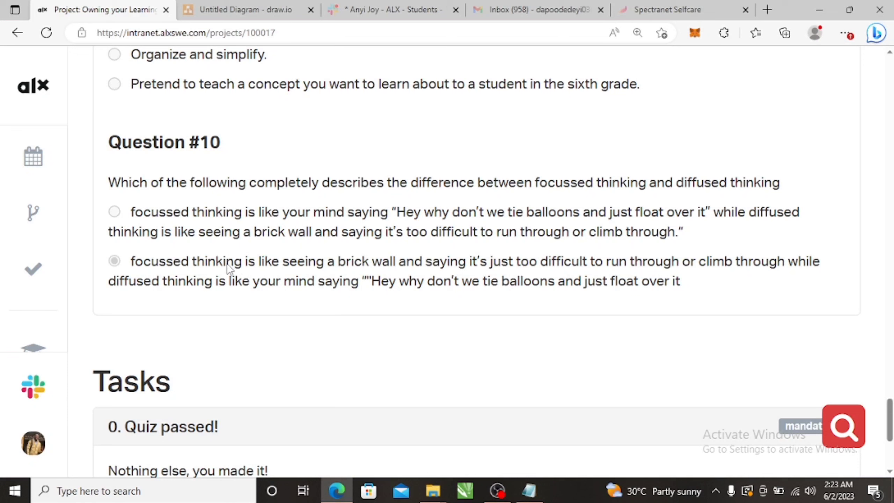
{"action": "mouse_move", "coordinate": [194, 280]}
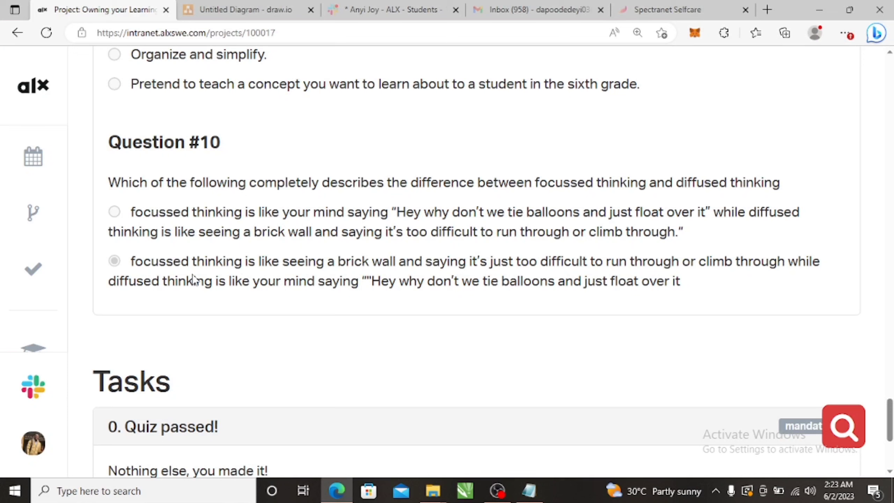
{"action": "mouse_move", "coordinate": [169, 266]}
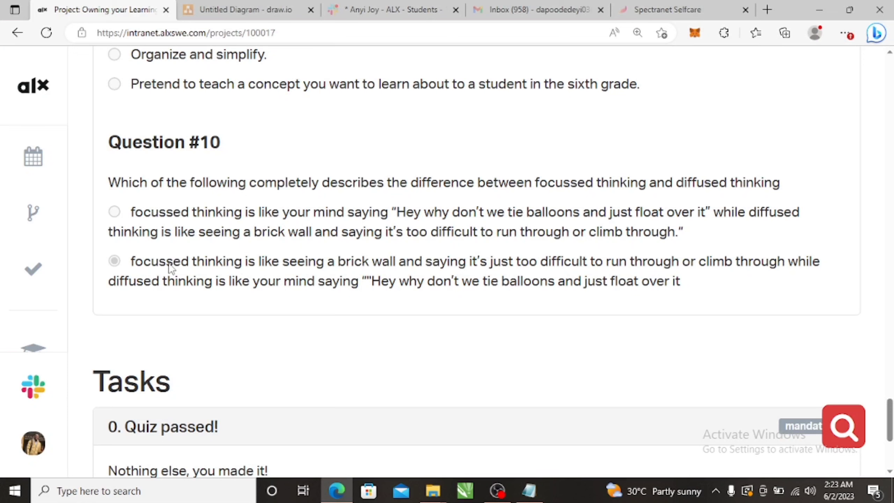
{"action": "mouse_move", "coordinate": [215, 268]}
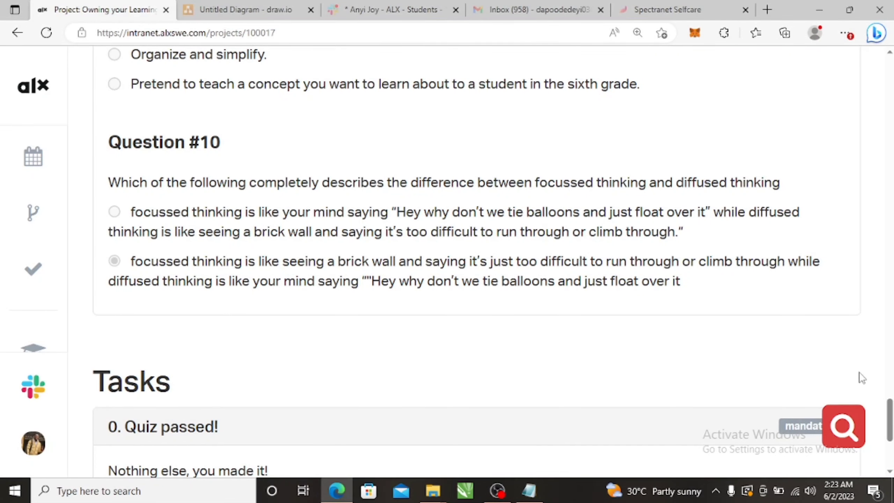
Step: Scroll down to task 0 'Quiz passed!' with its Done!, Help and Check your code buttons
{"action": "scroll", "scroll_direction": "down", "scroll_amount": 3}
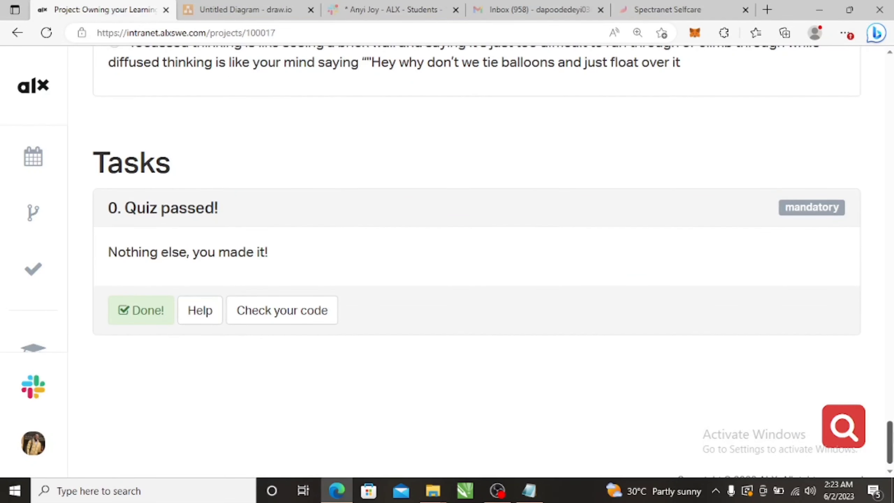
{"action": "mouse_move", "coordinate": [309, 312]}
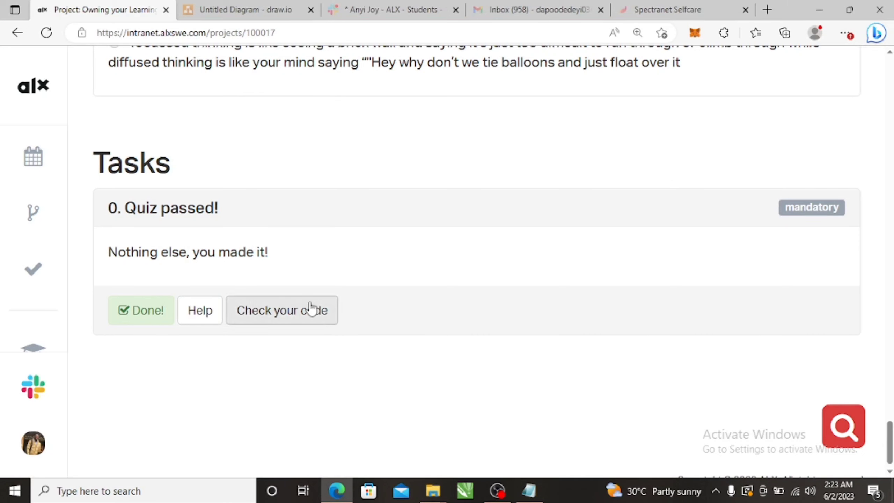
{"action": "mouse_move", "coordinate": [501, 340]}
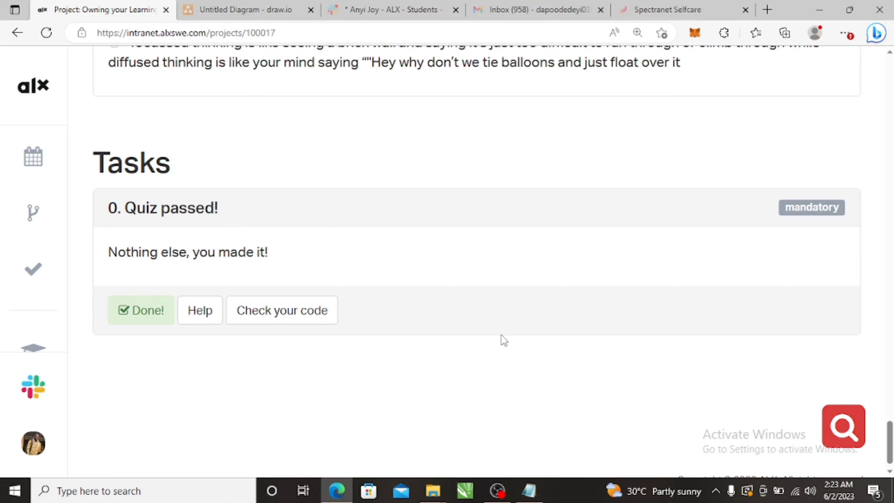